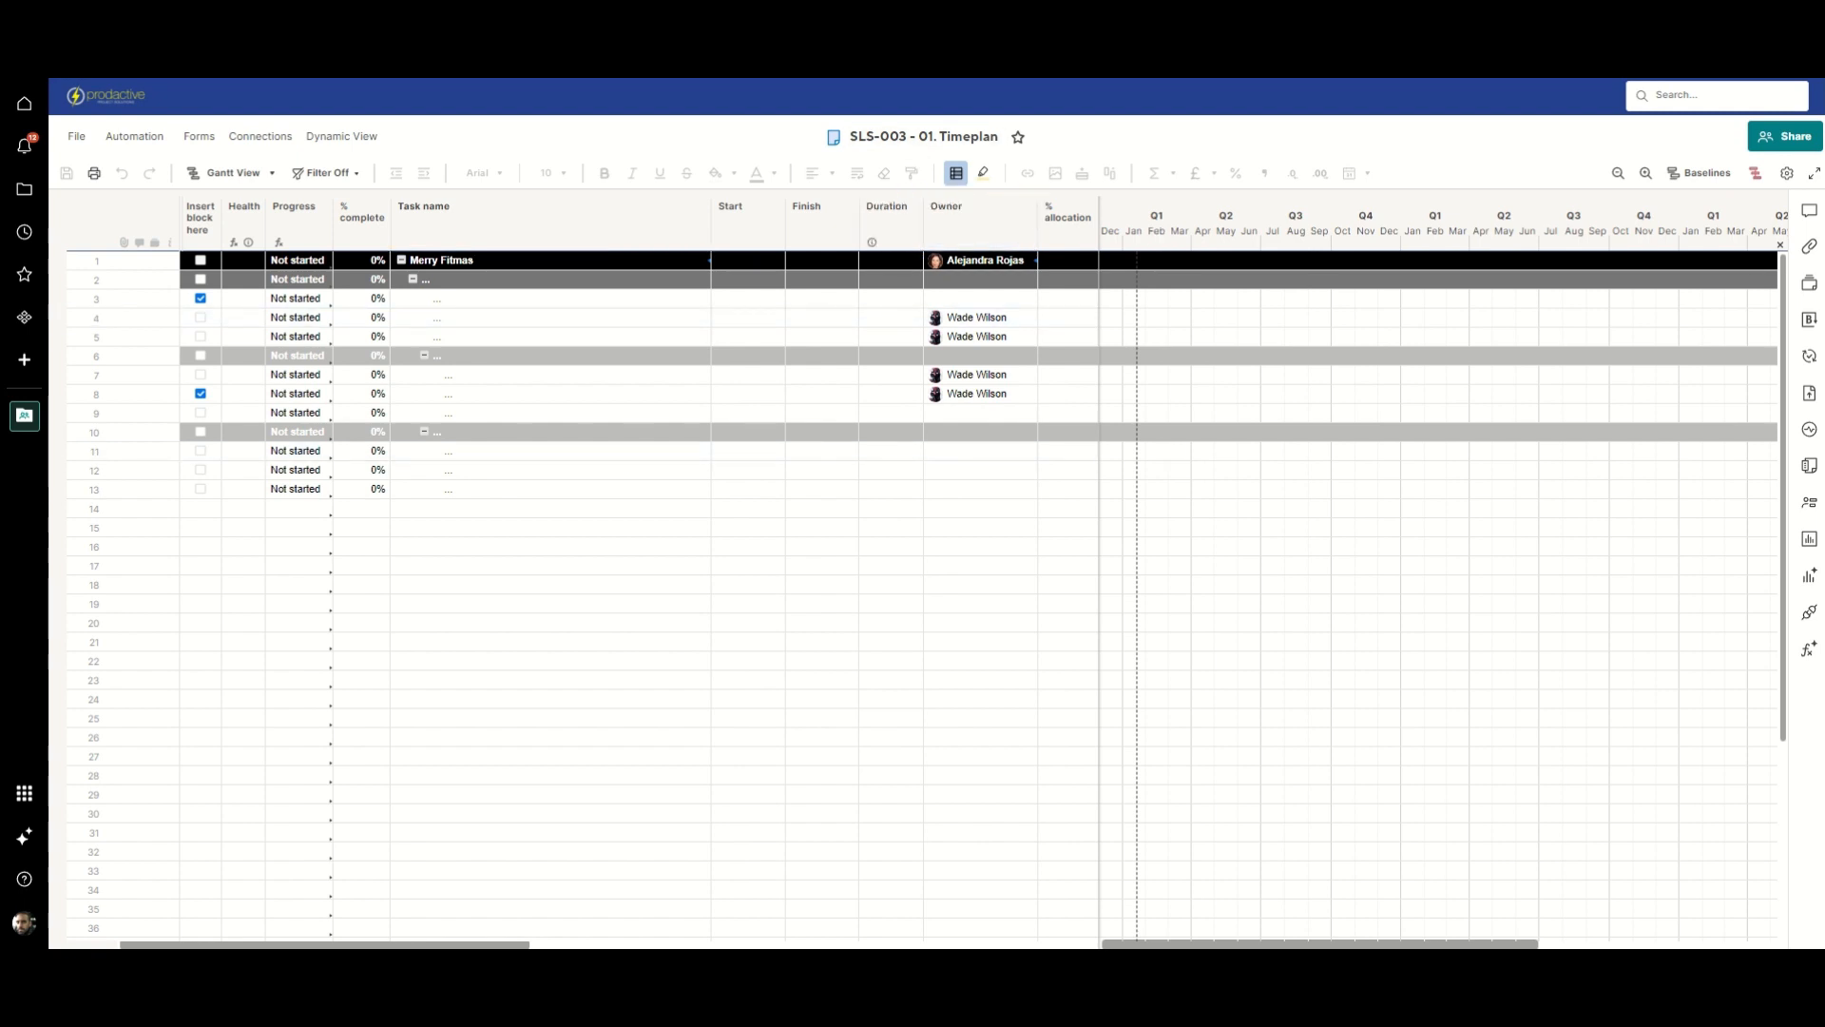
Step: Switch to the MKT-002 timeplan and review its ticked 'Insert block here' rows
click(919, 137)
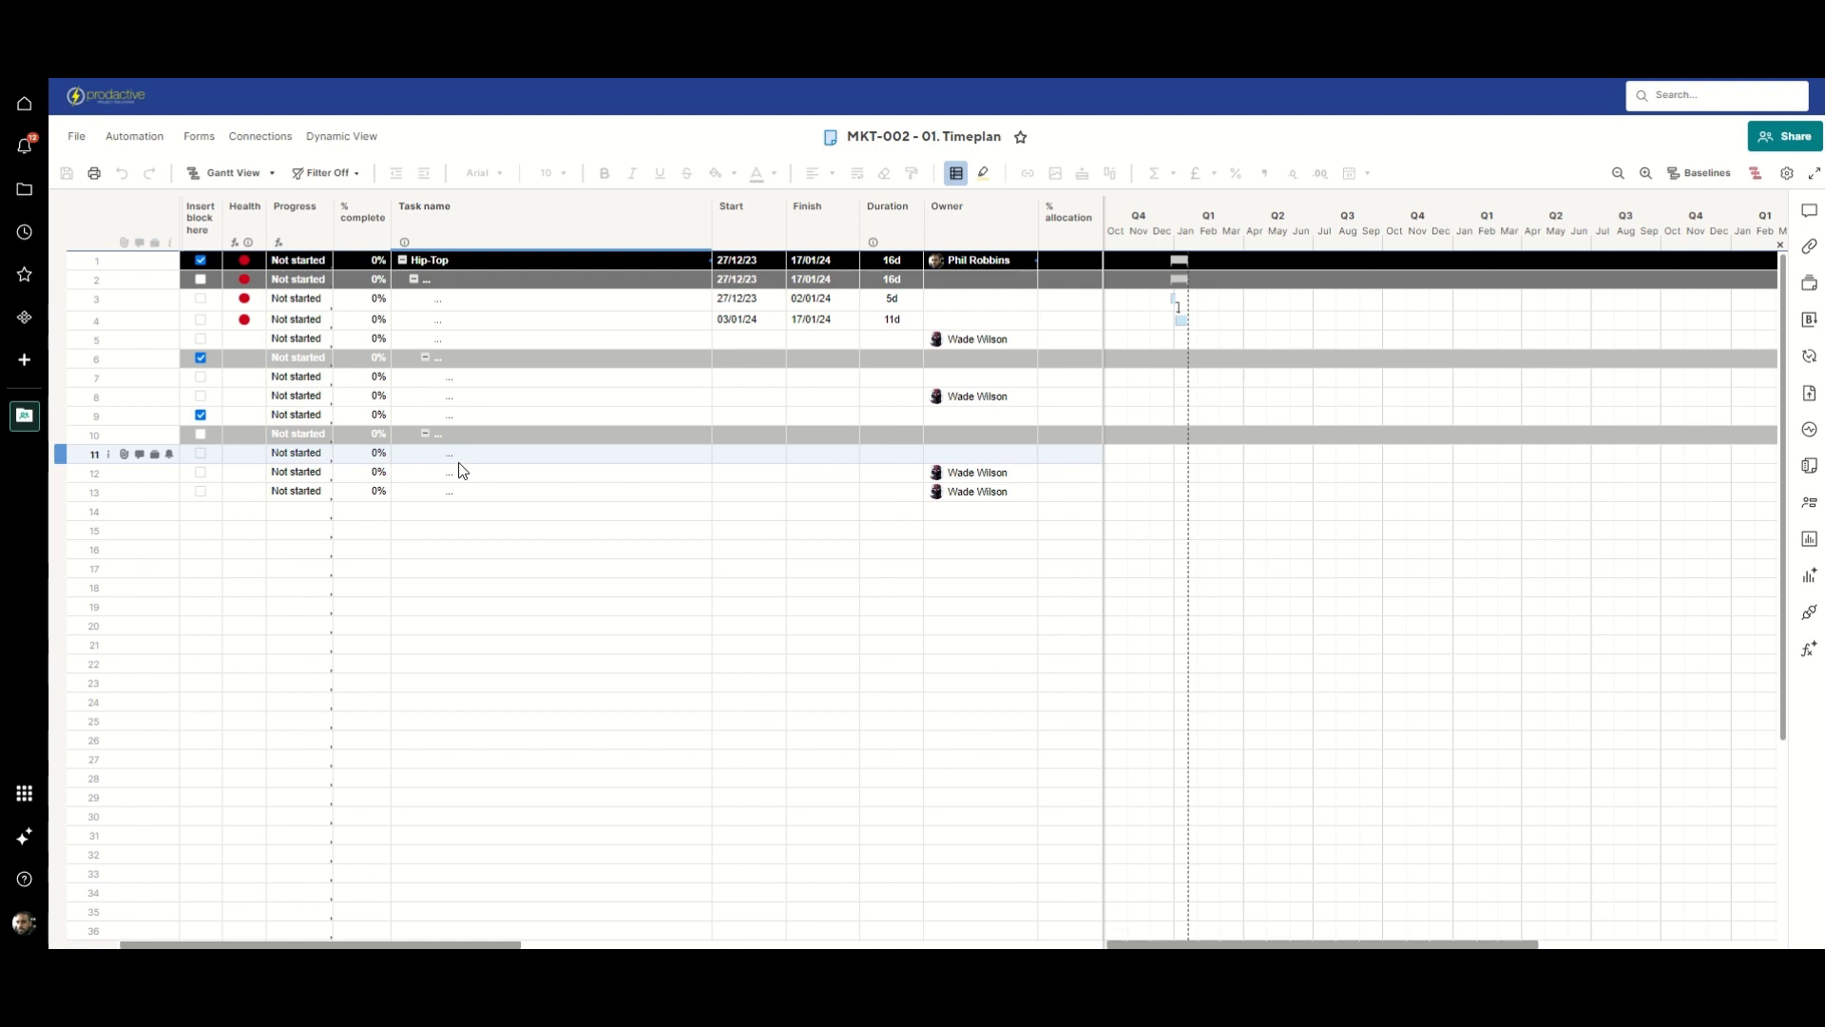
click(361, 218)
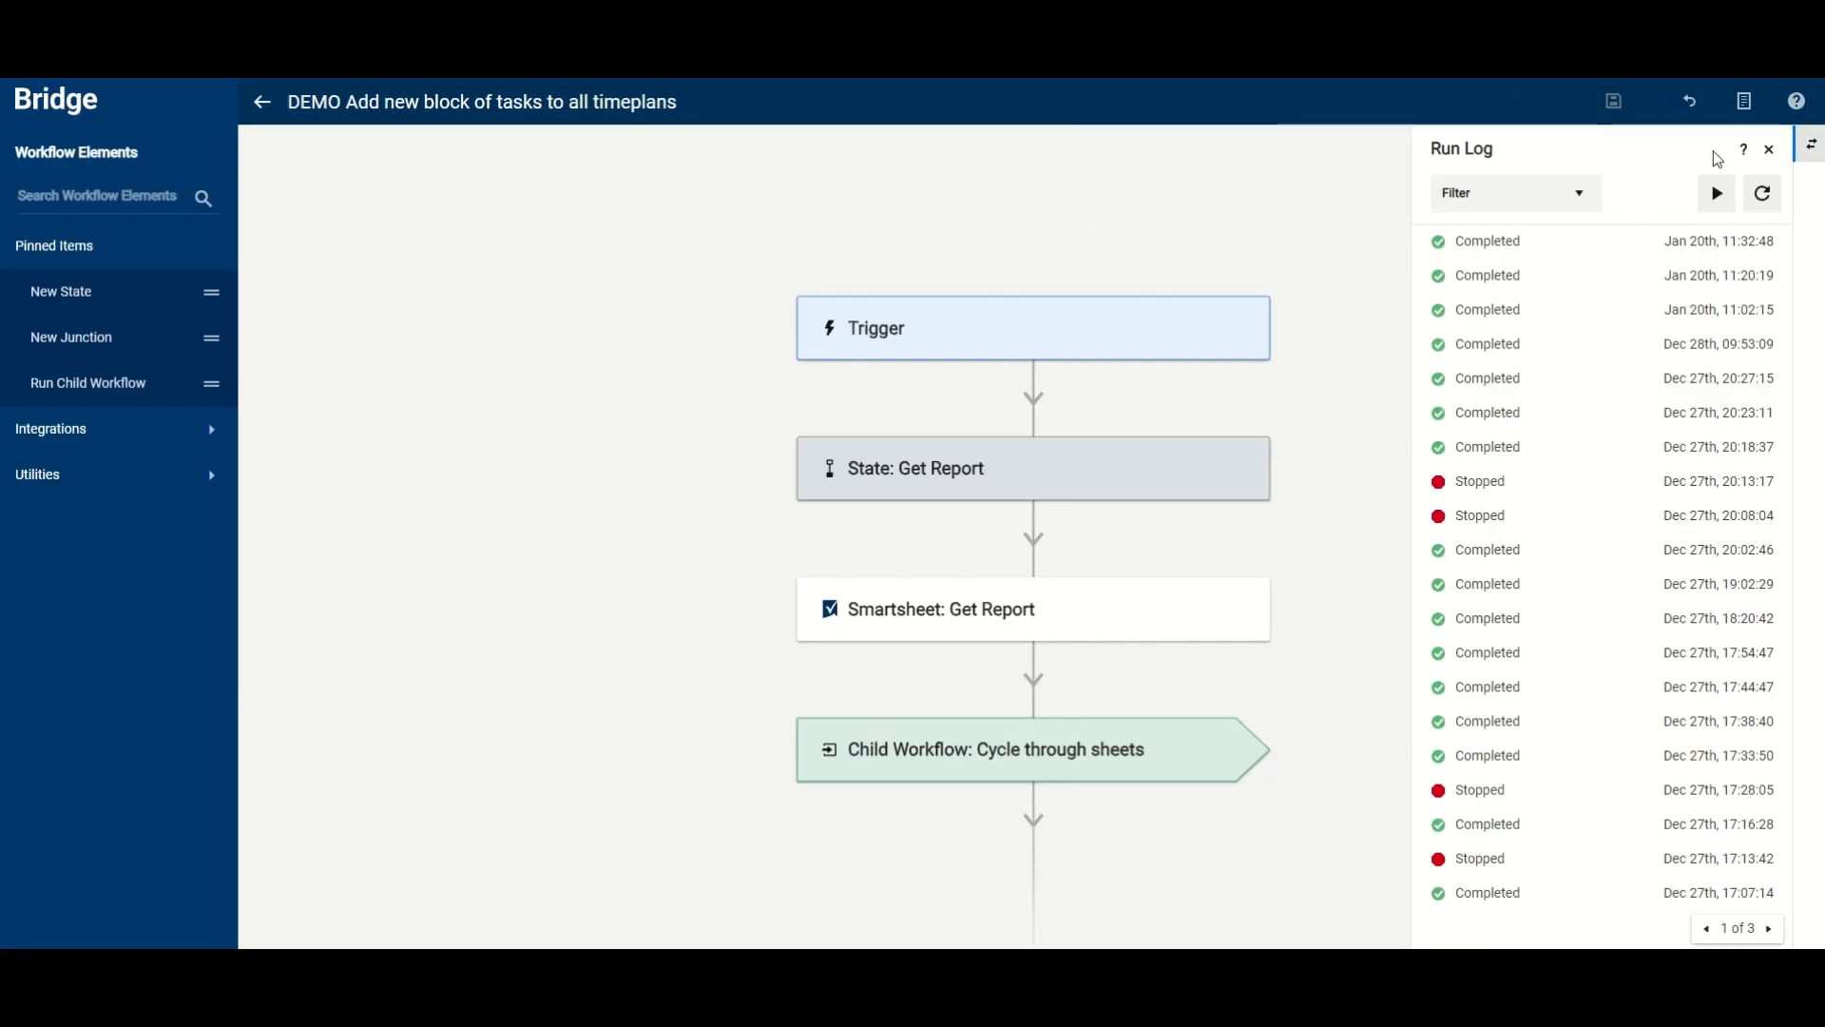
mouse_move(1716, 193)
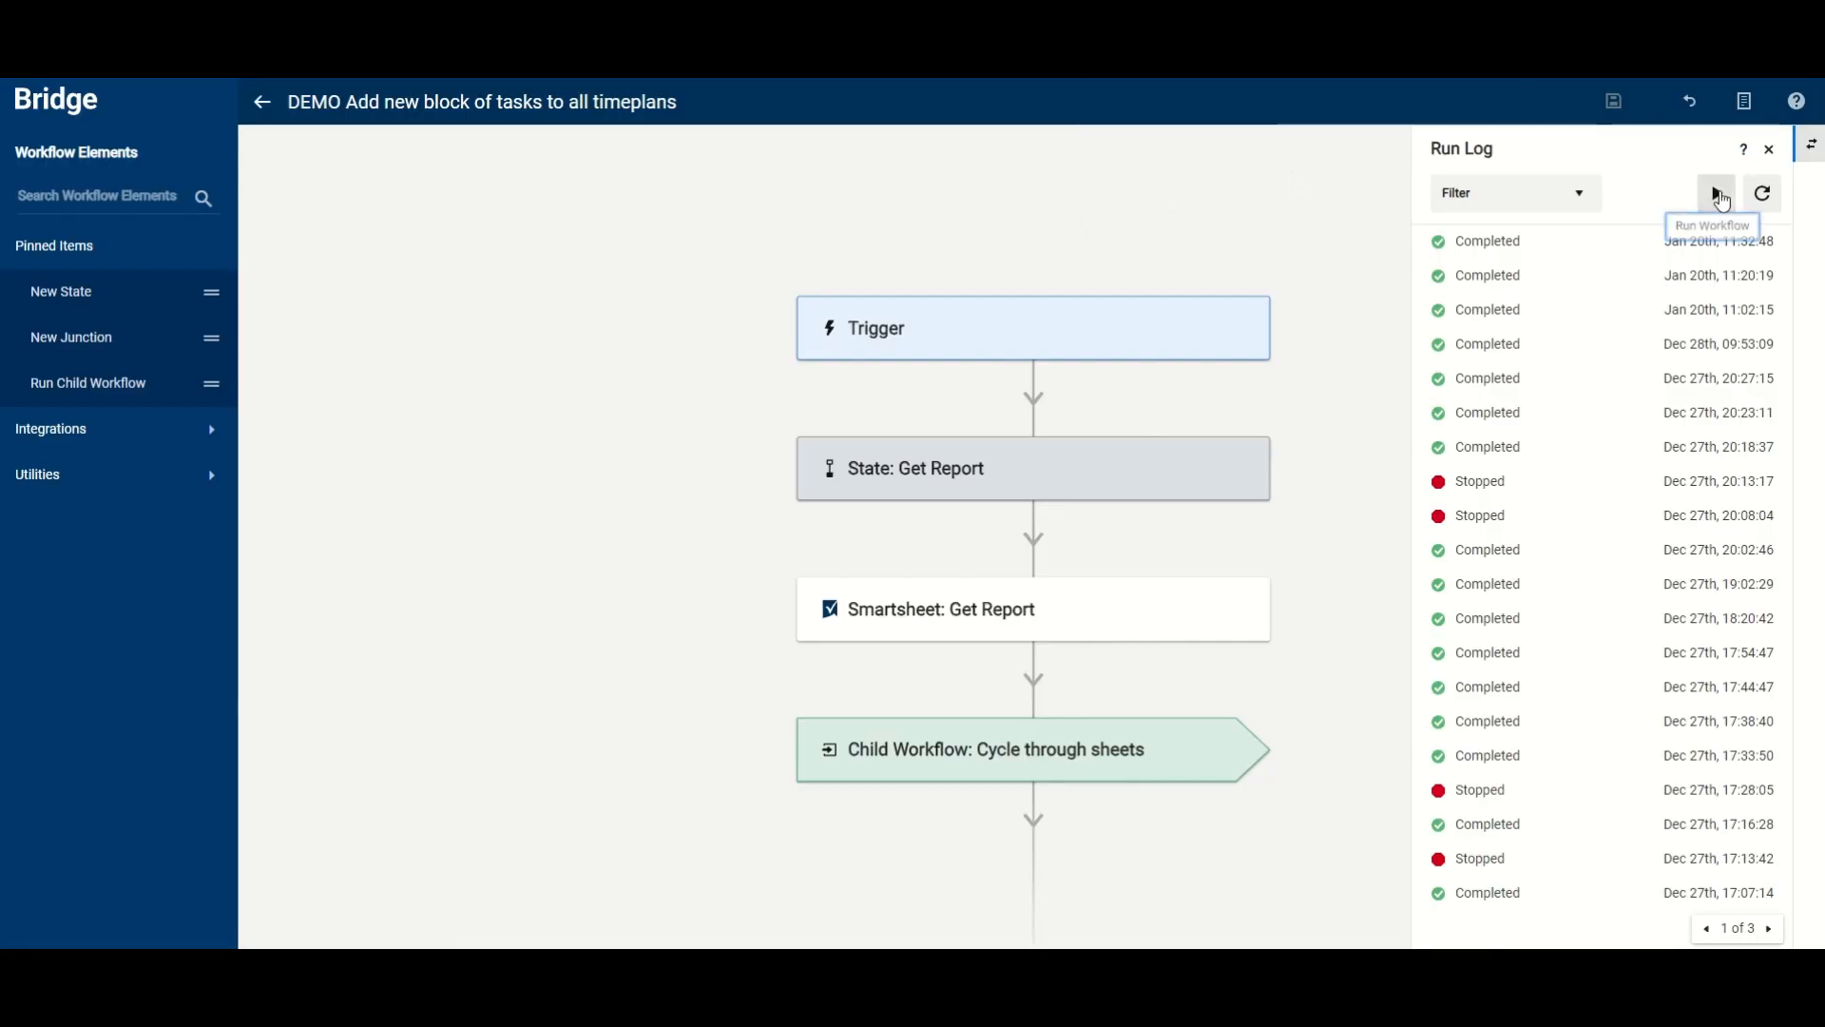
Step: Run the 'DEMO Add new block of tasks to all timeplans' workflow and reload its run log
click(1714, 193)
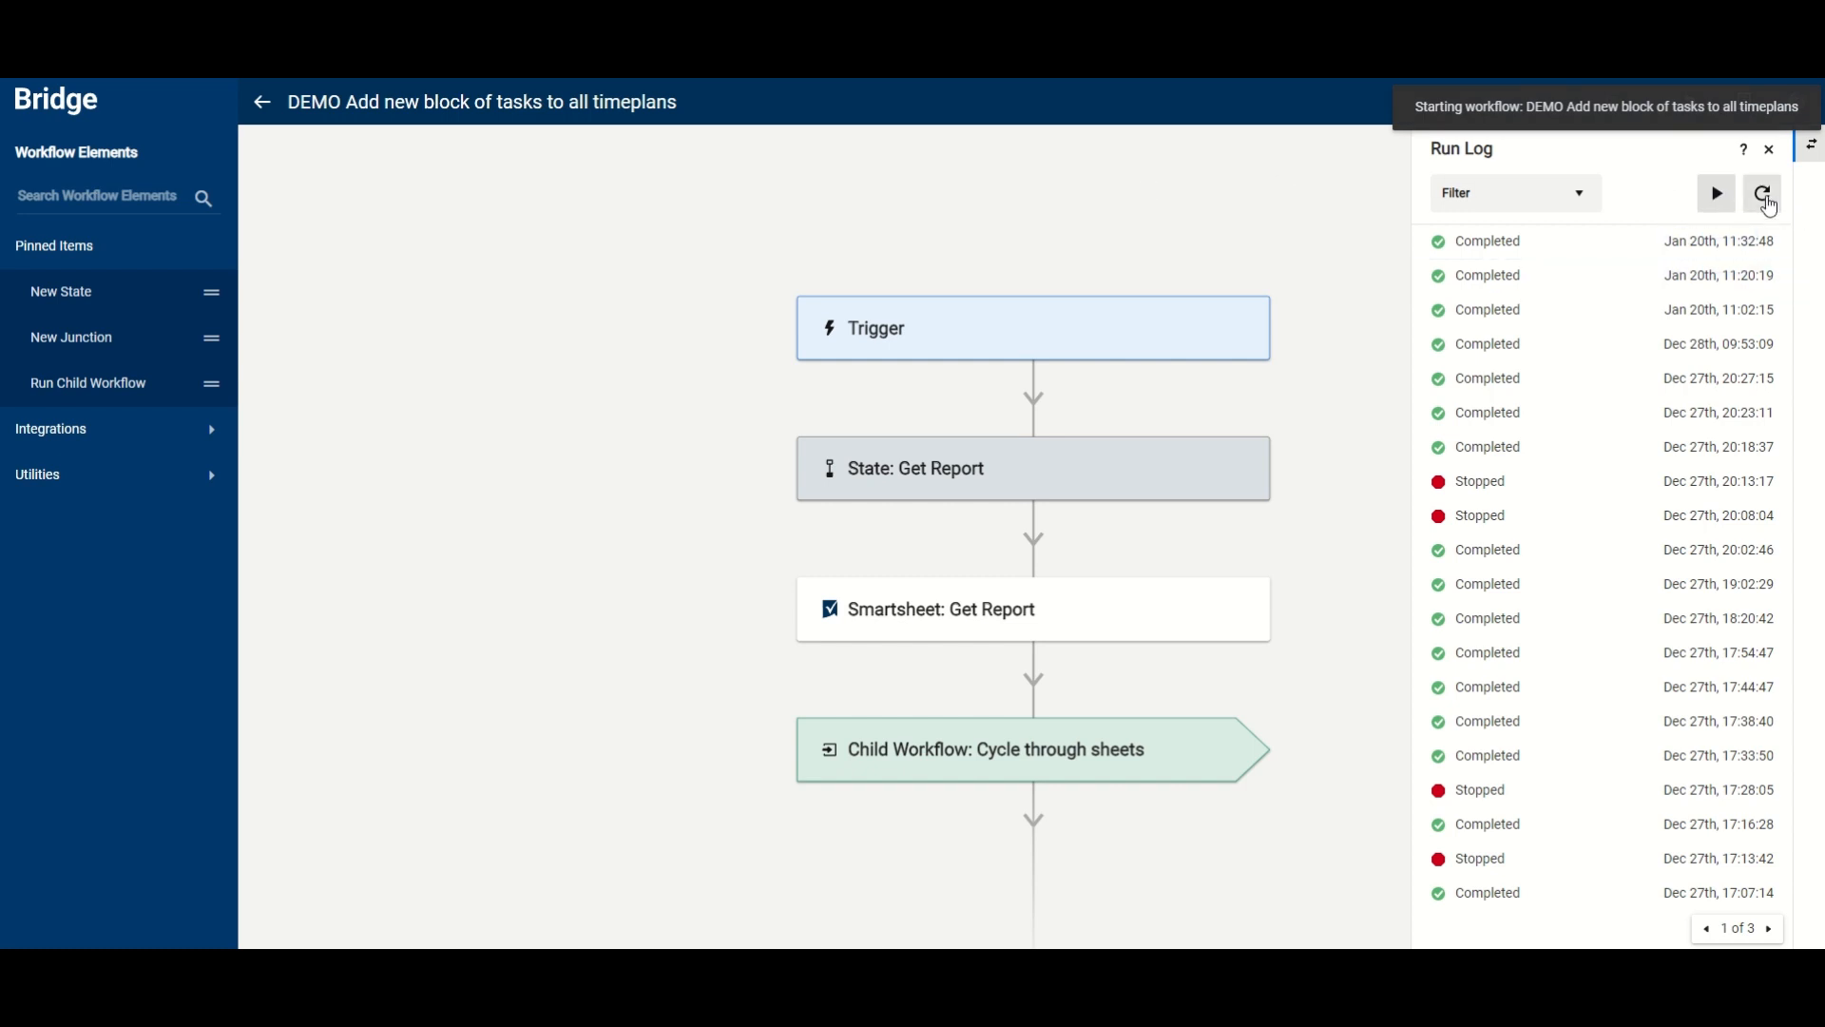
click(1760, 193)
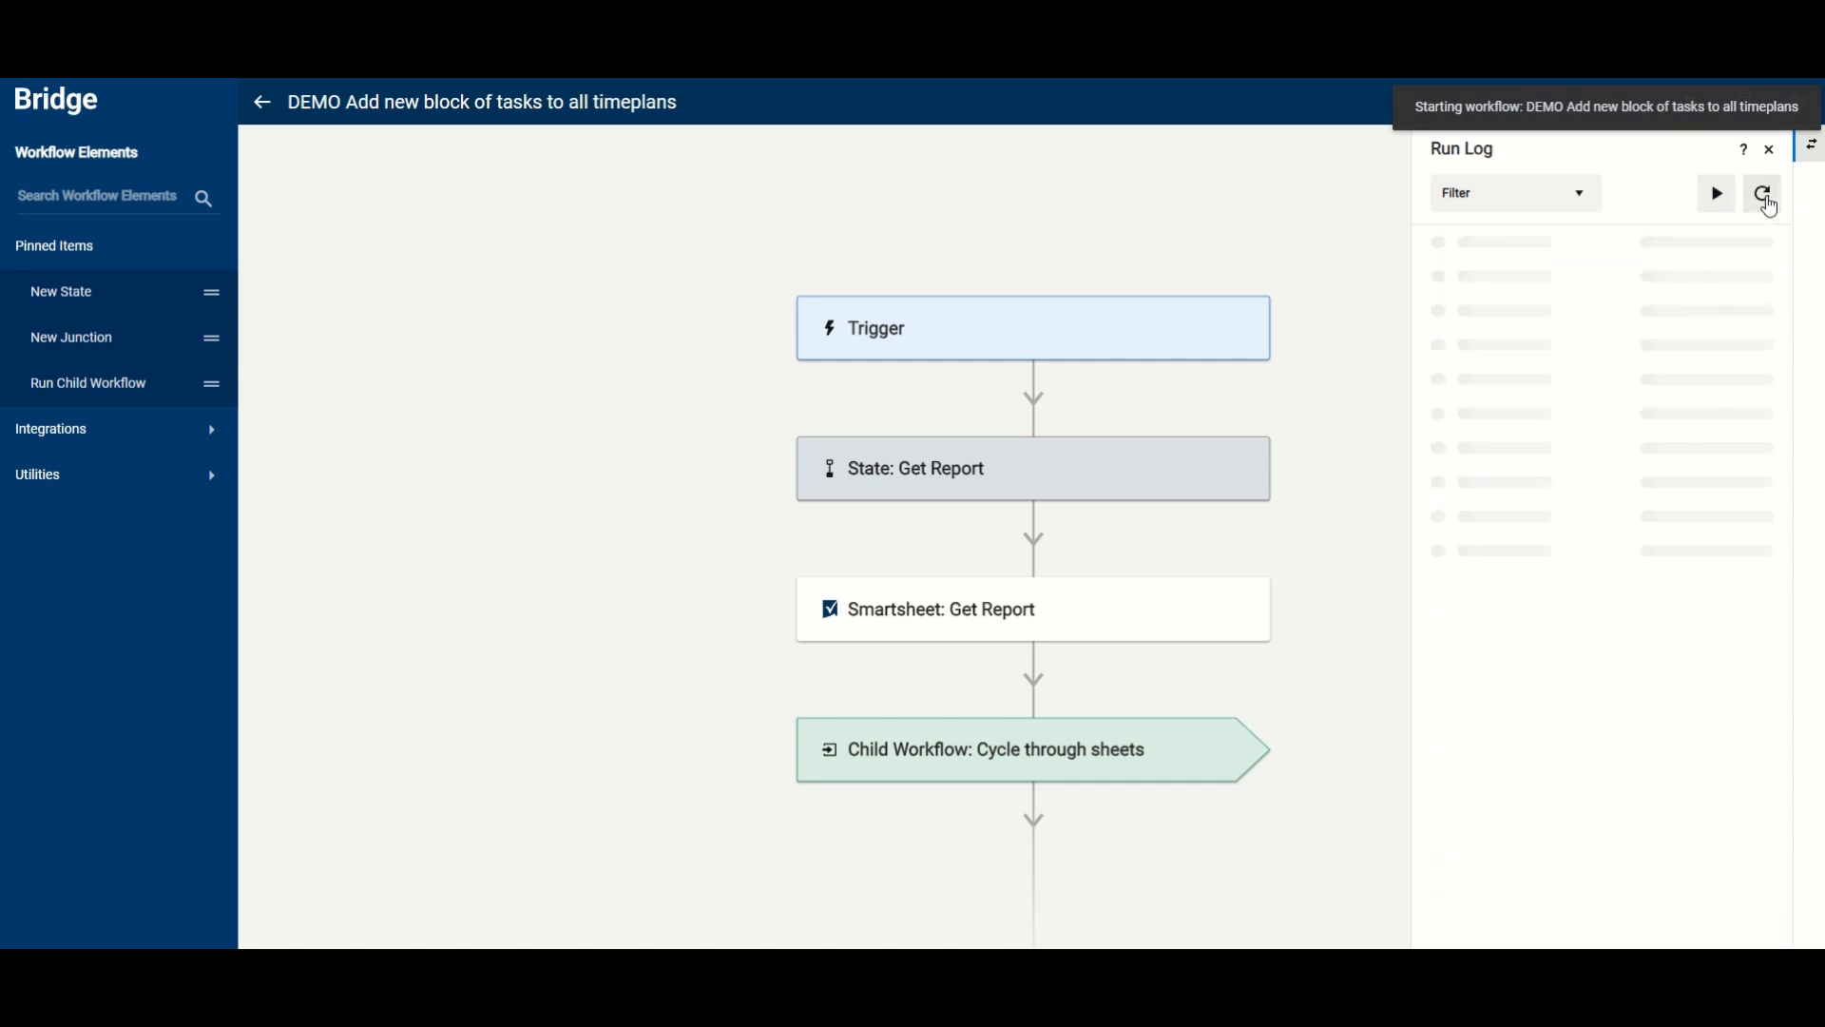
click(1761, 193)
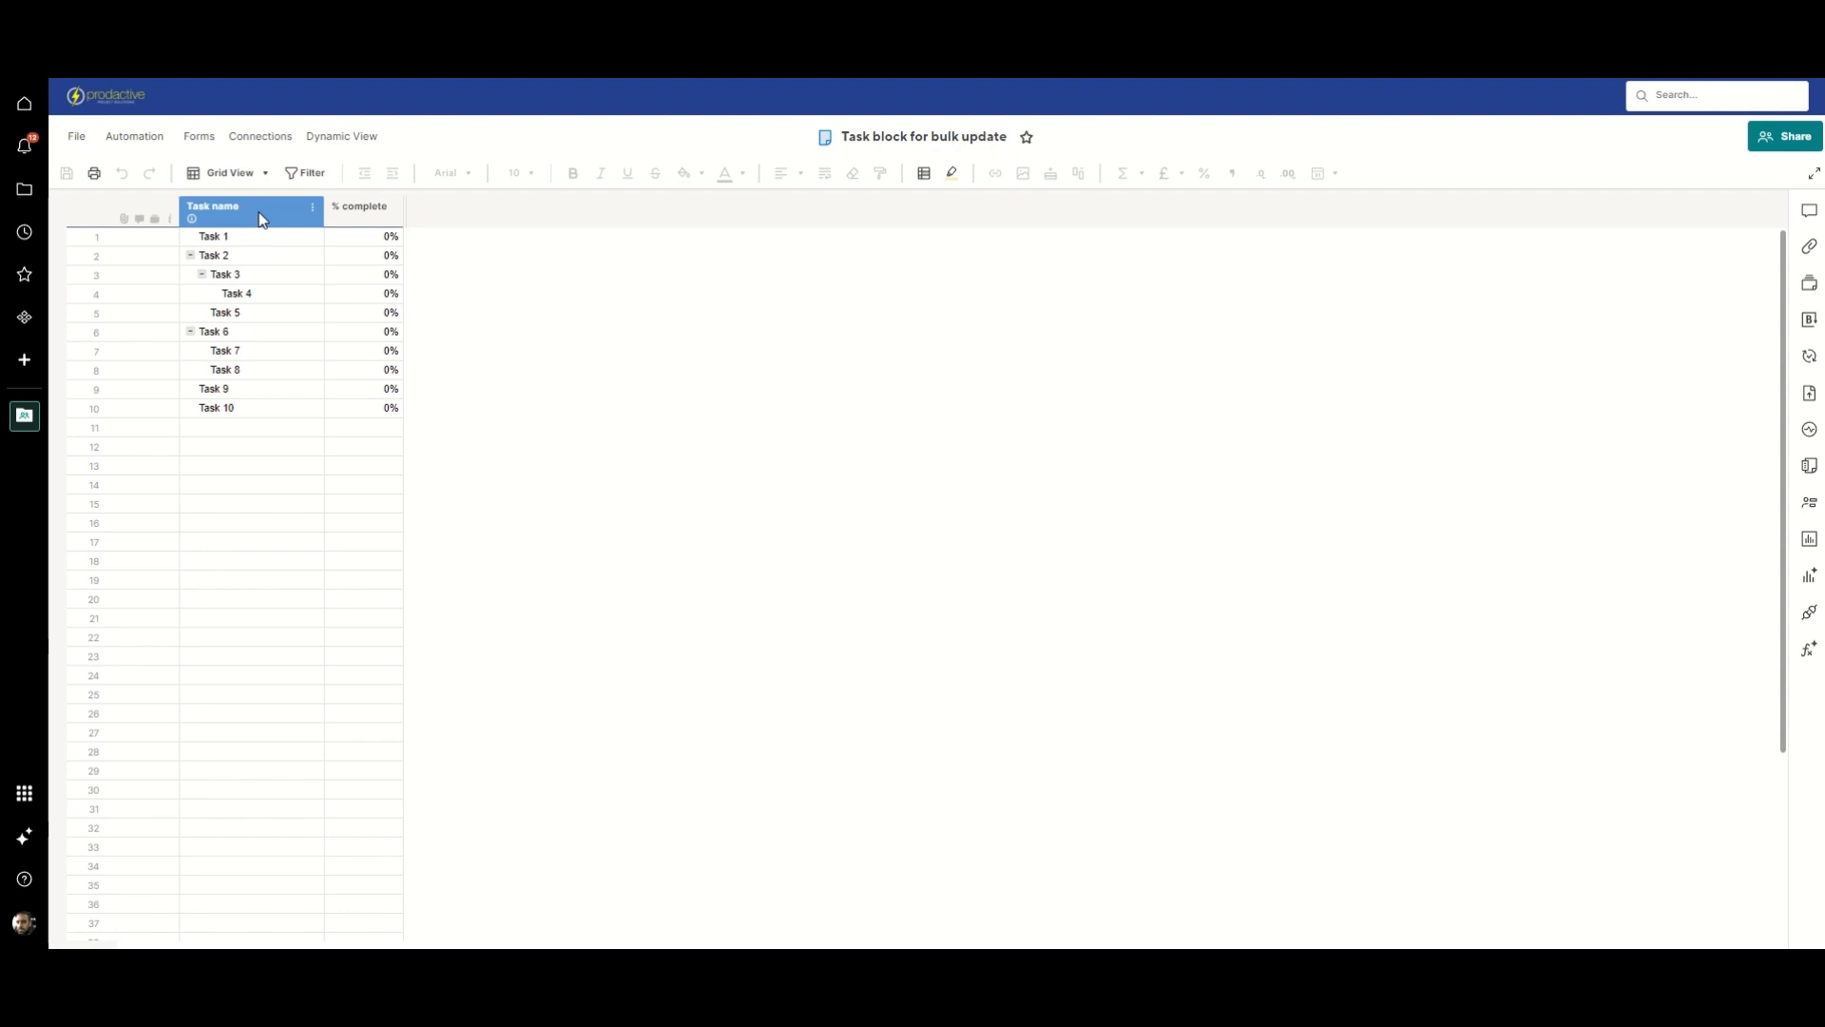
mouse_move(219, 220)
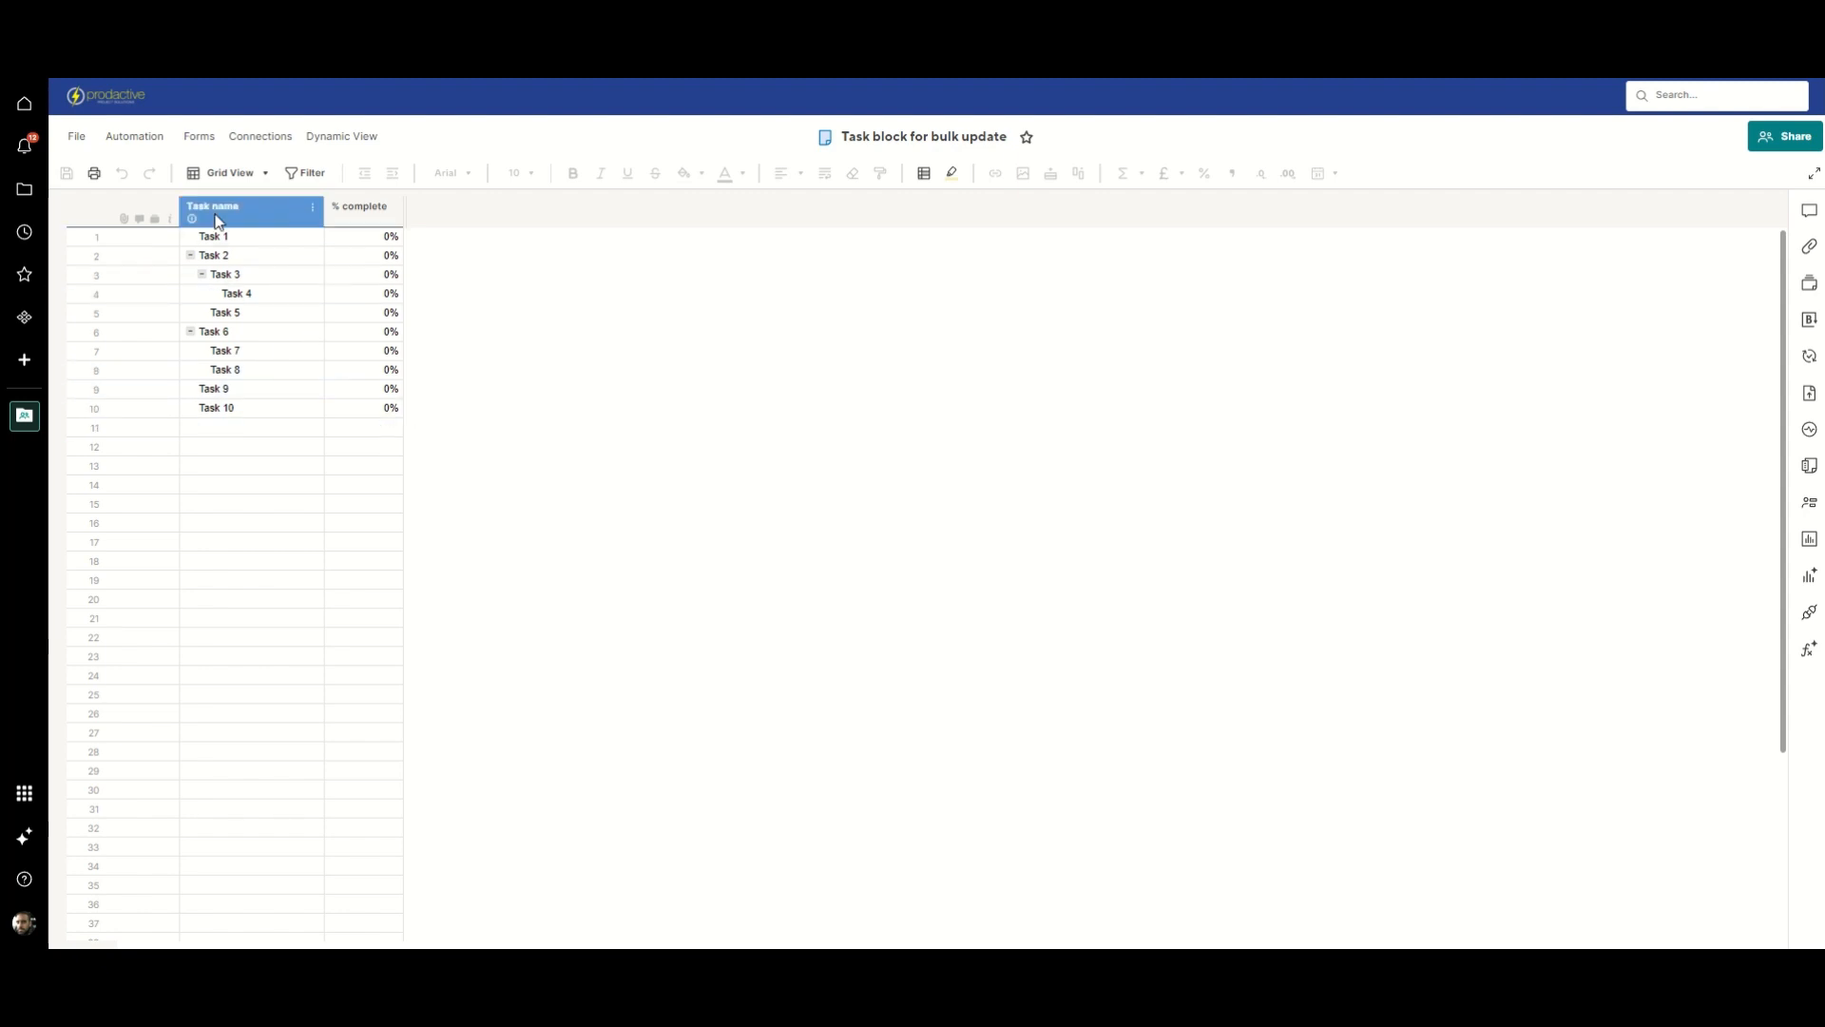
click(358, 207)
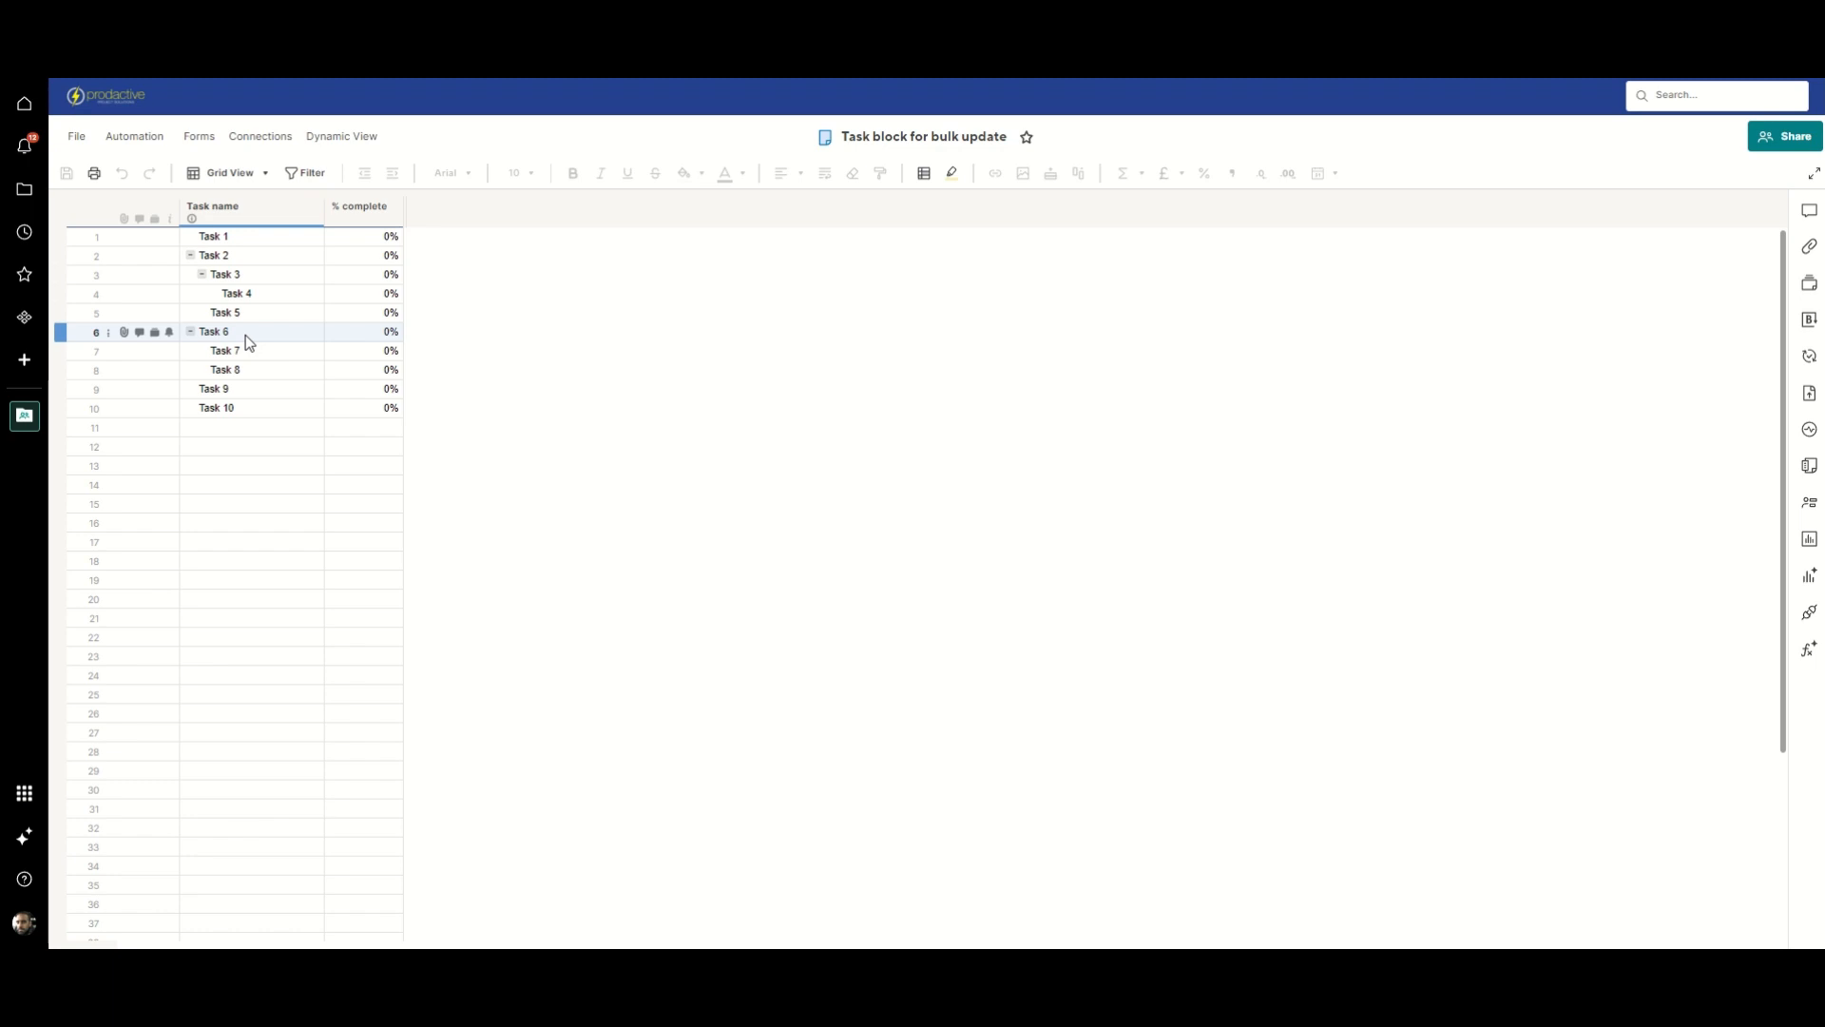
click(209, 236)
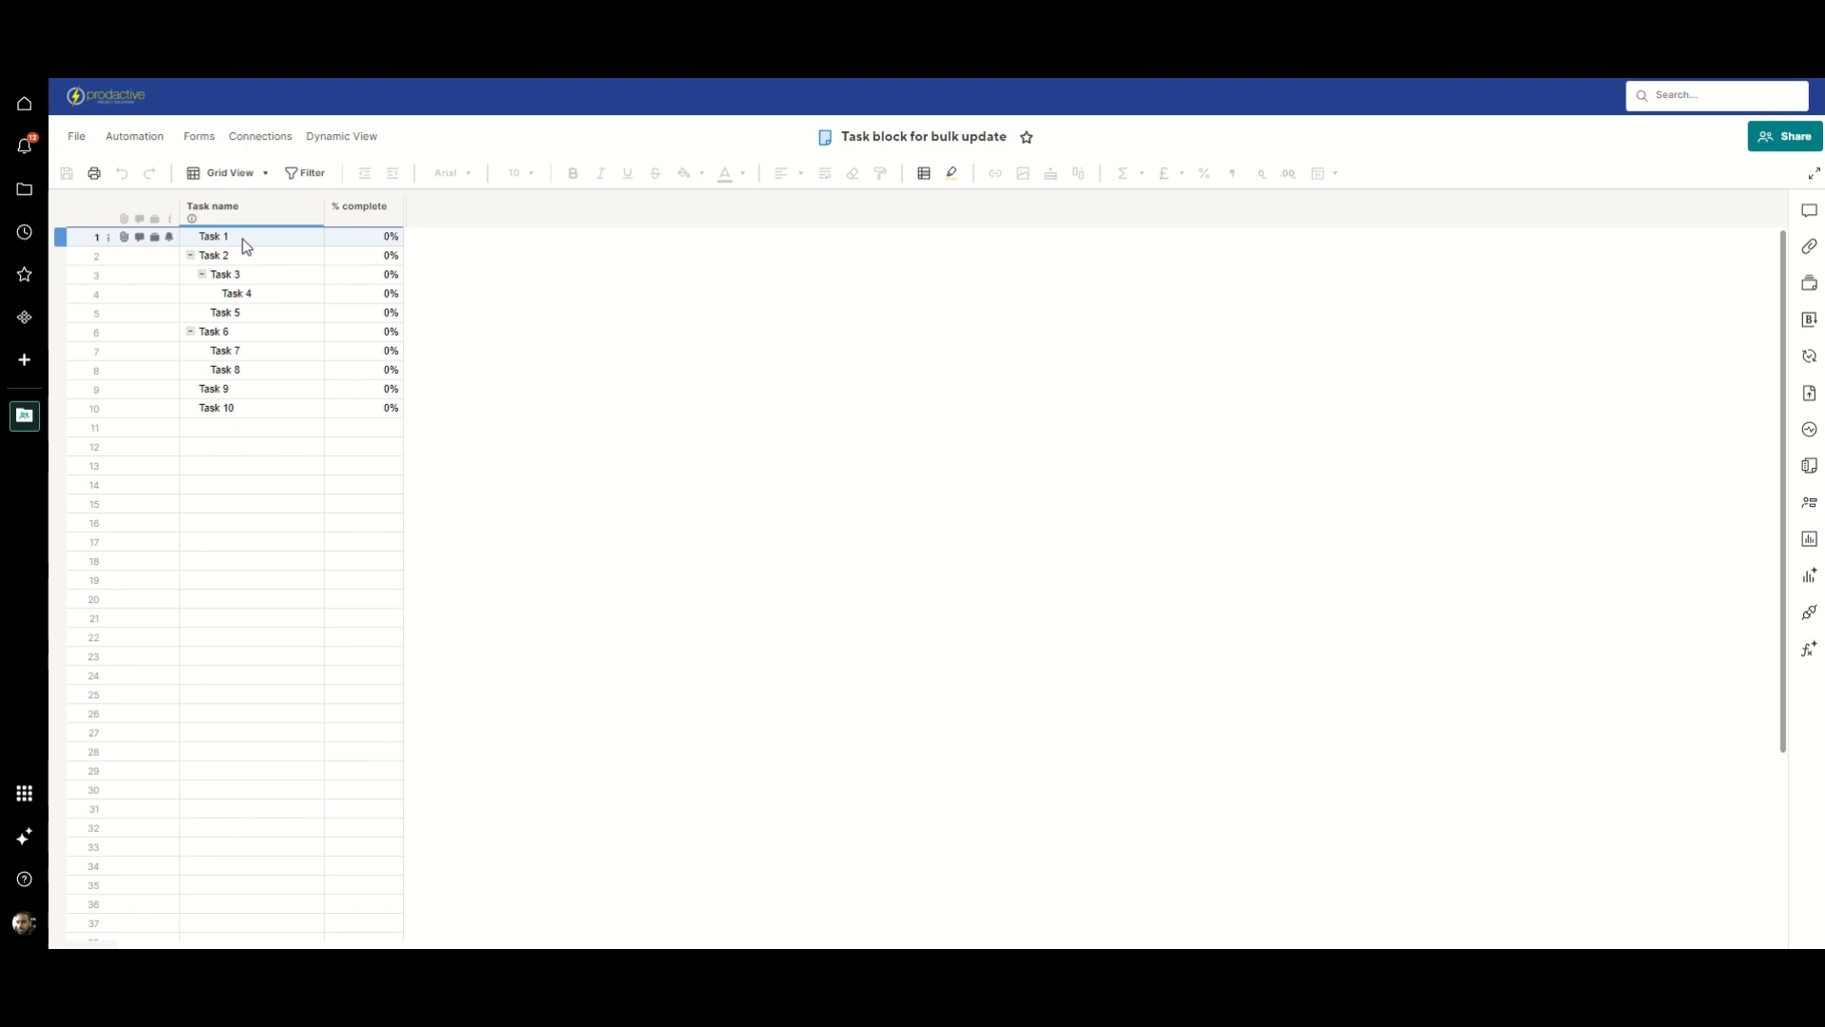
mouse_move(274, 251)
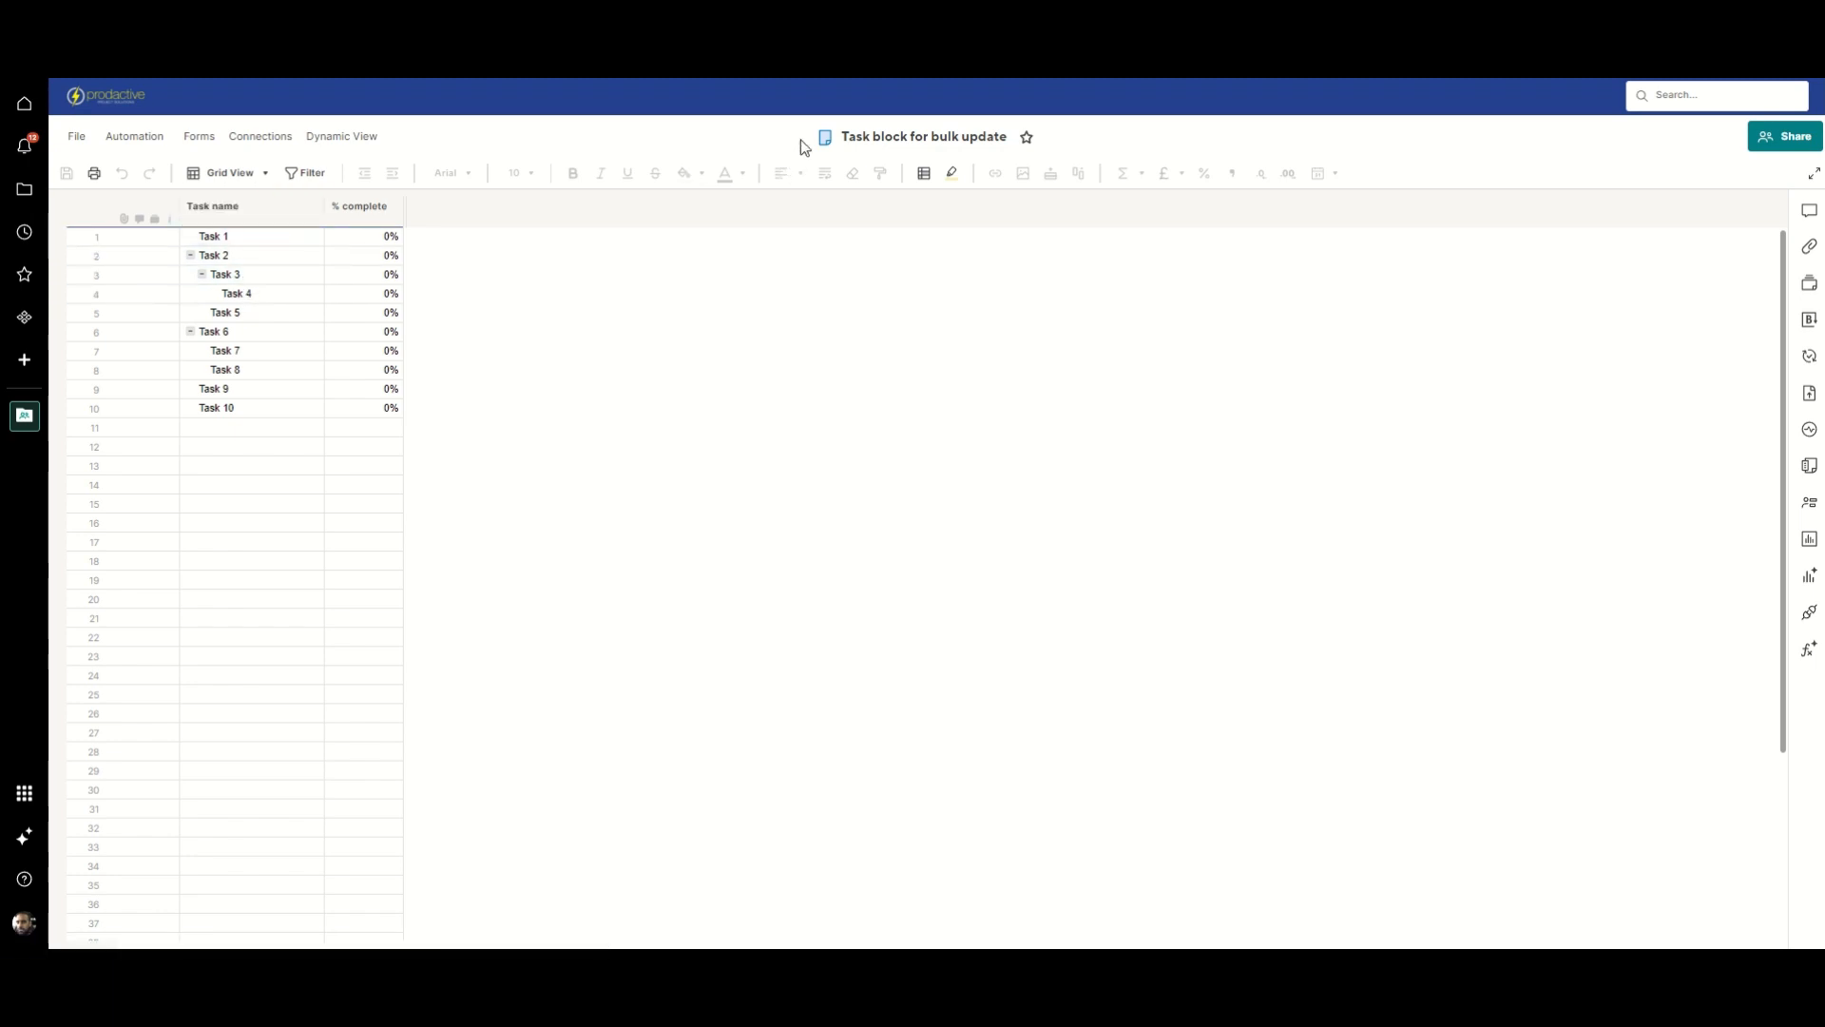
click(358, 207)
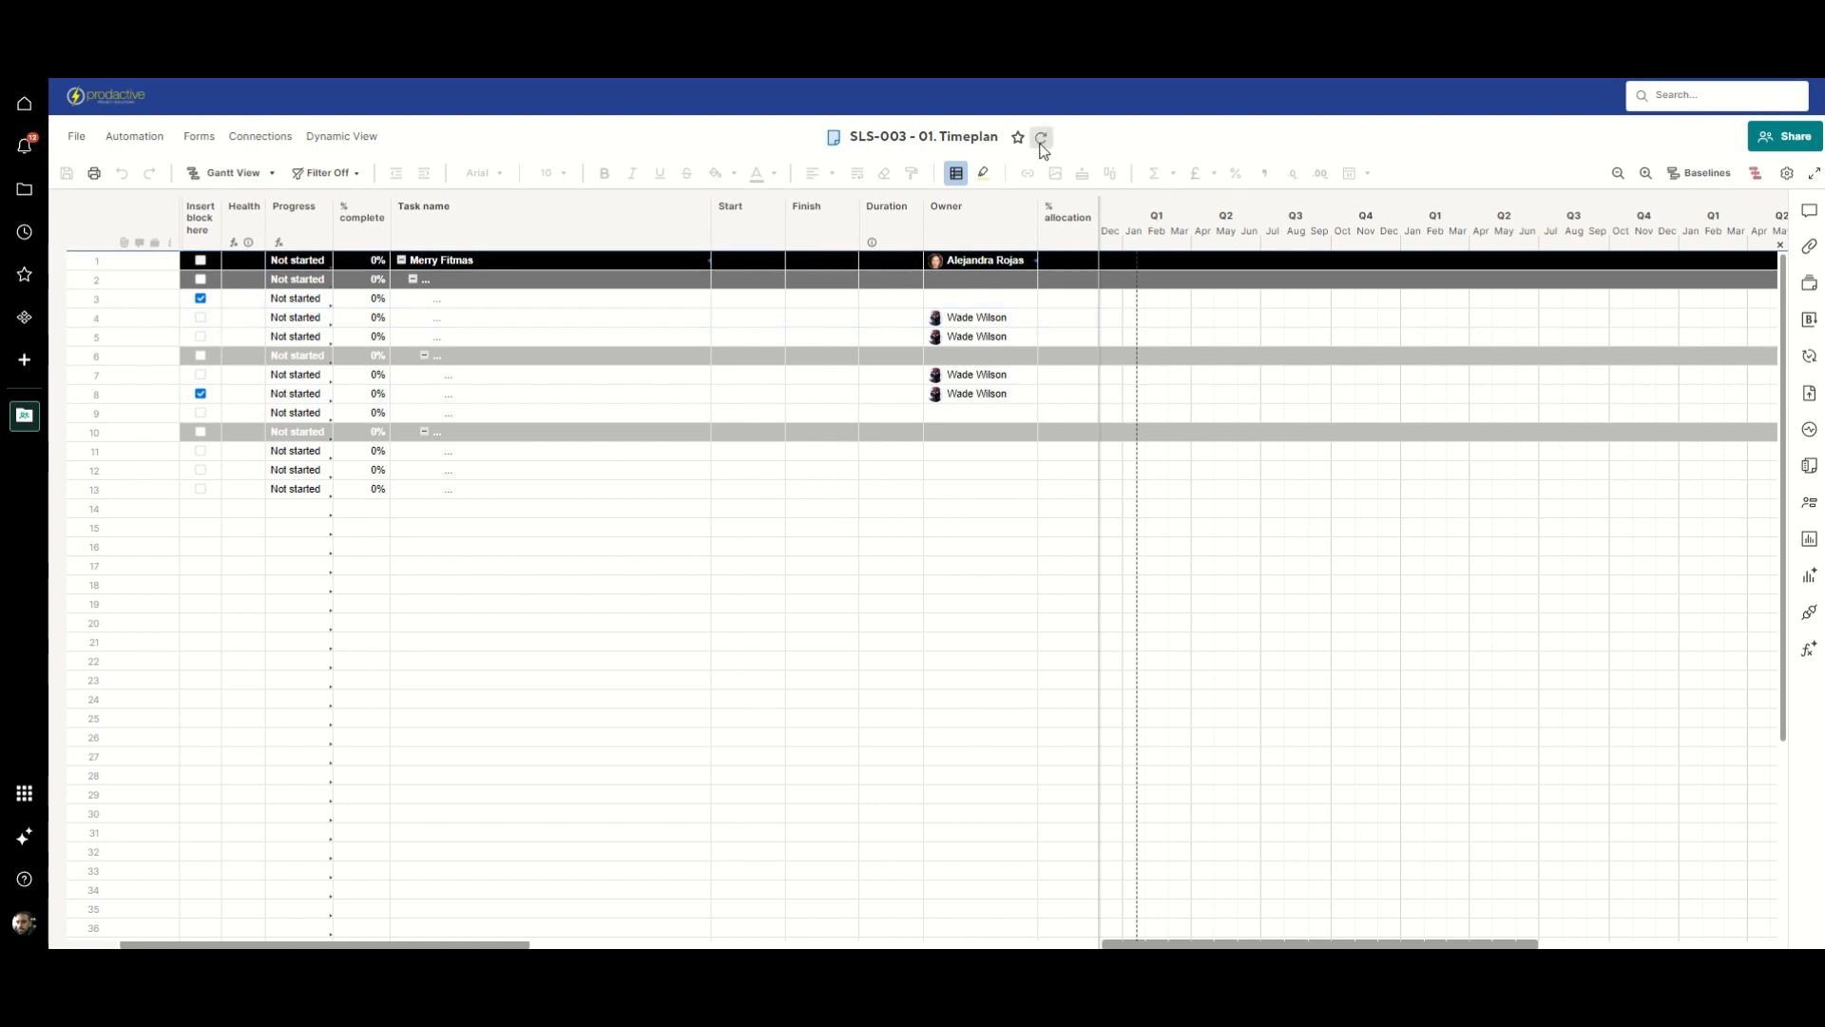
mouse_move(1042, 137)
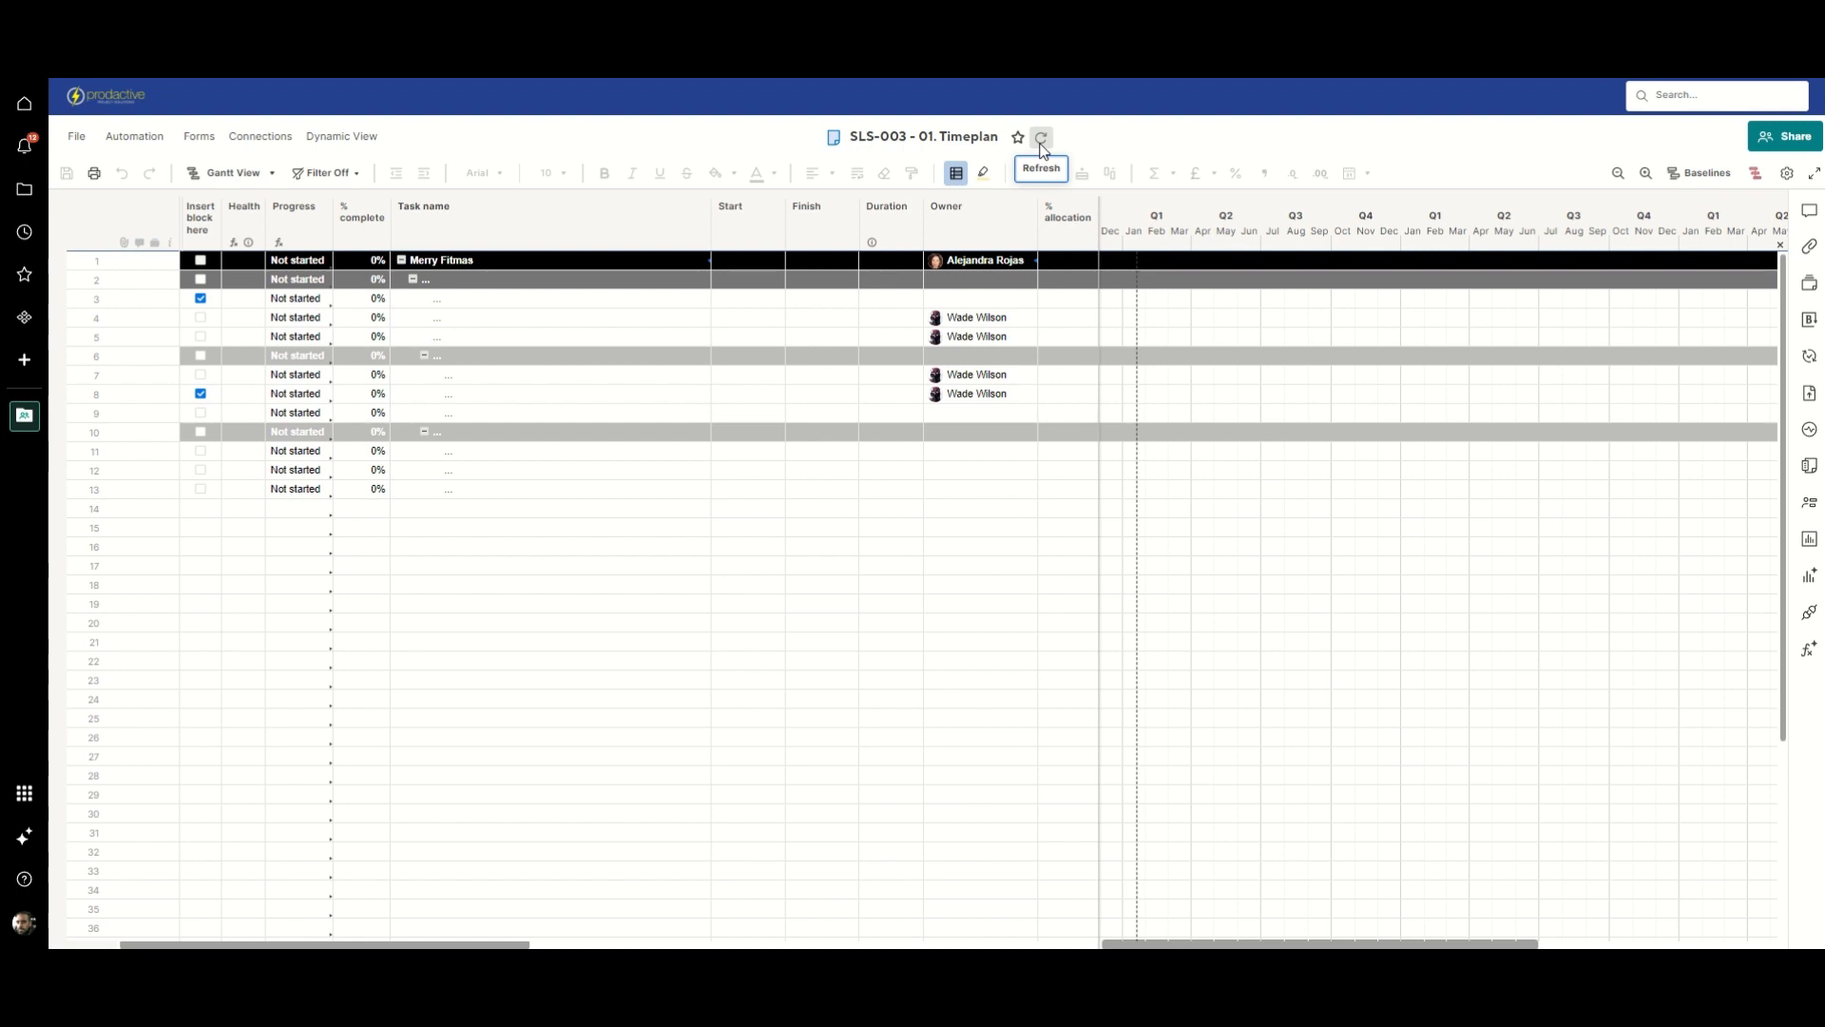
Step: Refresh the SLS-003 timeplan until Tasks 1–5 appear under the first ticked row
click(1042, 137)
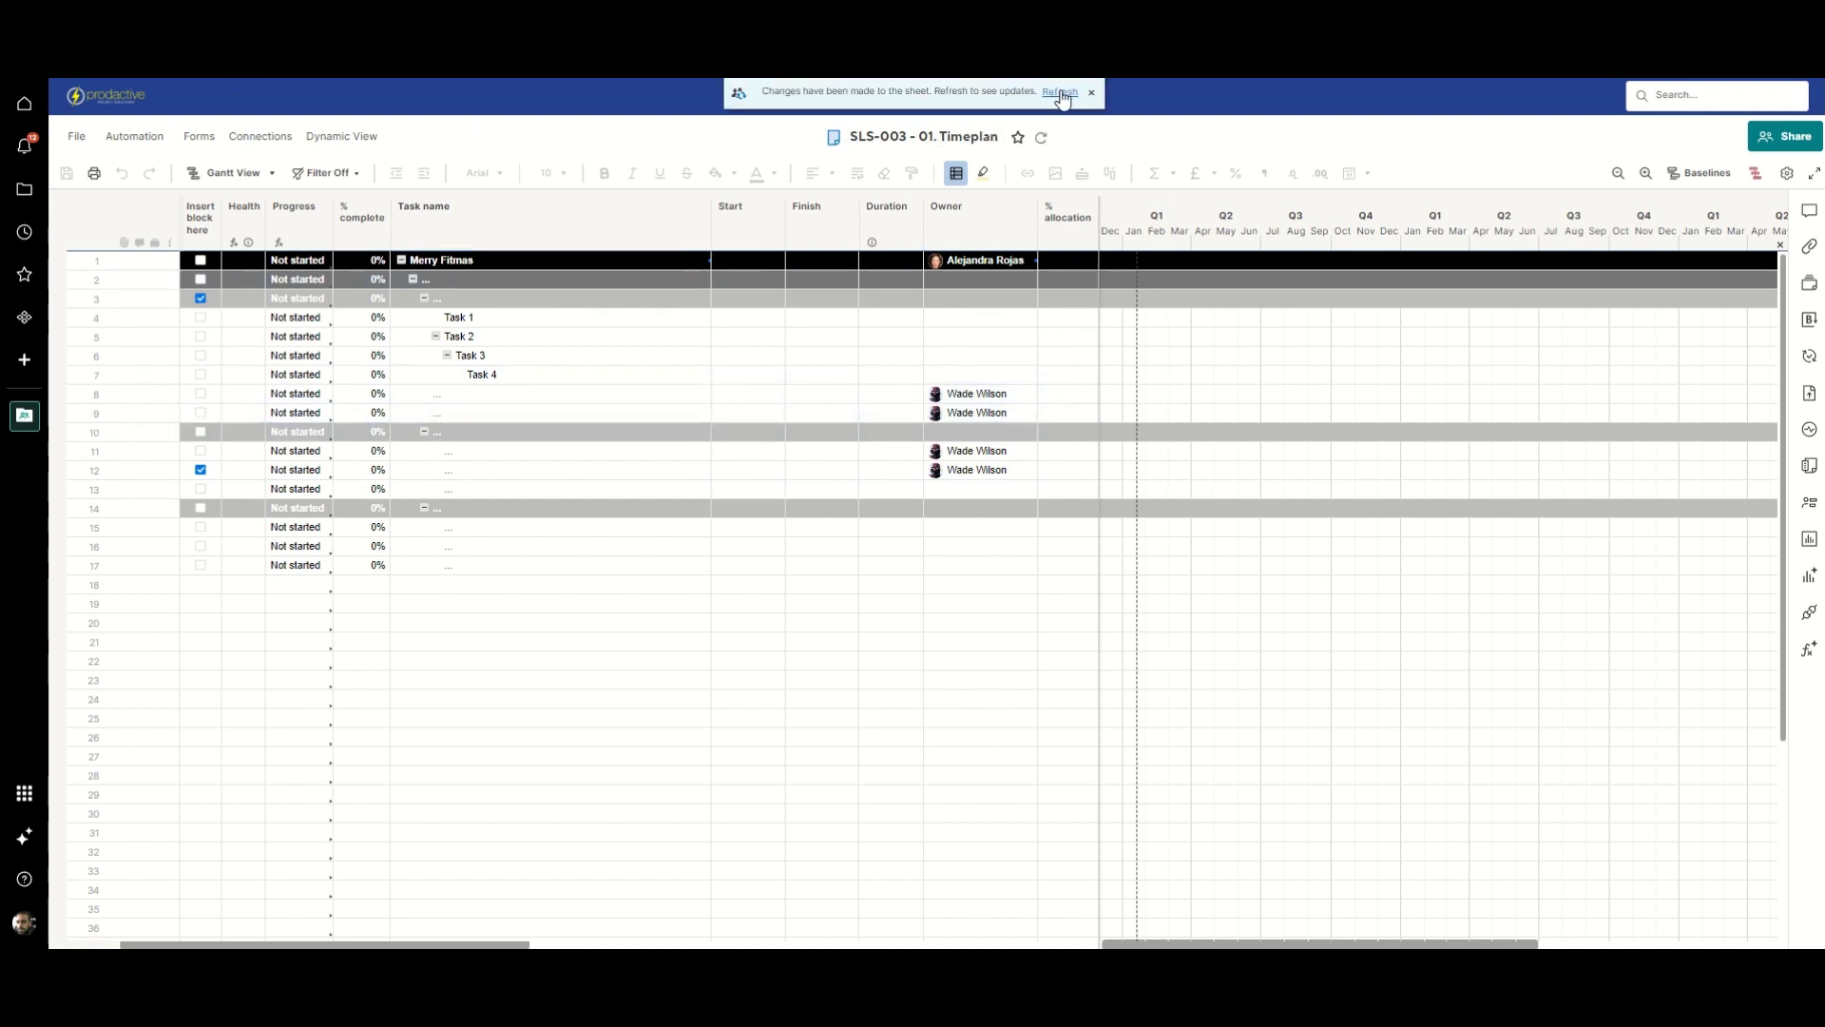
click(1058, 91)
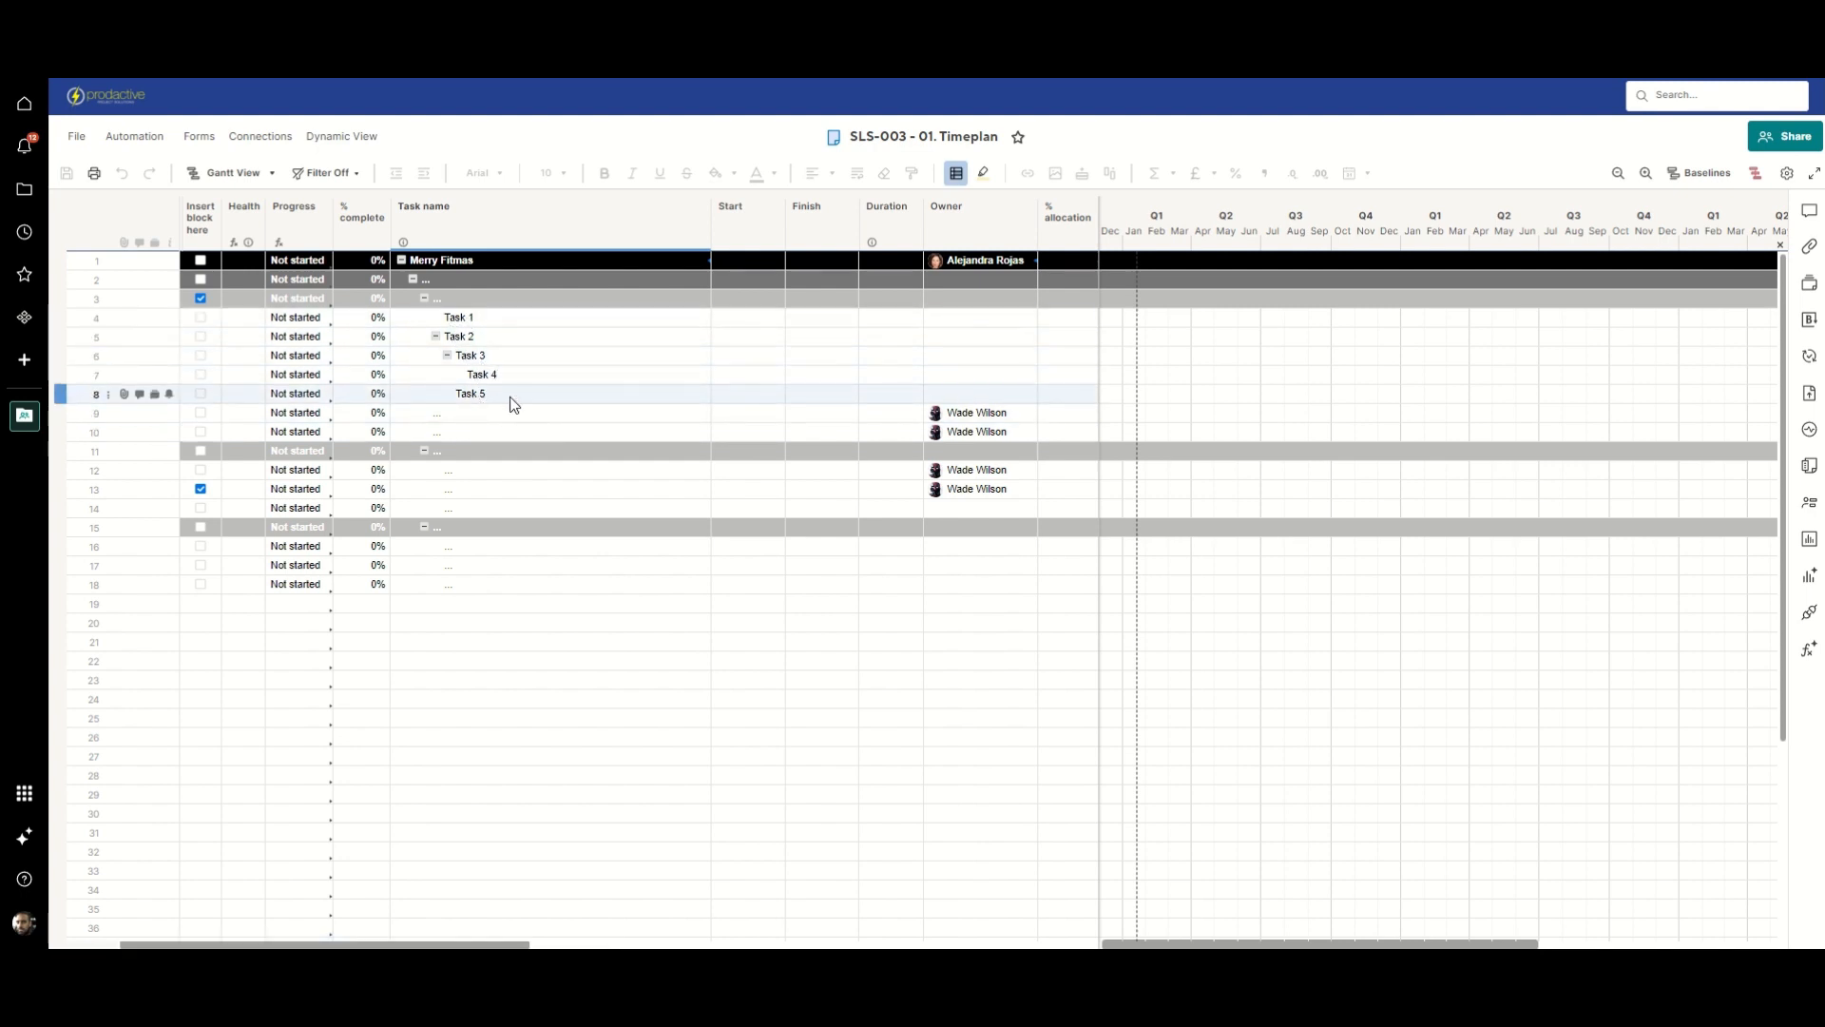
mouse_move(477, 400)
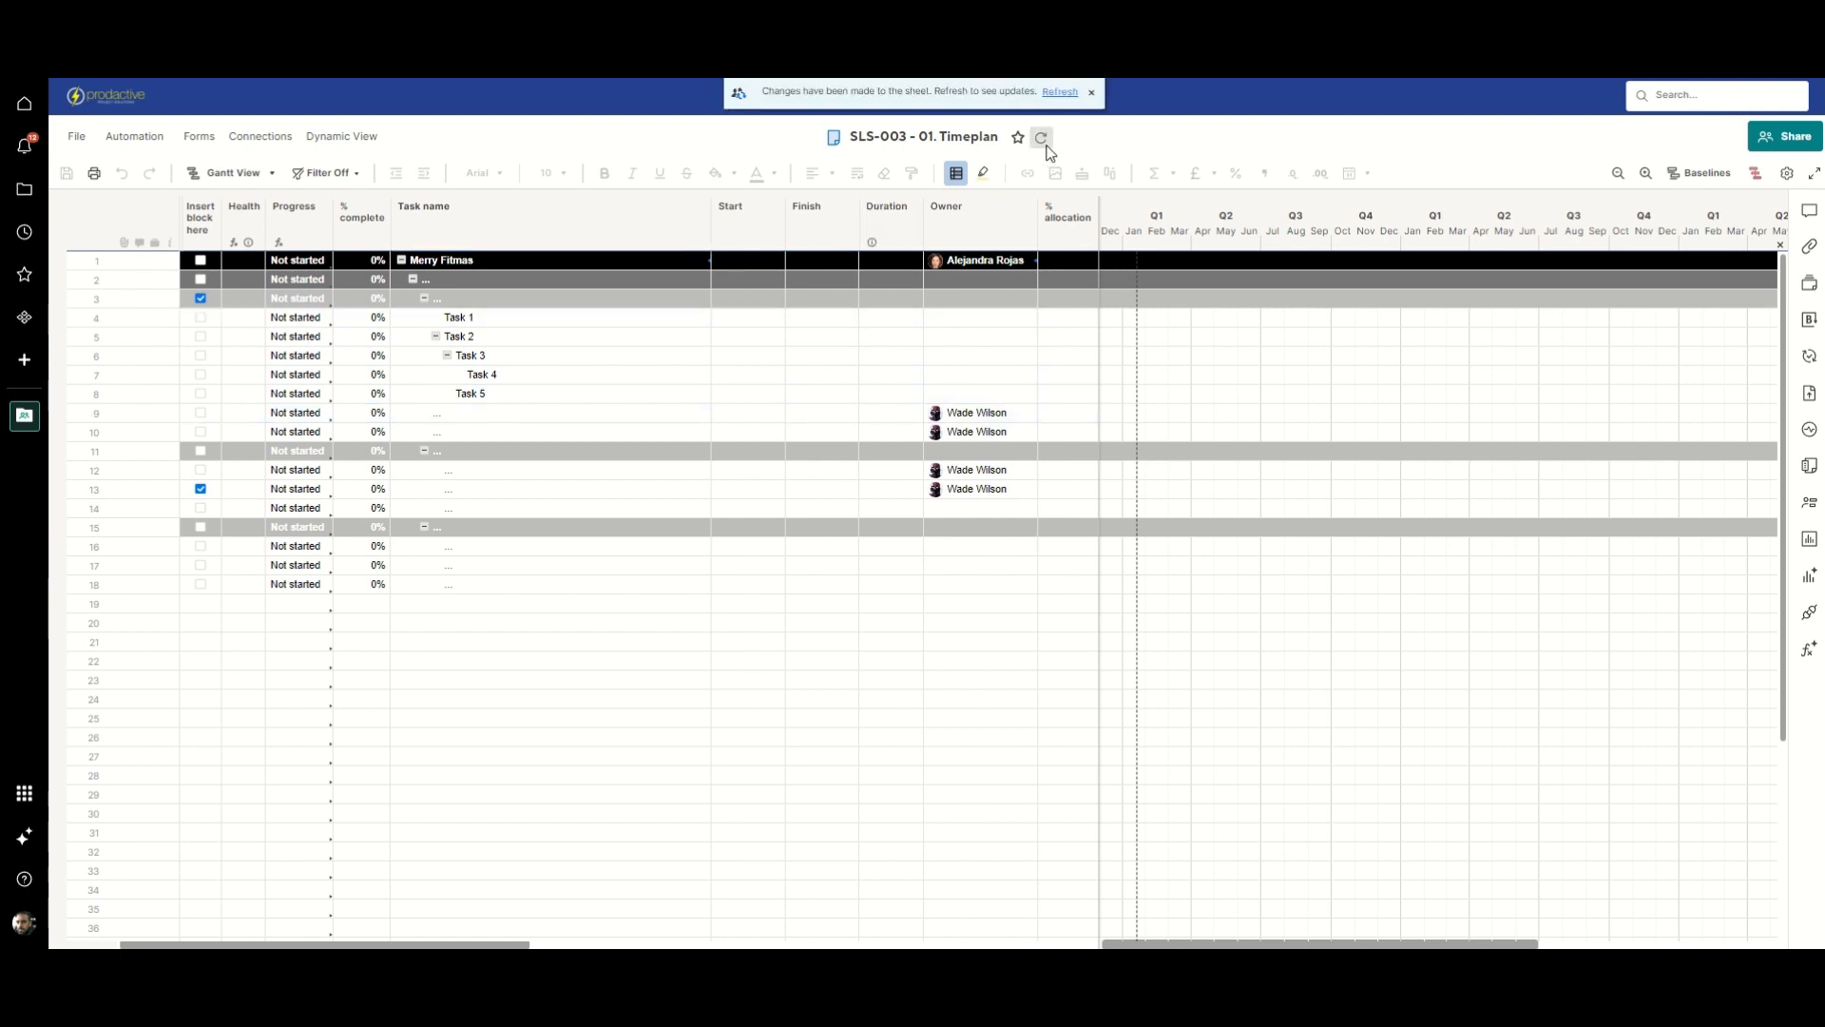
click(1041, 139)
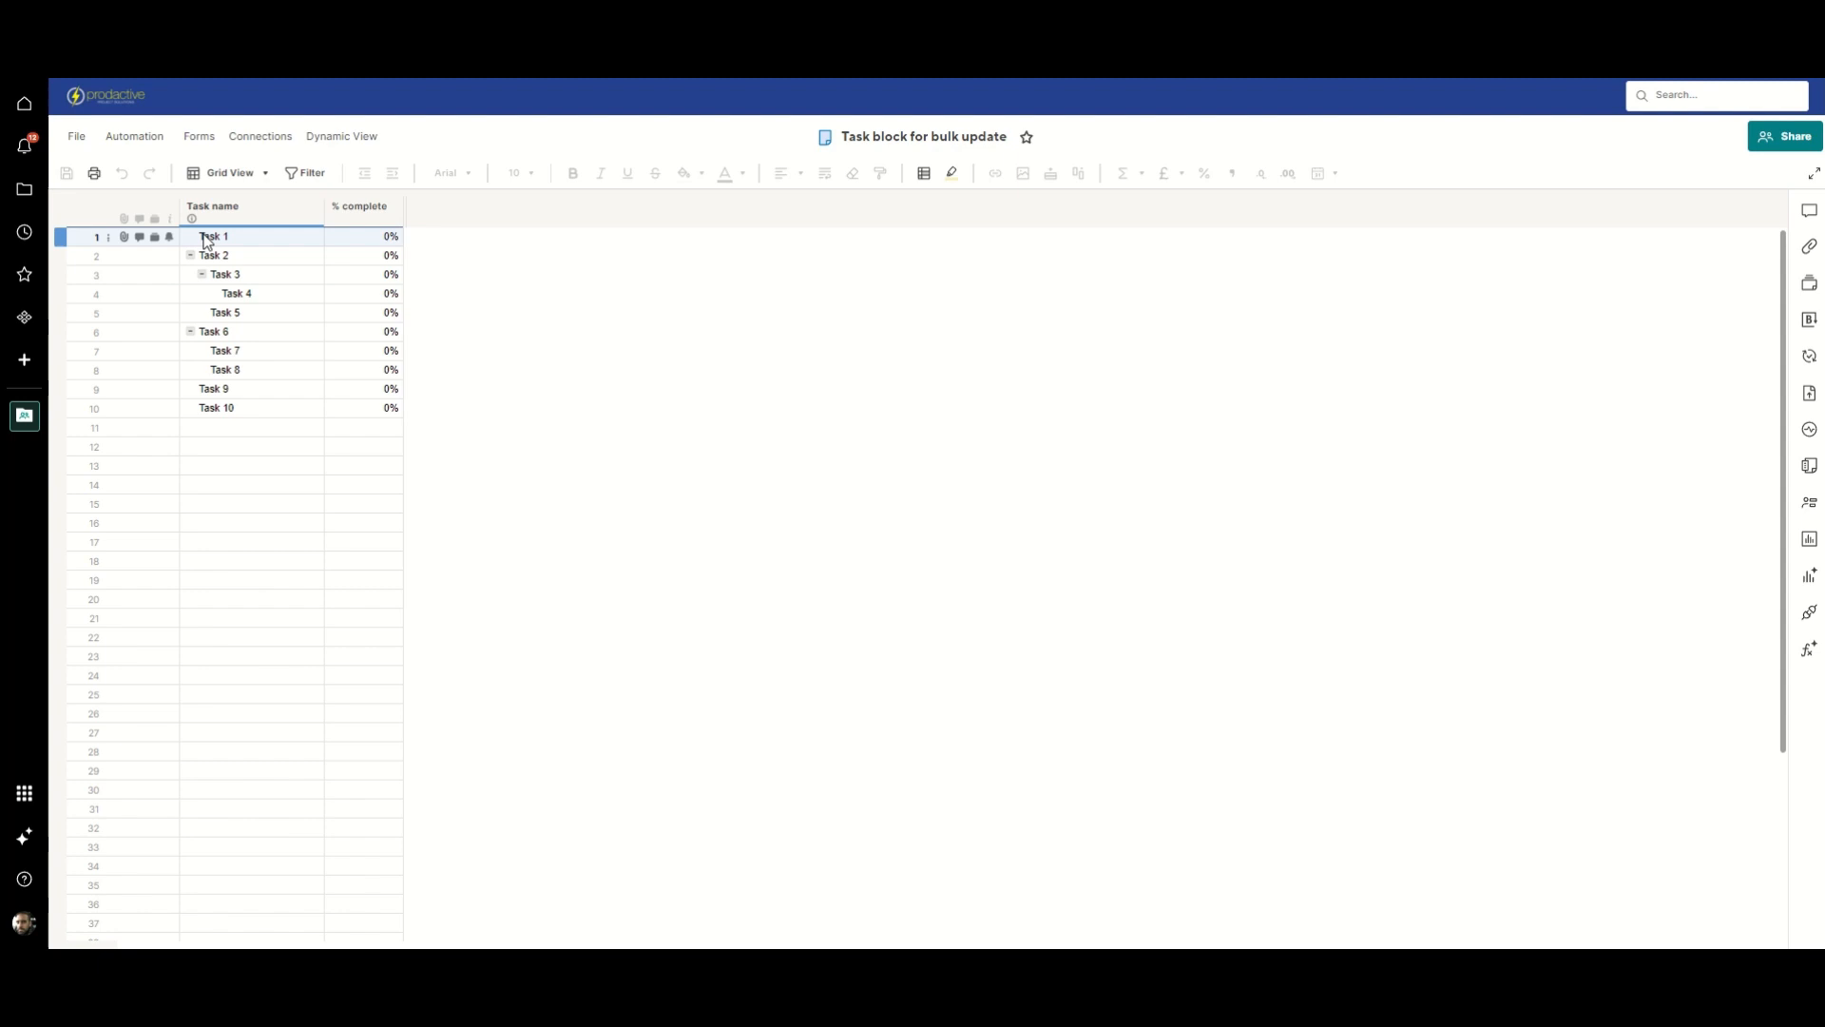
Step: Select the Task 1 row in the Task block for bulk update sheet
click(235, 293)
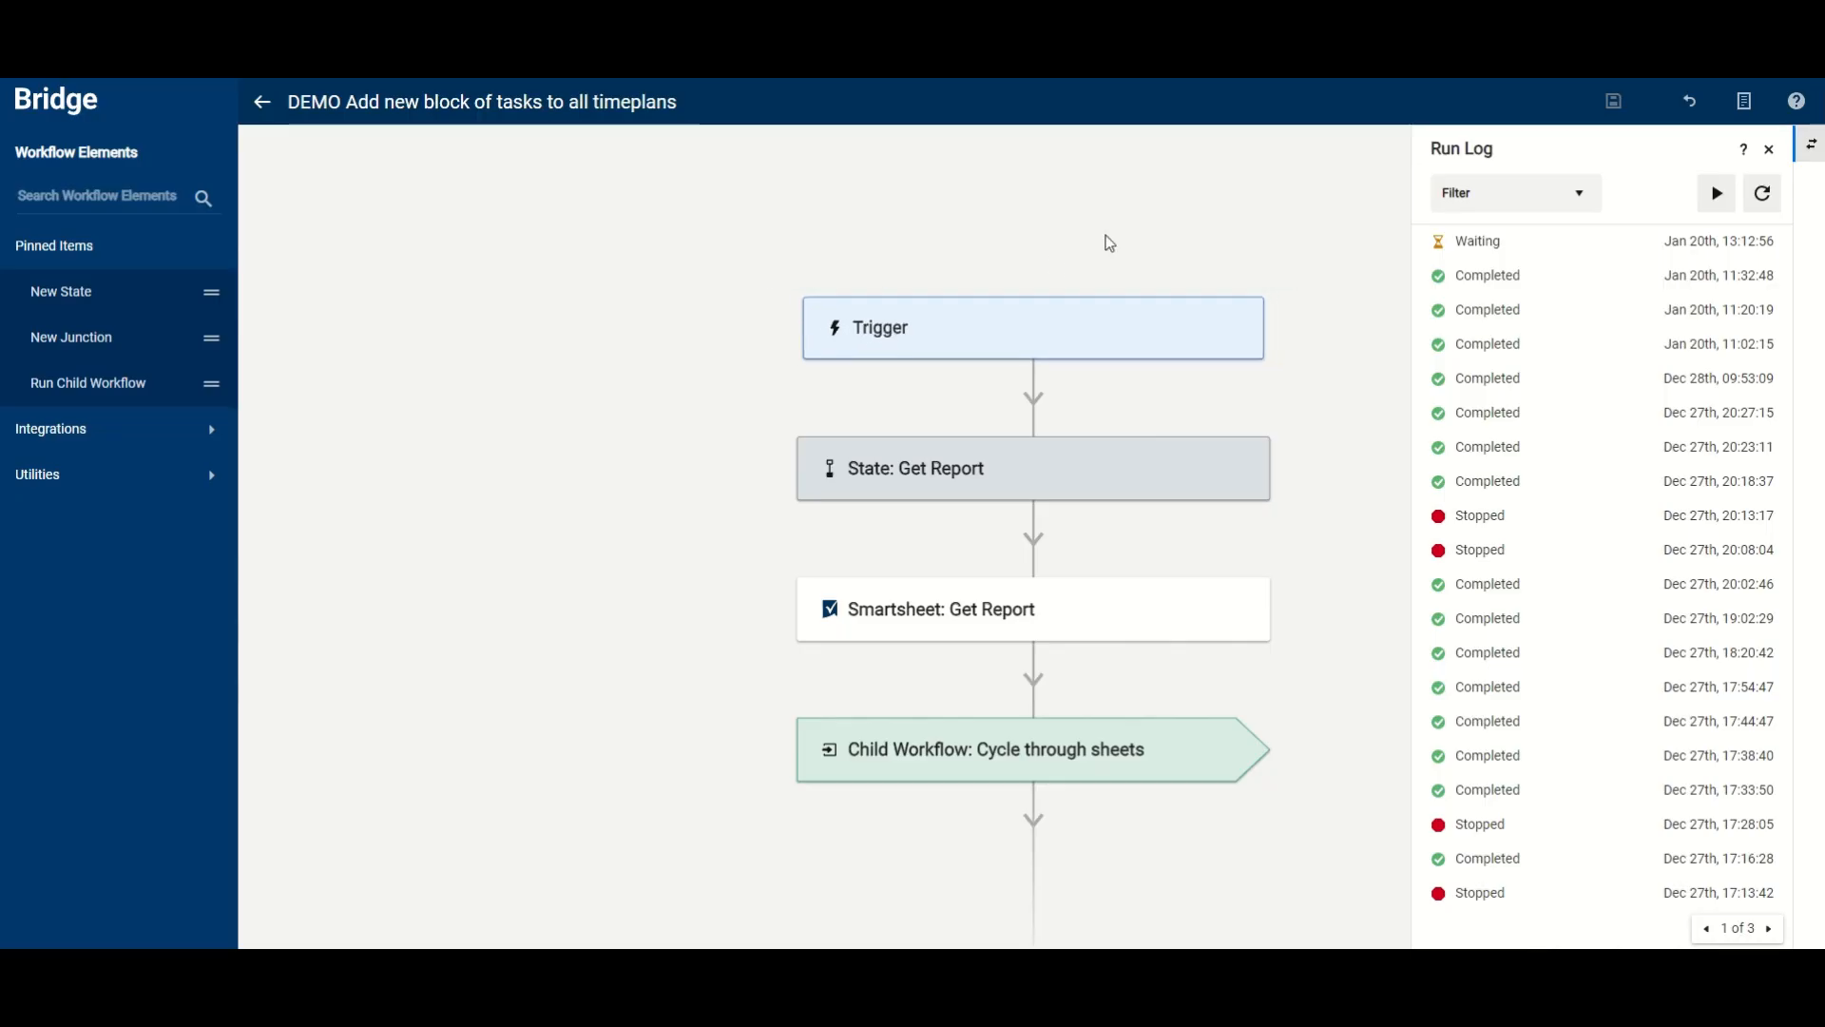
Step: Close the Run Log panel so the workflow diagram fills the canvas
click(1768, 149)
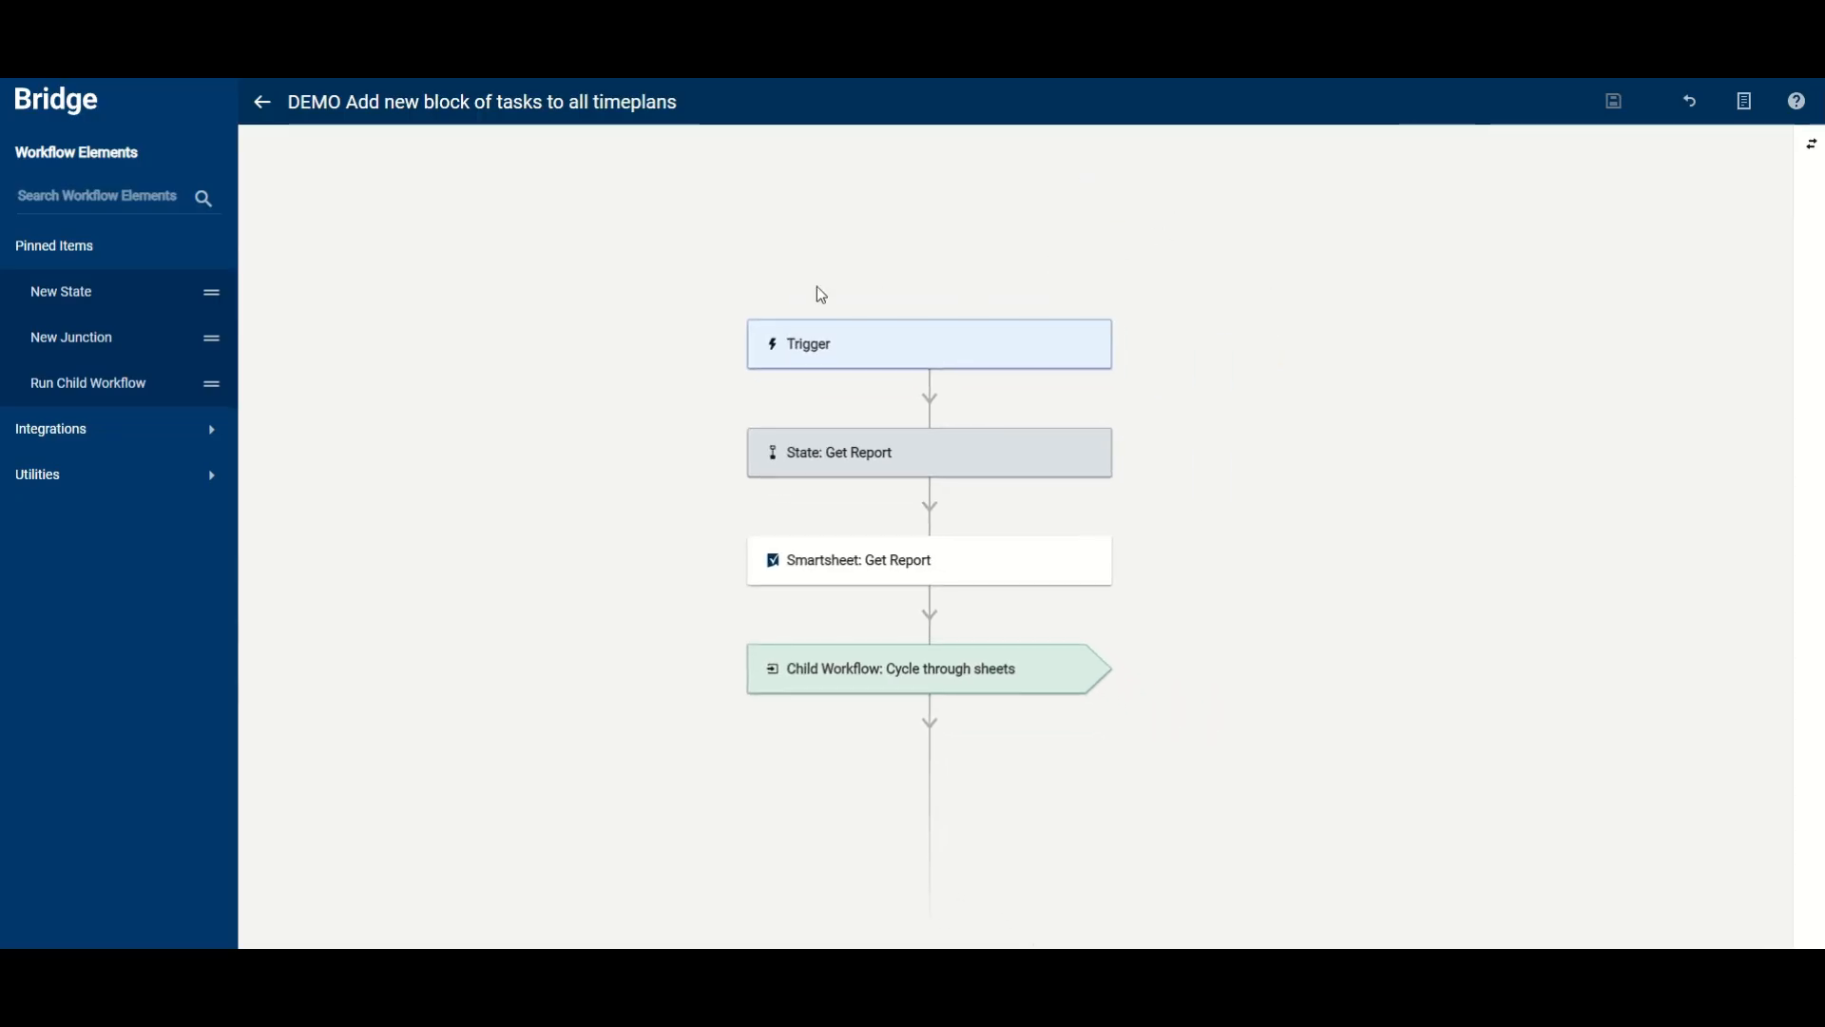
mouse_move(1239, 437)
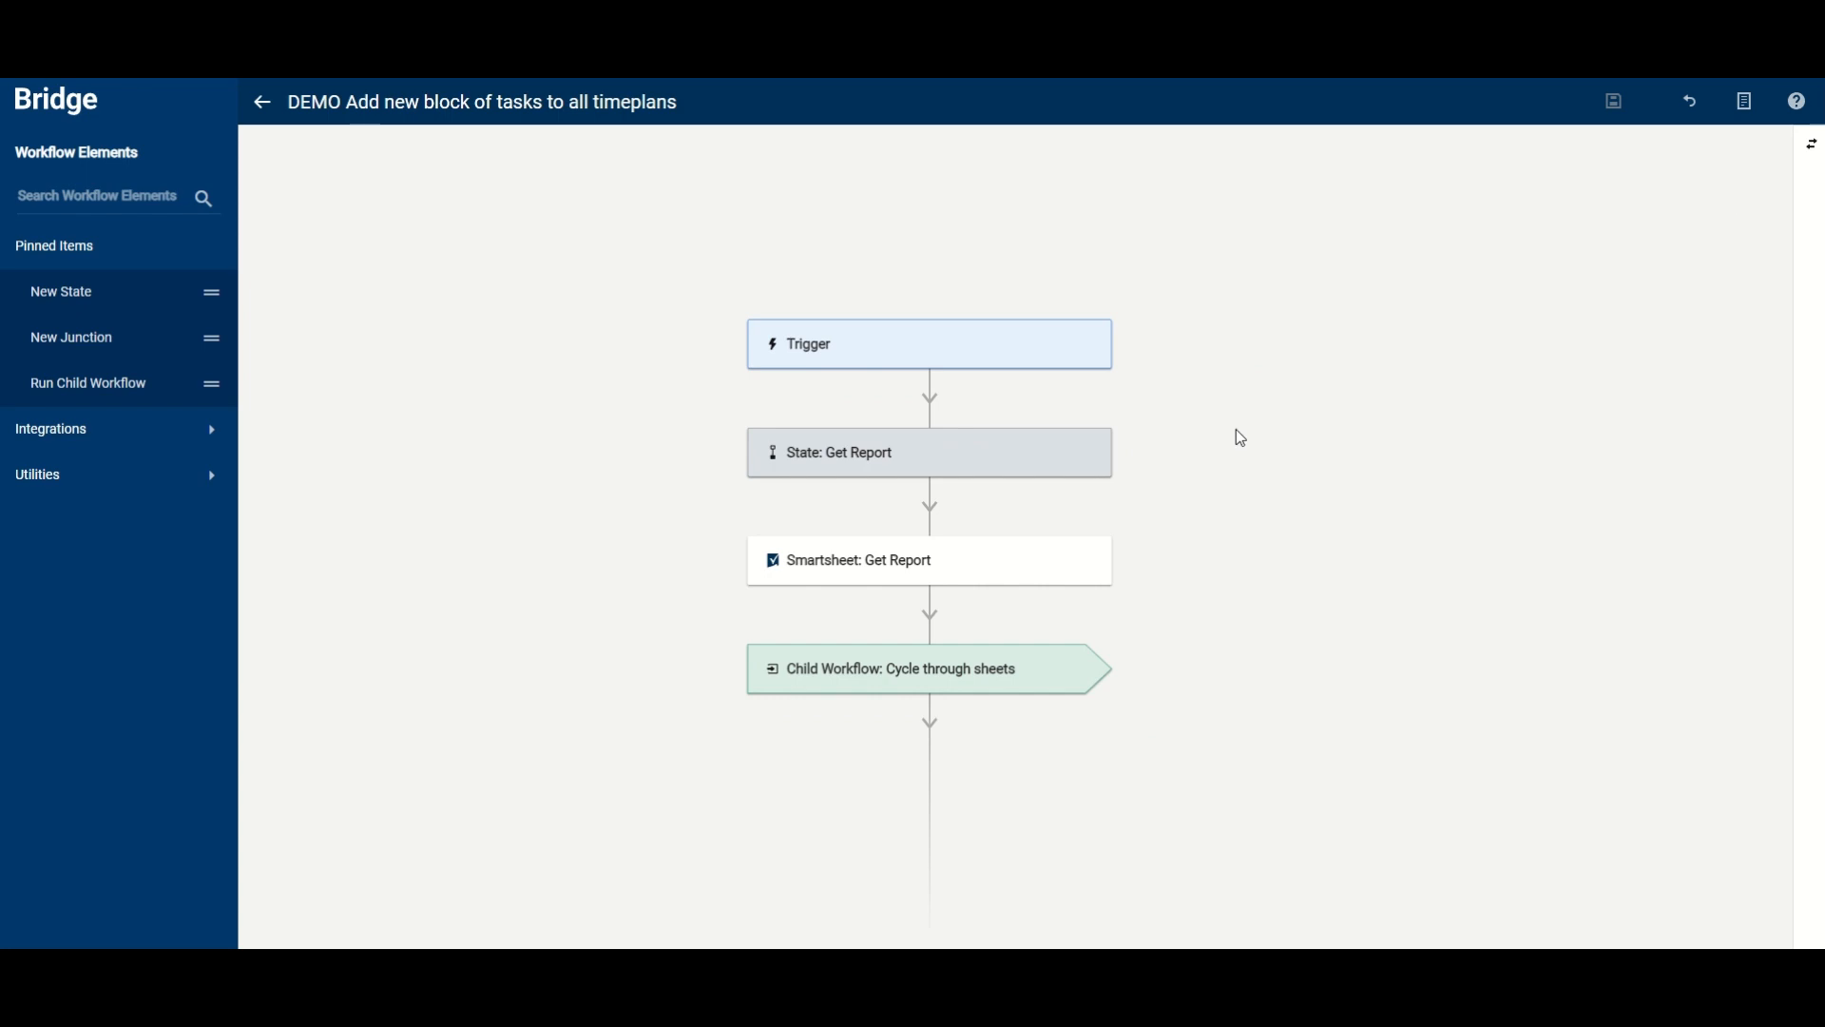
mouse_move(1030, 294)
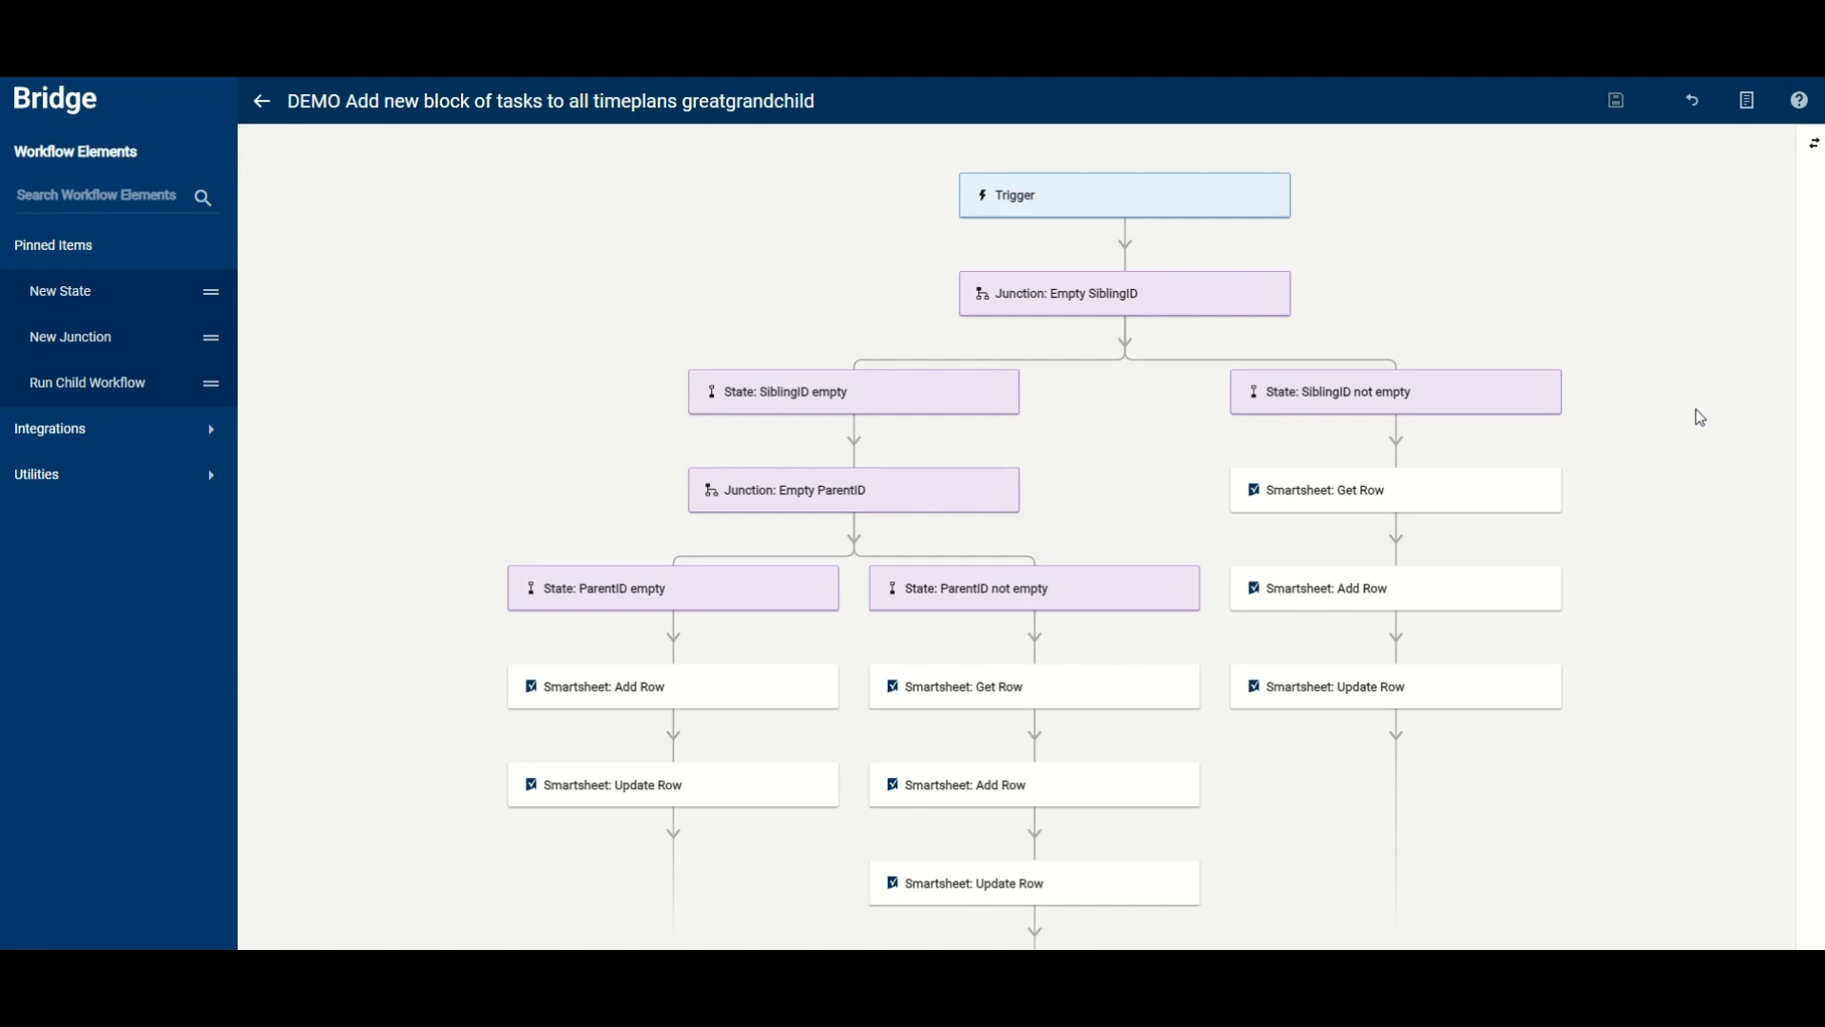
mouse_move(1739, 352)
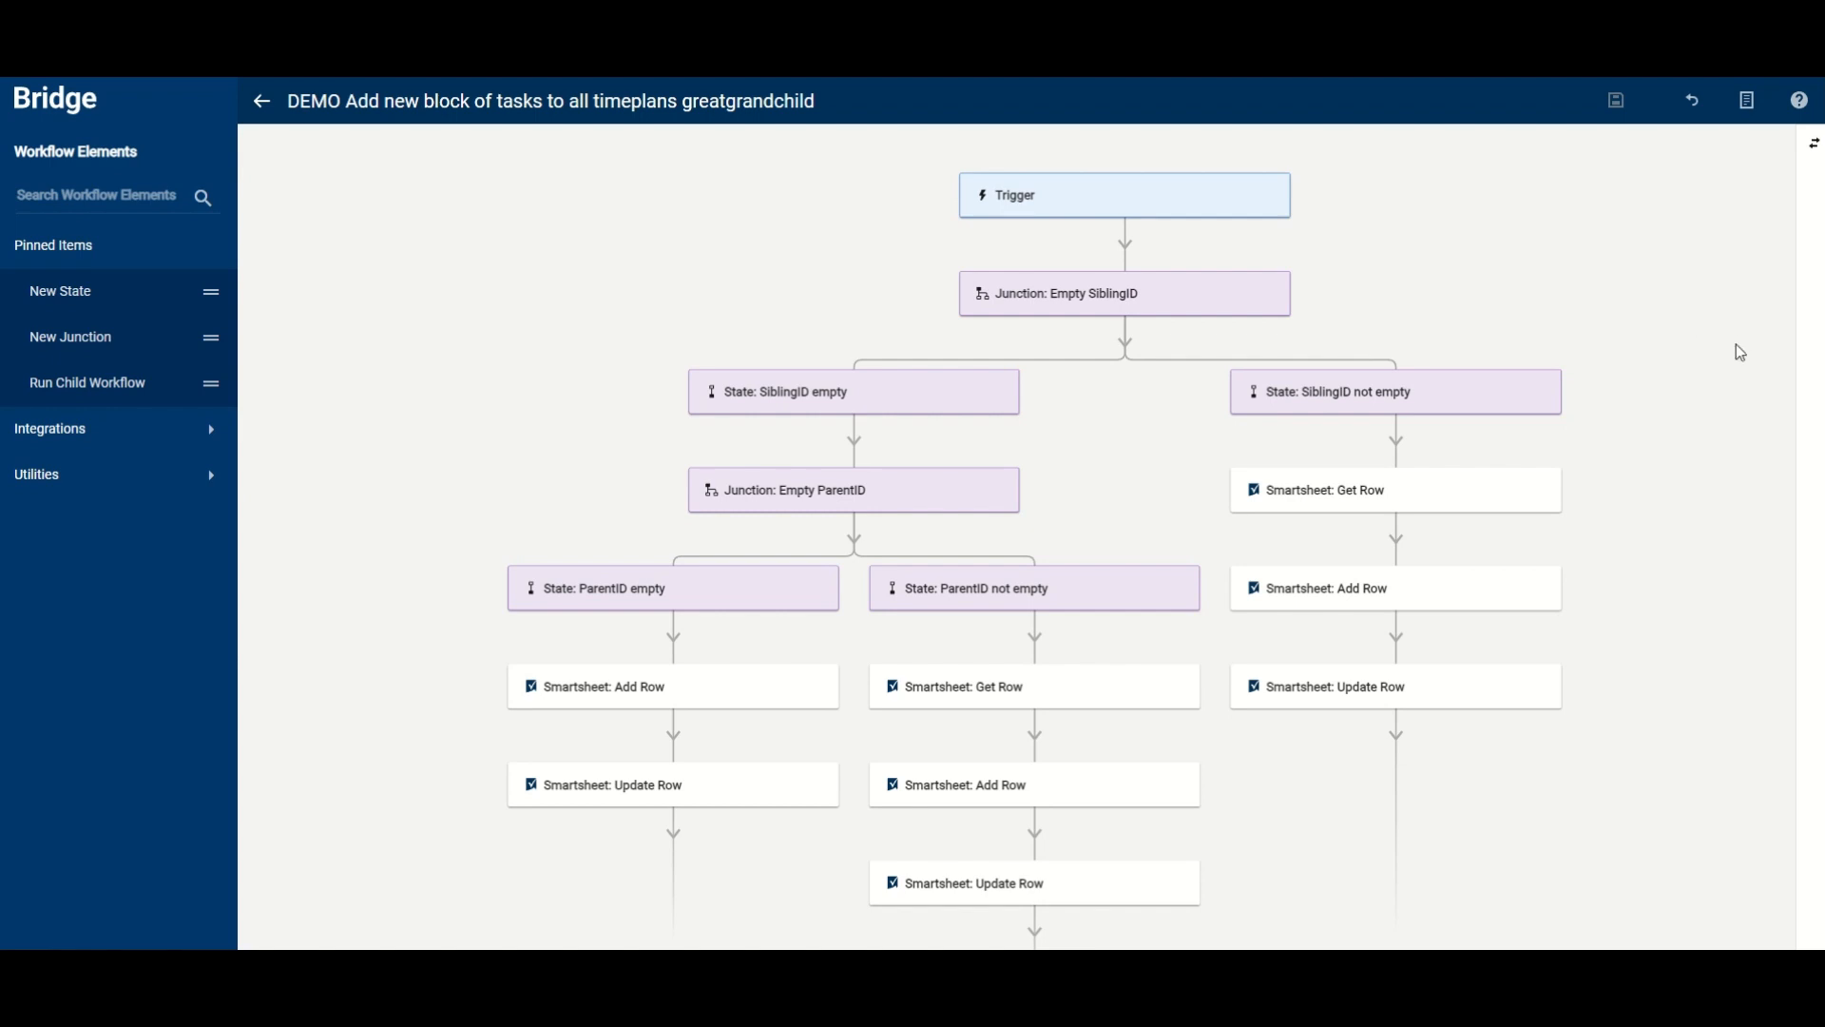
mouse_move(1721, 365)
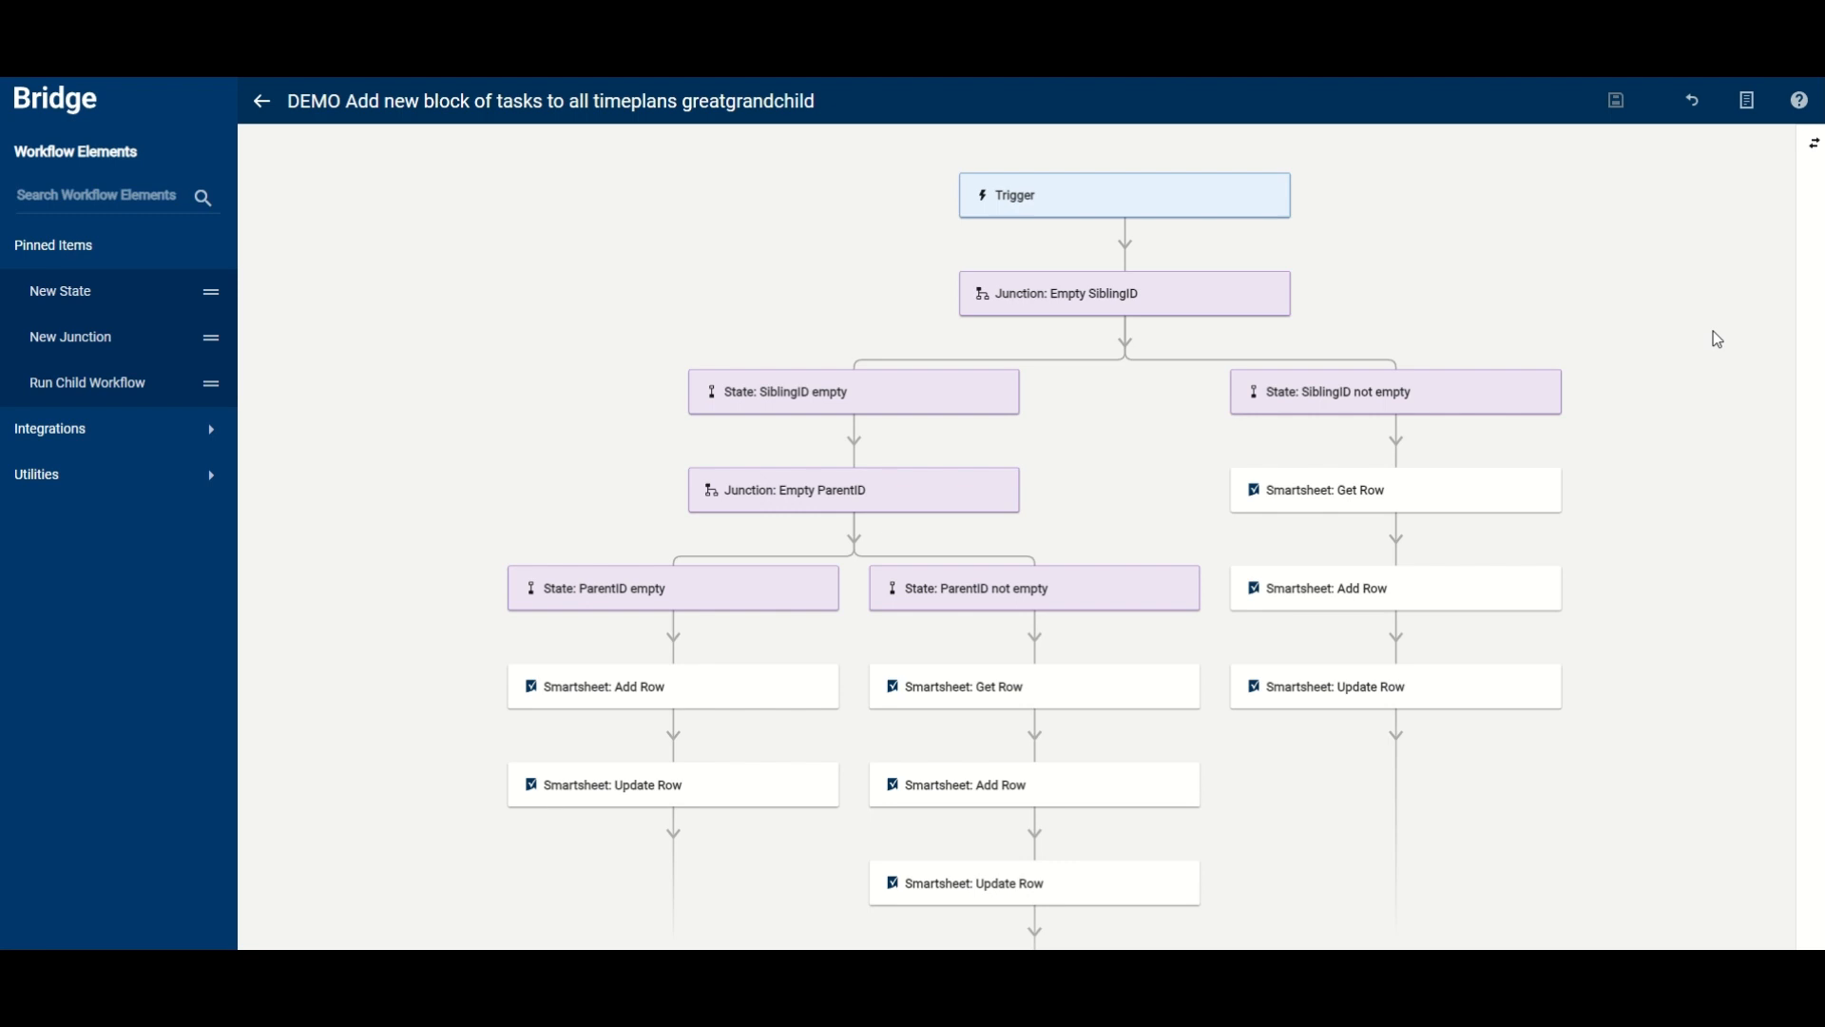
mouse_move(1704, 278)
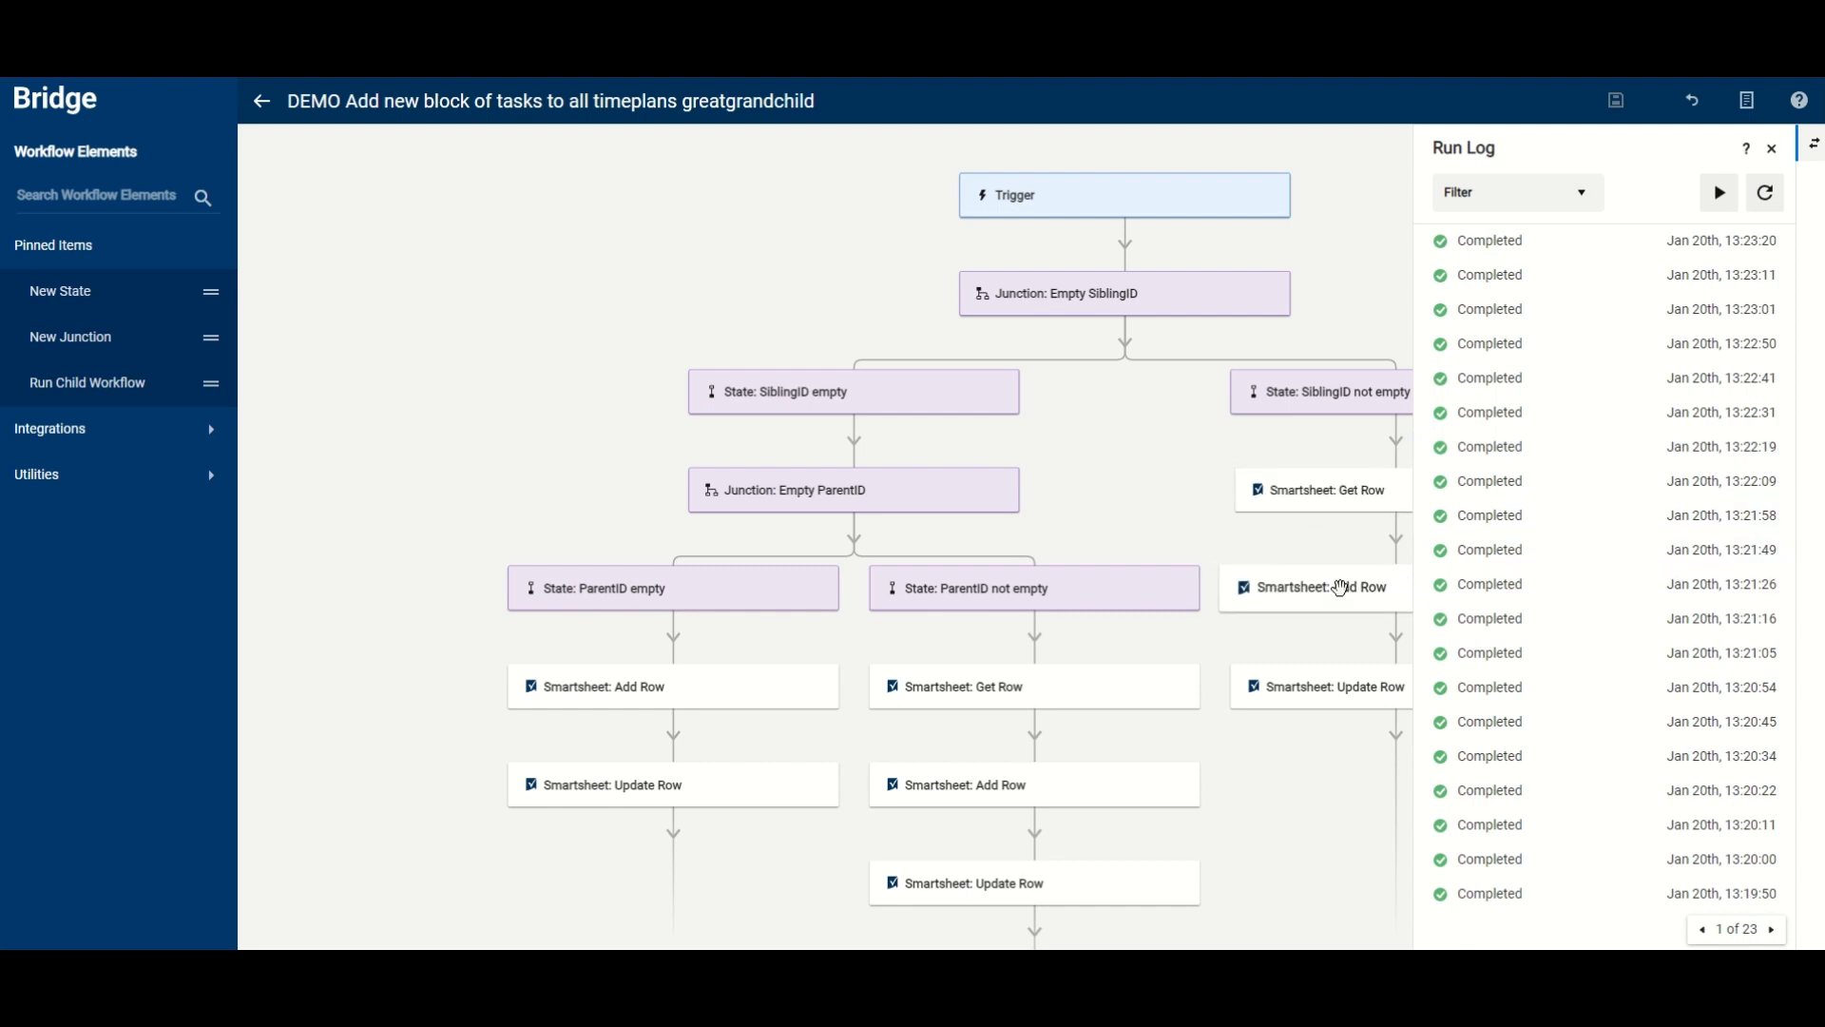
Step: Show the settings of the Add Row step in the SiblingID-not-empty branch
click(1319, 587)
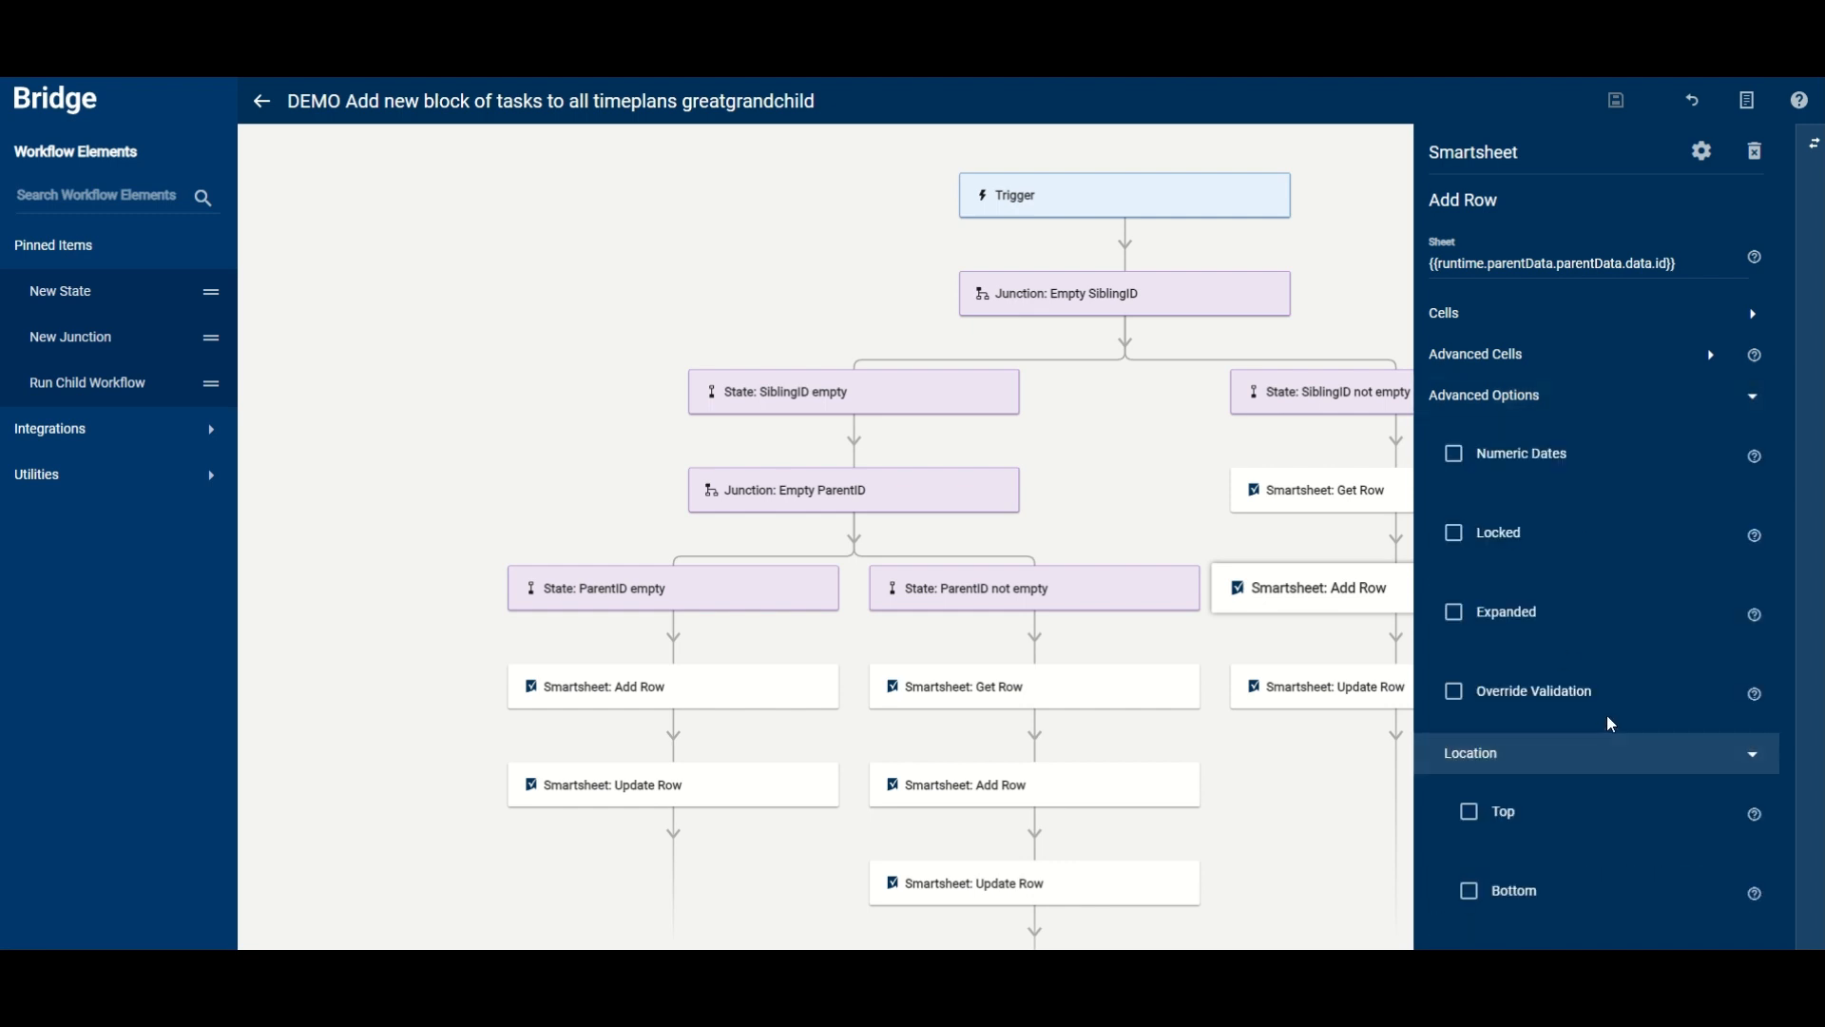
Step: Check the Add Row step's Sibling ID get_row reference and its blank Parent ID field
scroll(down, 3)
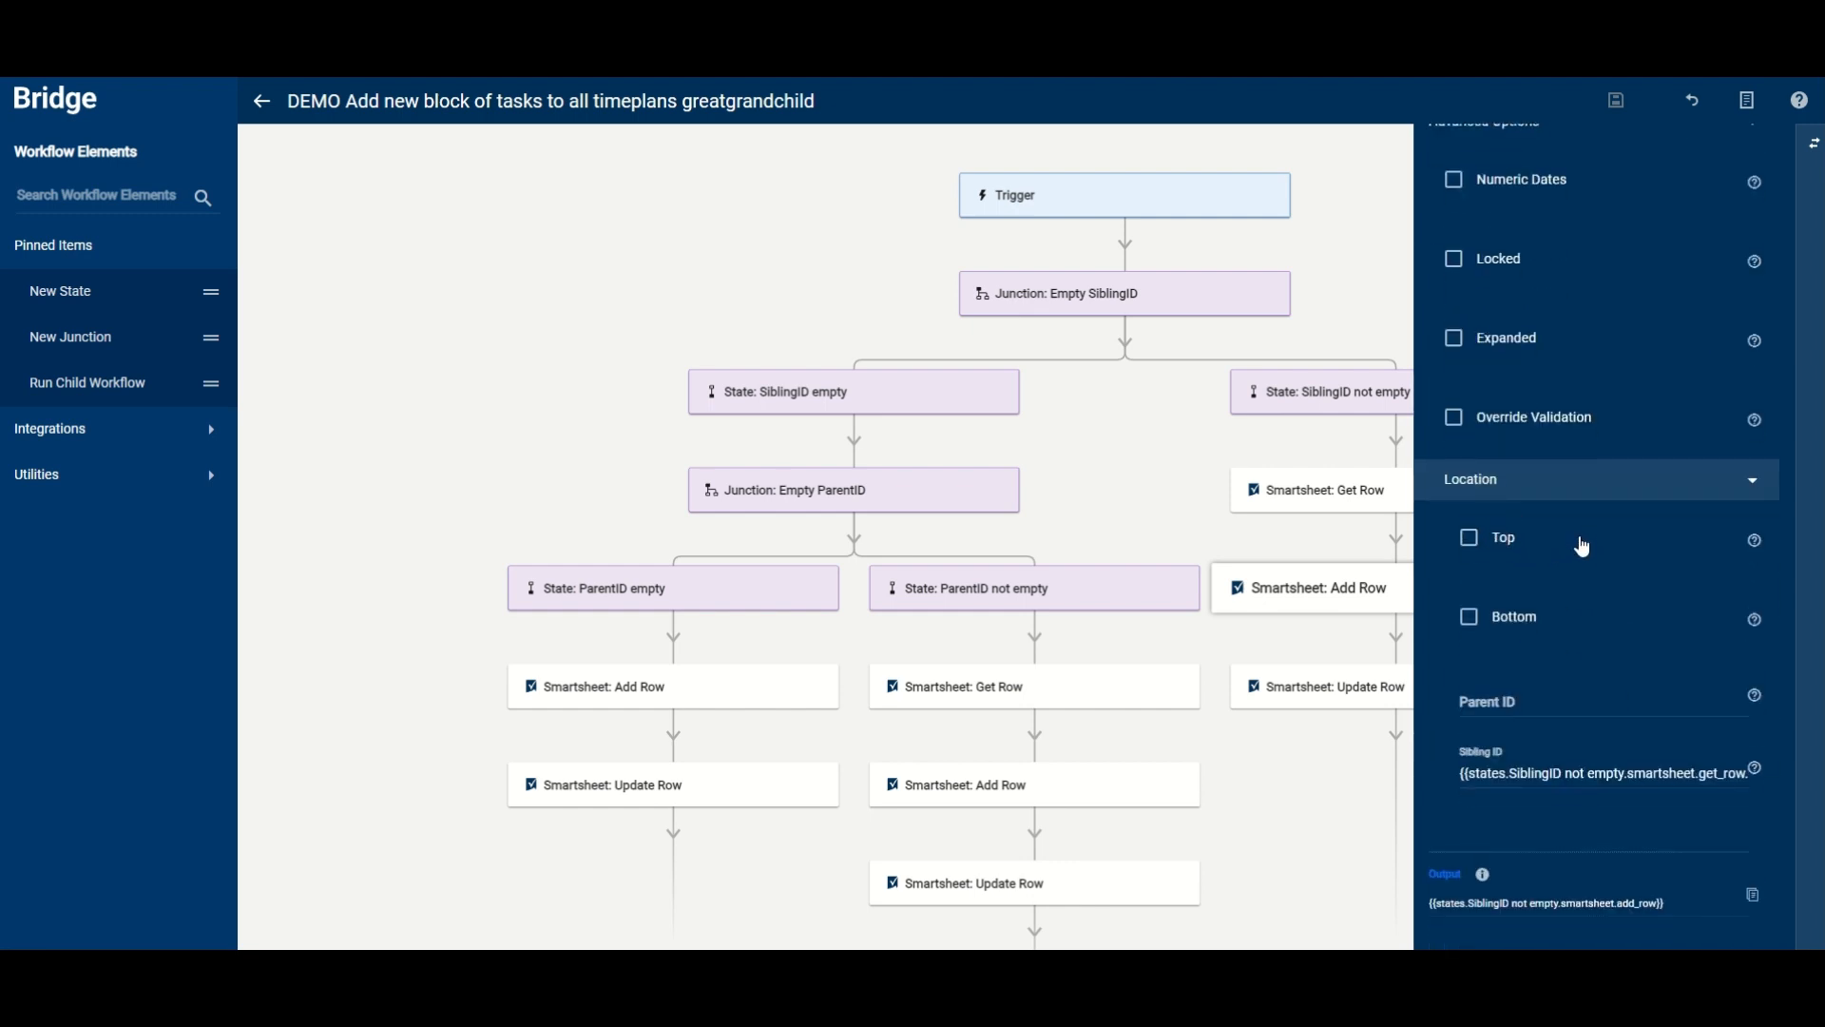
mouse_move(1547, 545)
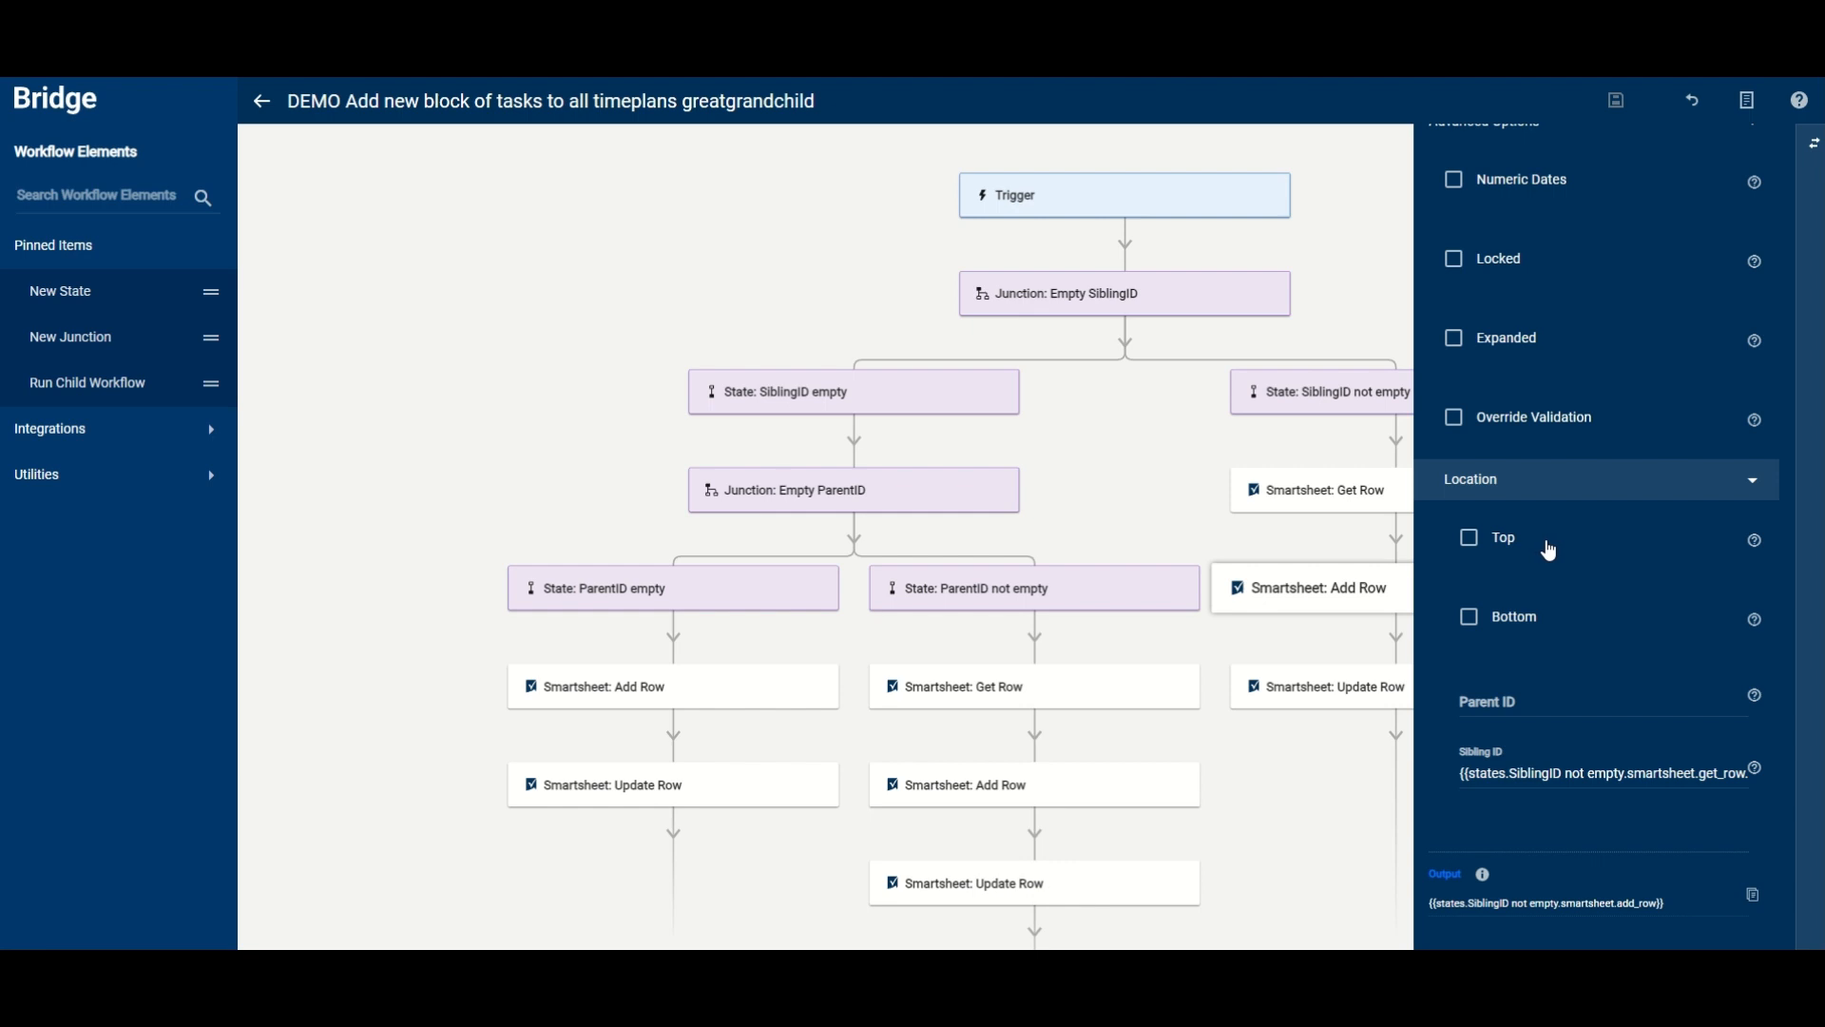
mouse_move(1544, 556)
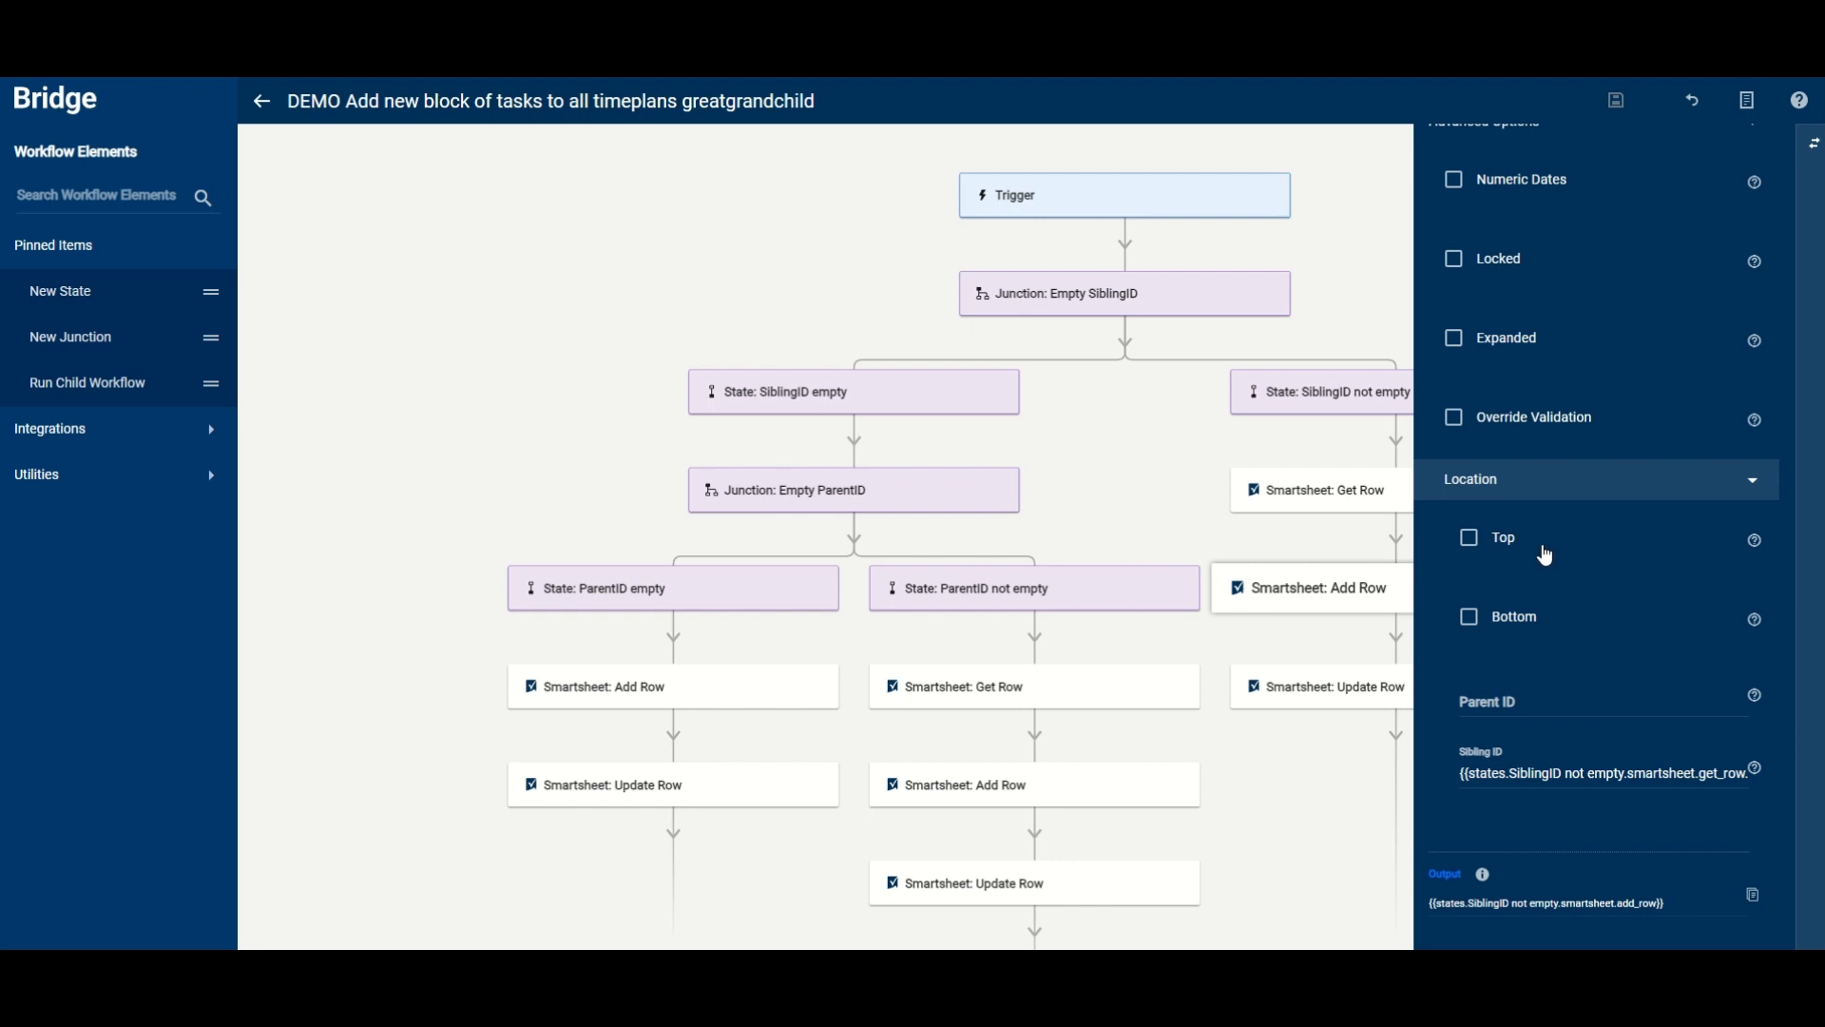
mouse_move(1557, 546)
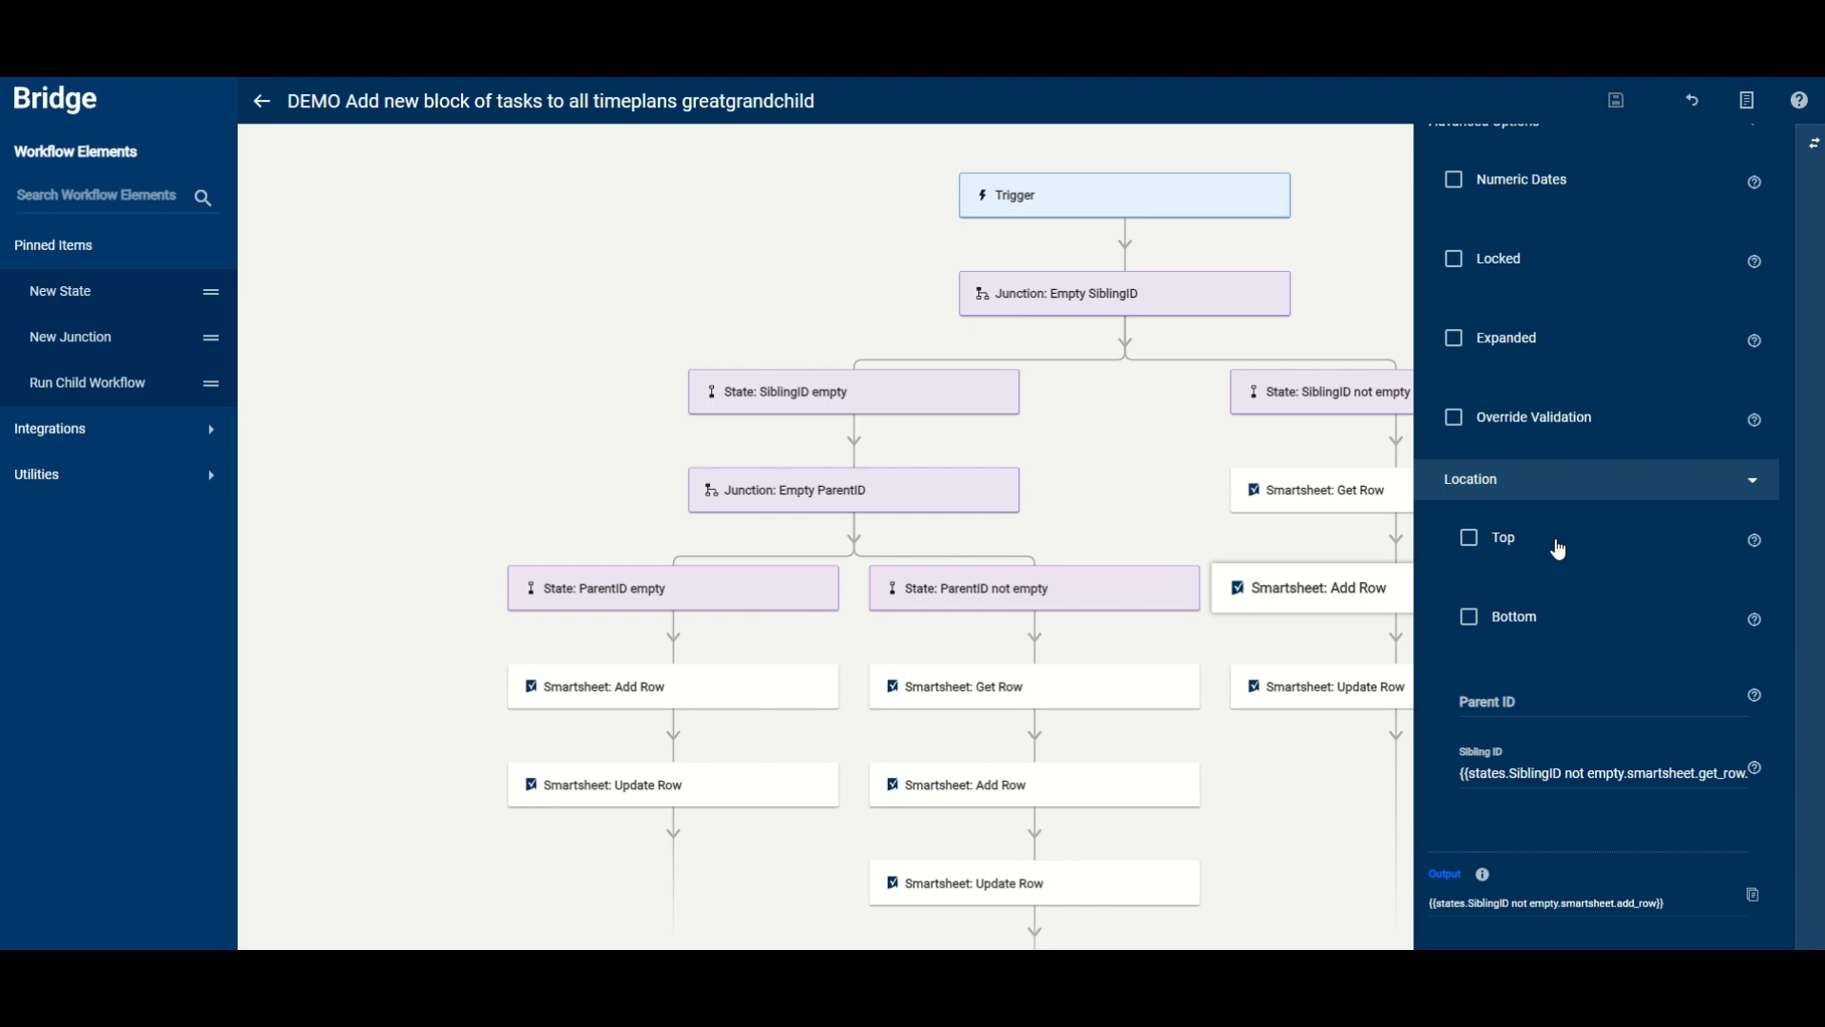
mouse_move(1598, 616)
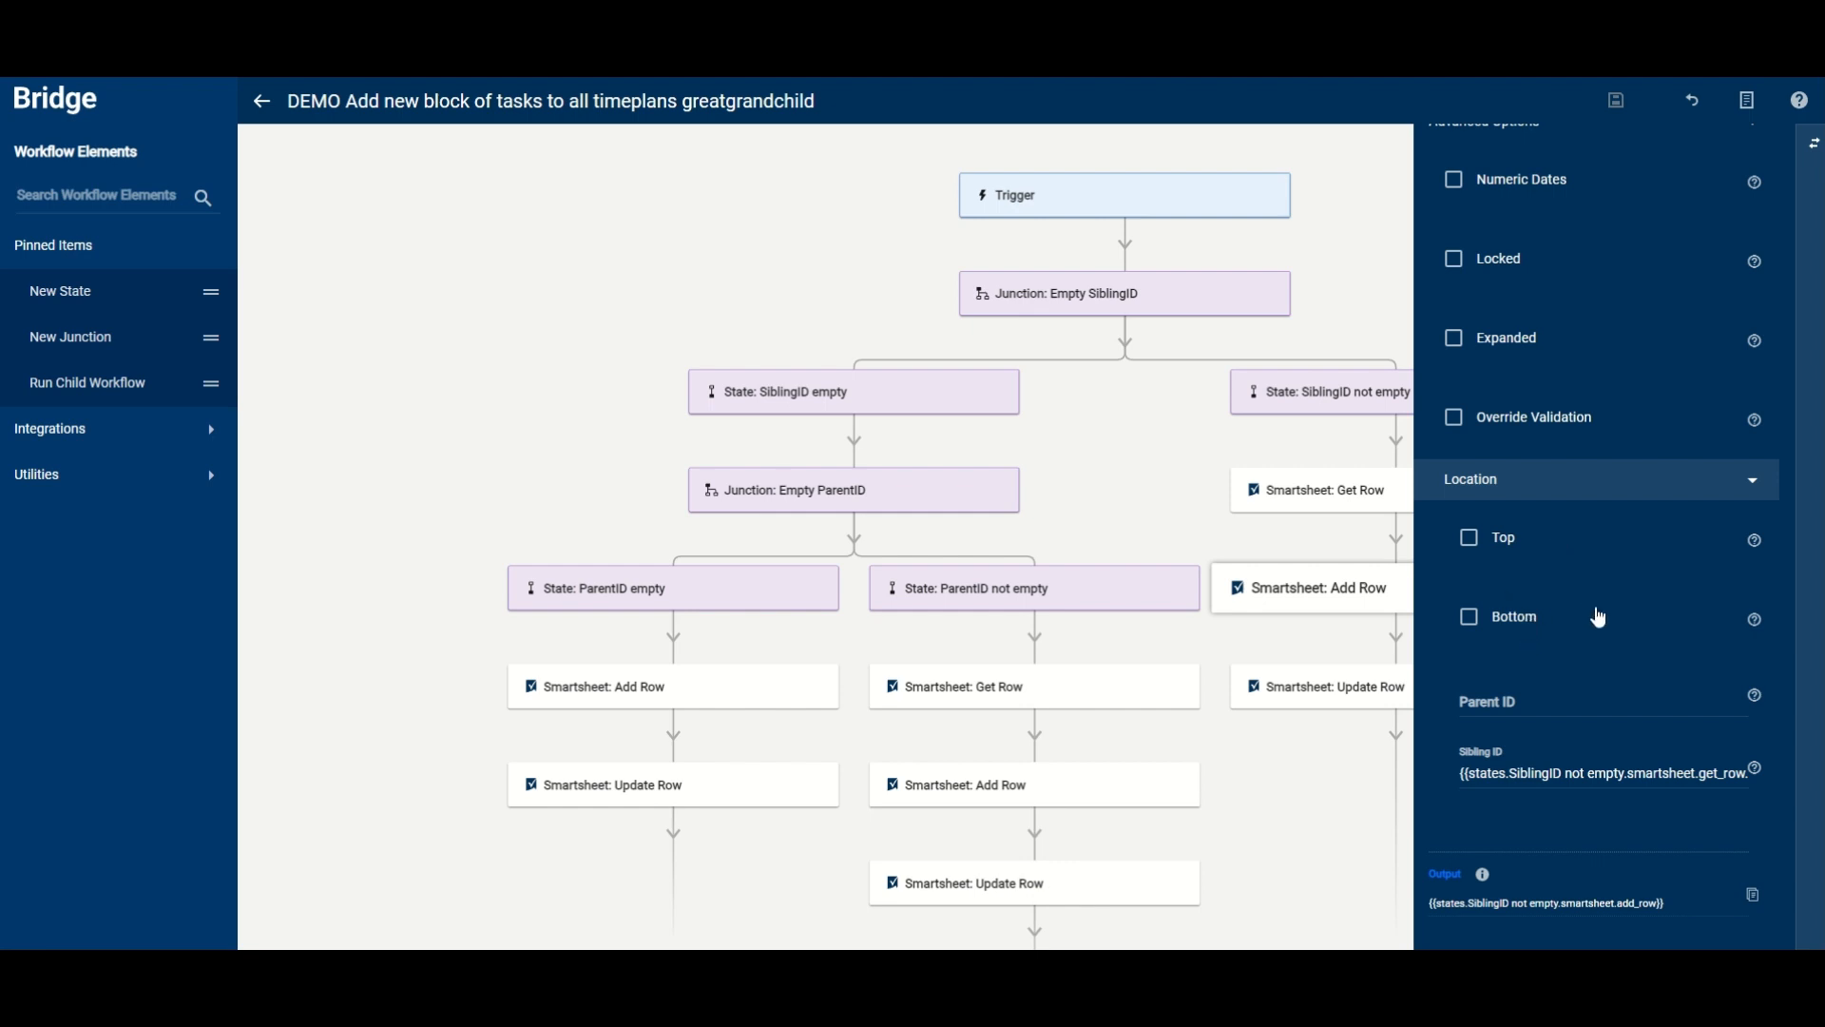
mouse_move(1468, 548)
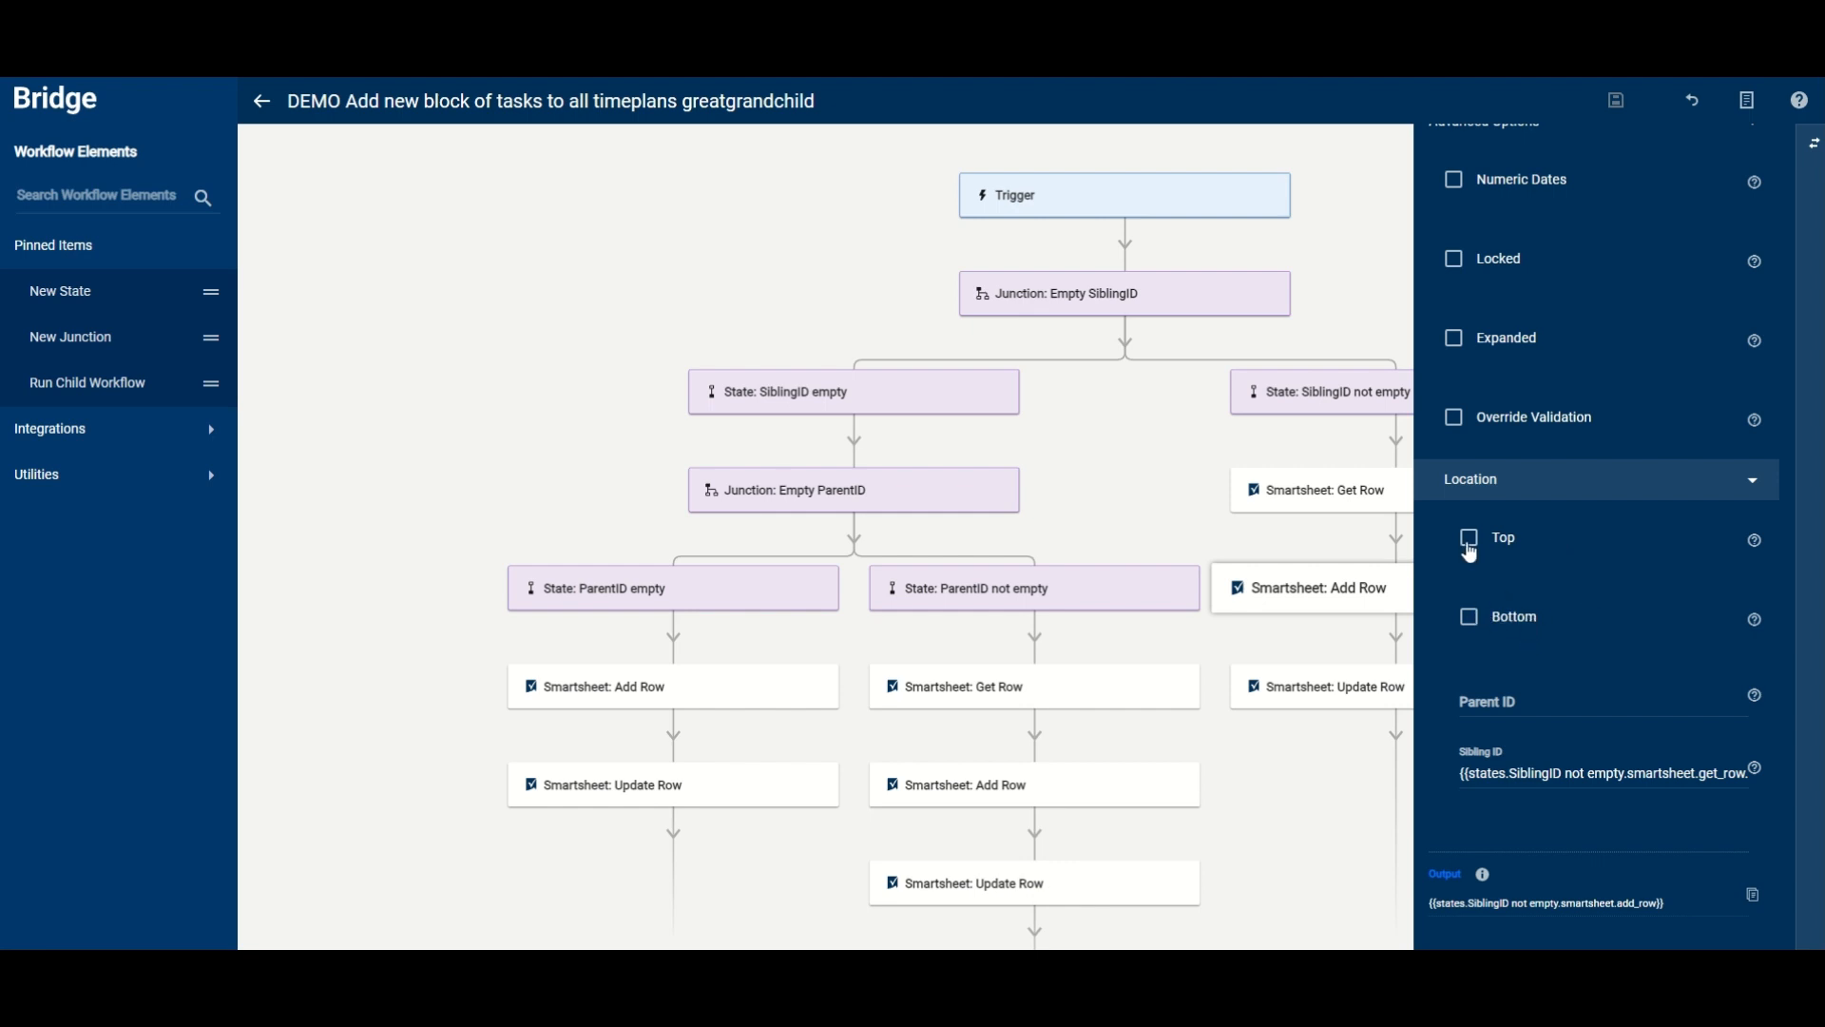
mouse_move(1609, 679)
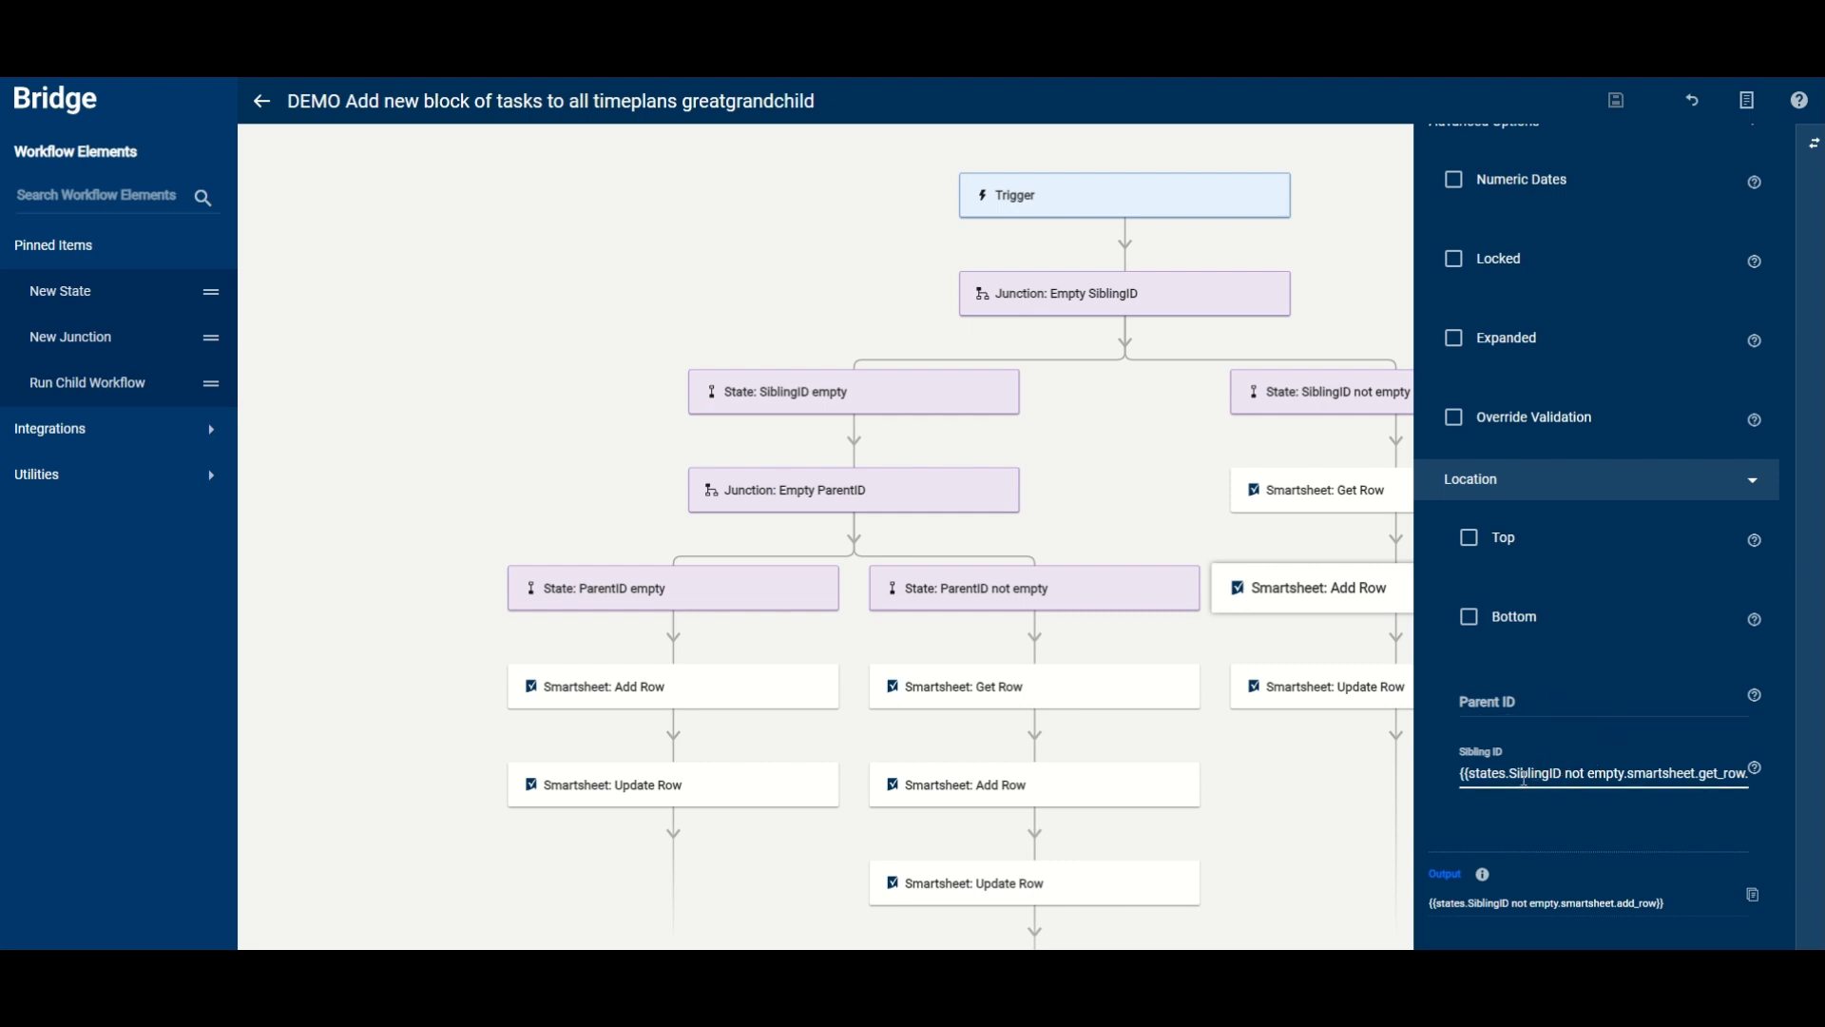
click(1600, 716)
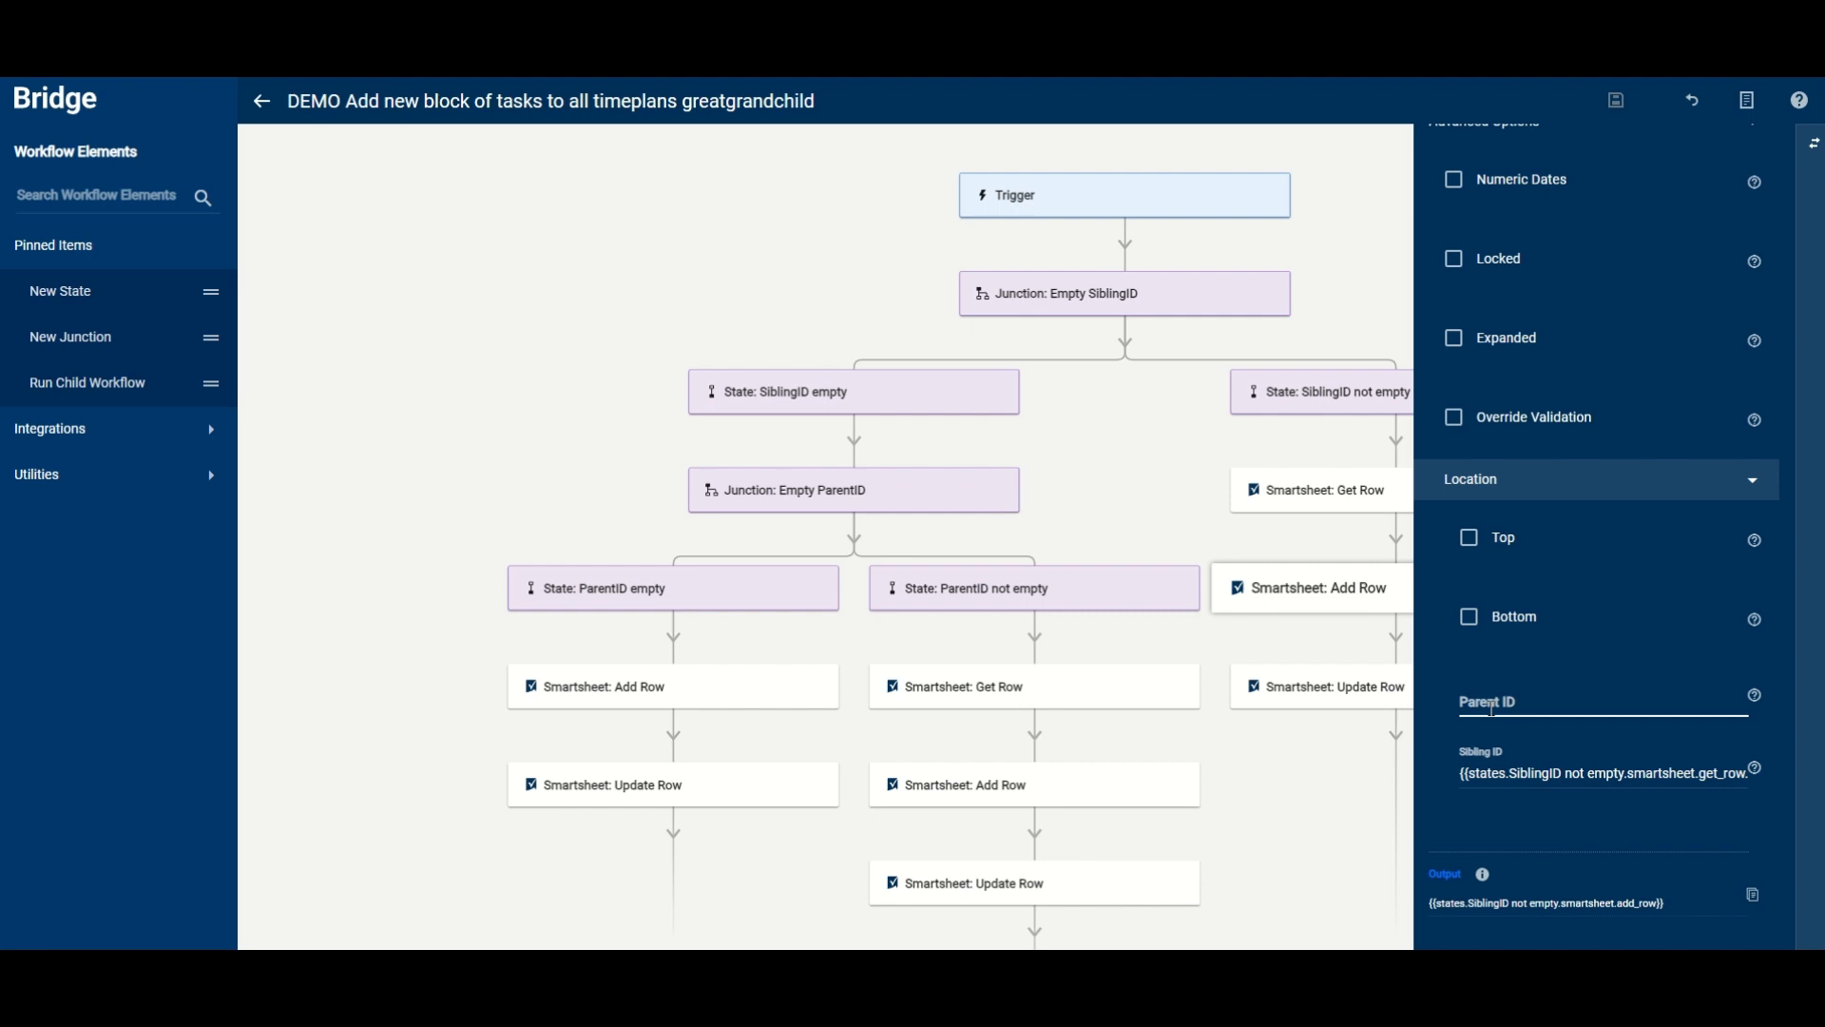
click(1335, 789)
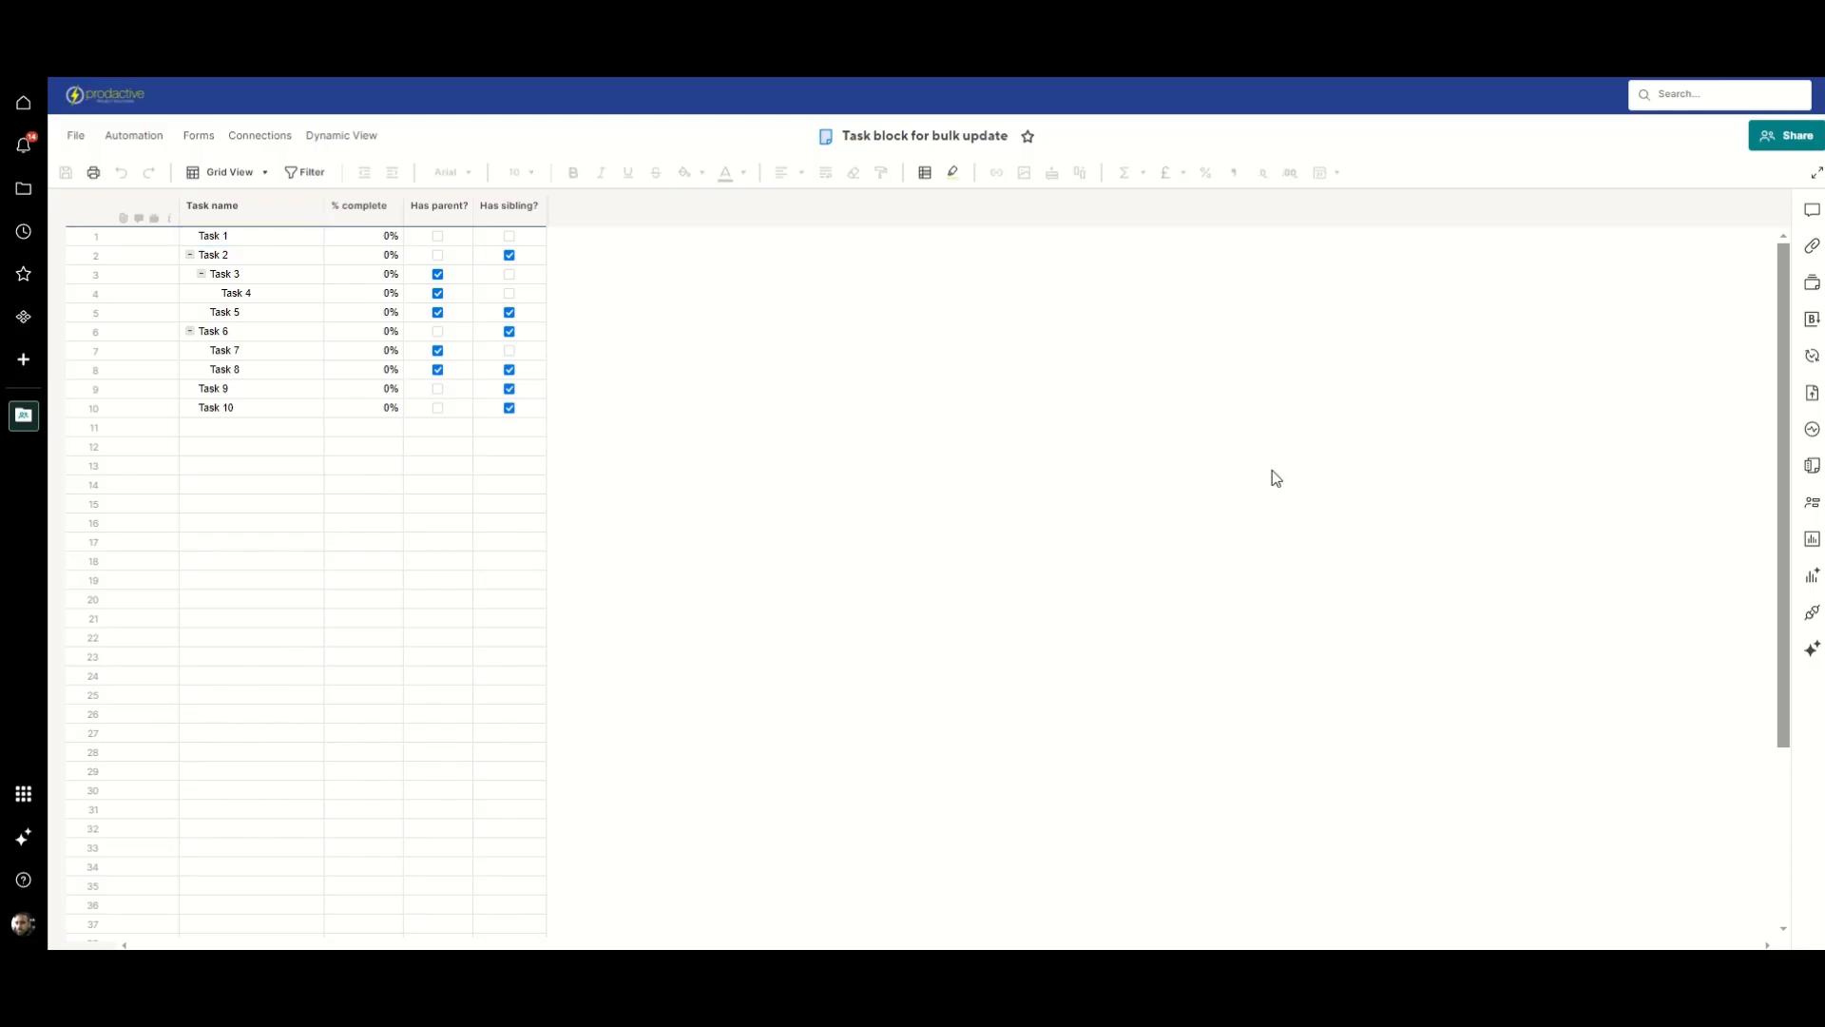
mouse_move(862, 450)
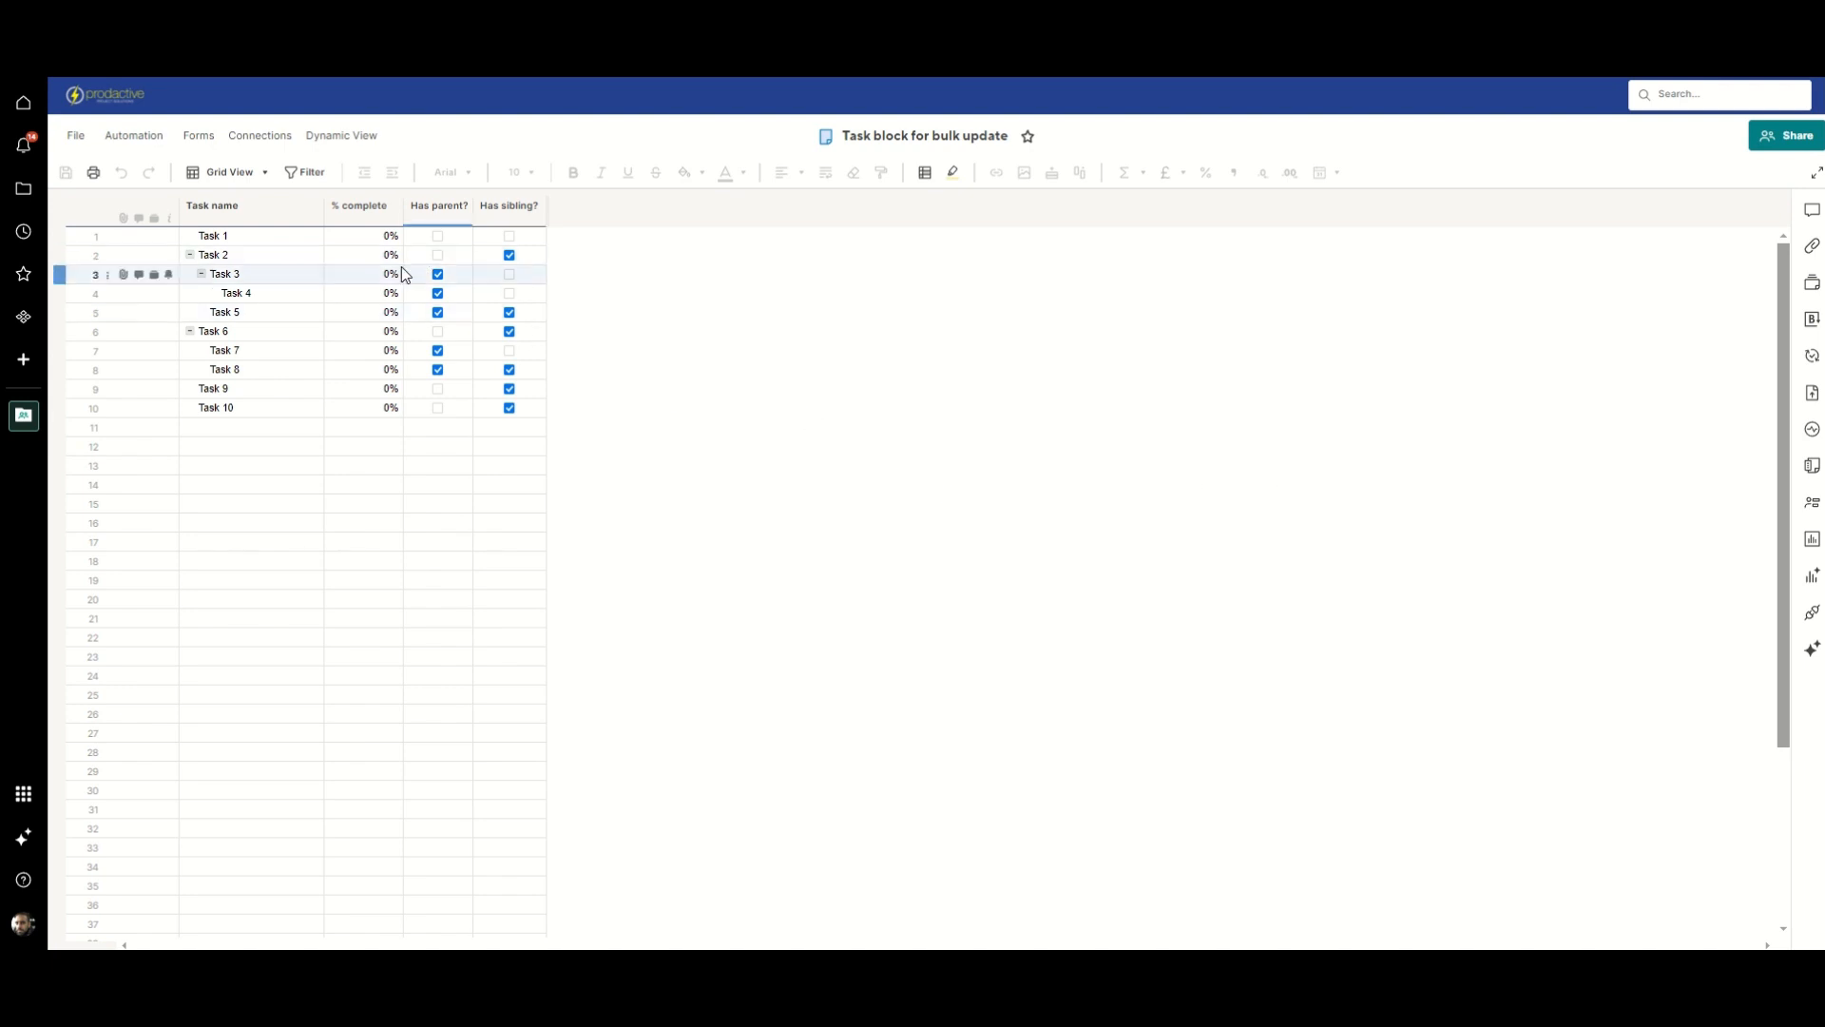
Step: Inspect the Task 3 and Task 2 rows with their Has parent? and Has sibling? ticks
click(235, 293)
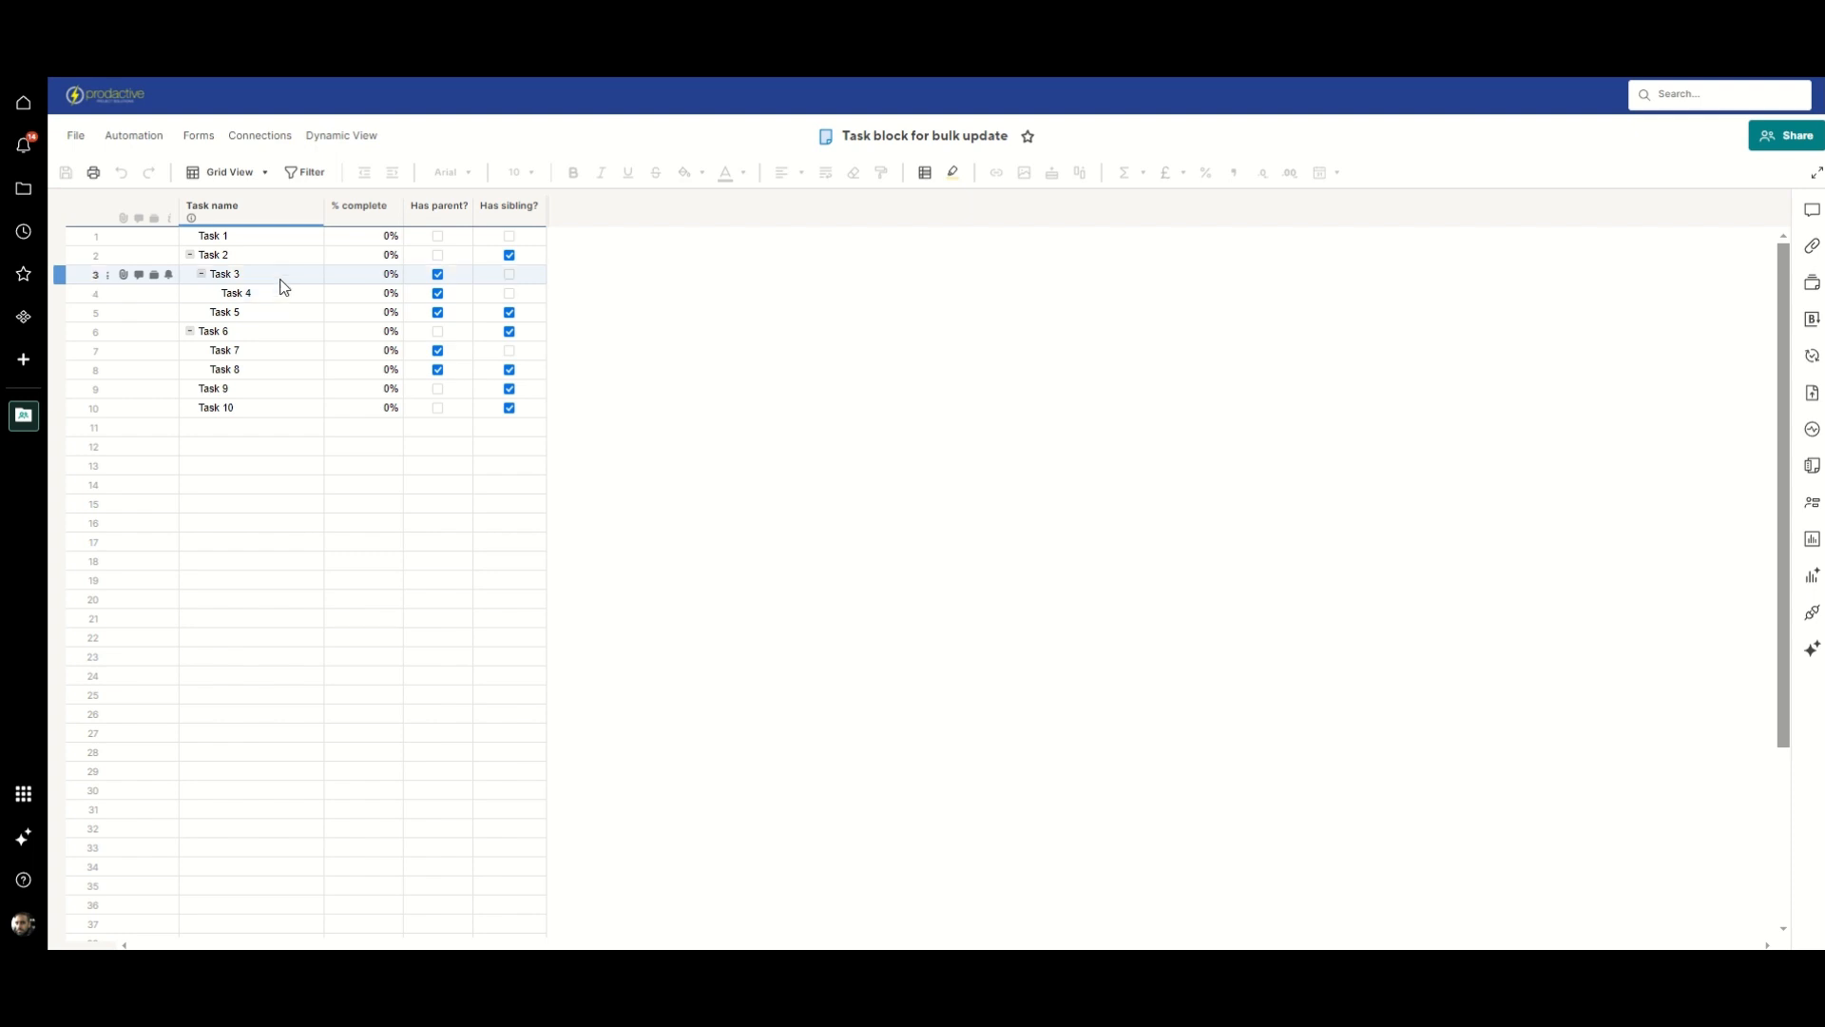
click(250, 293)
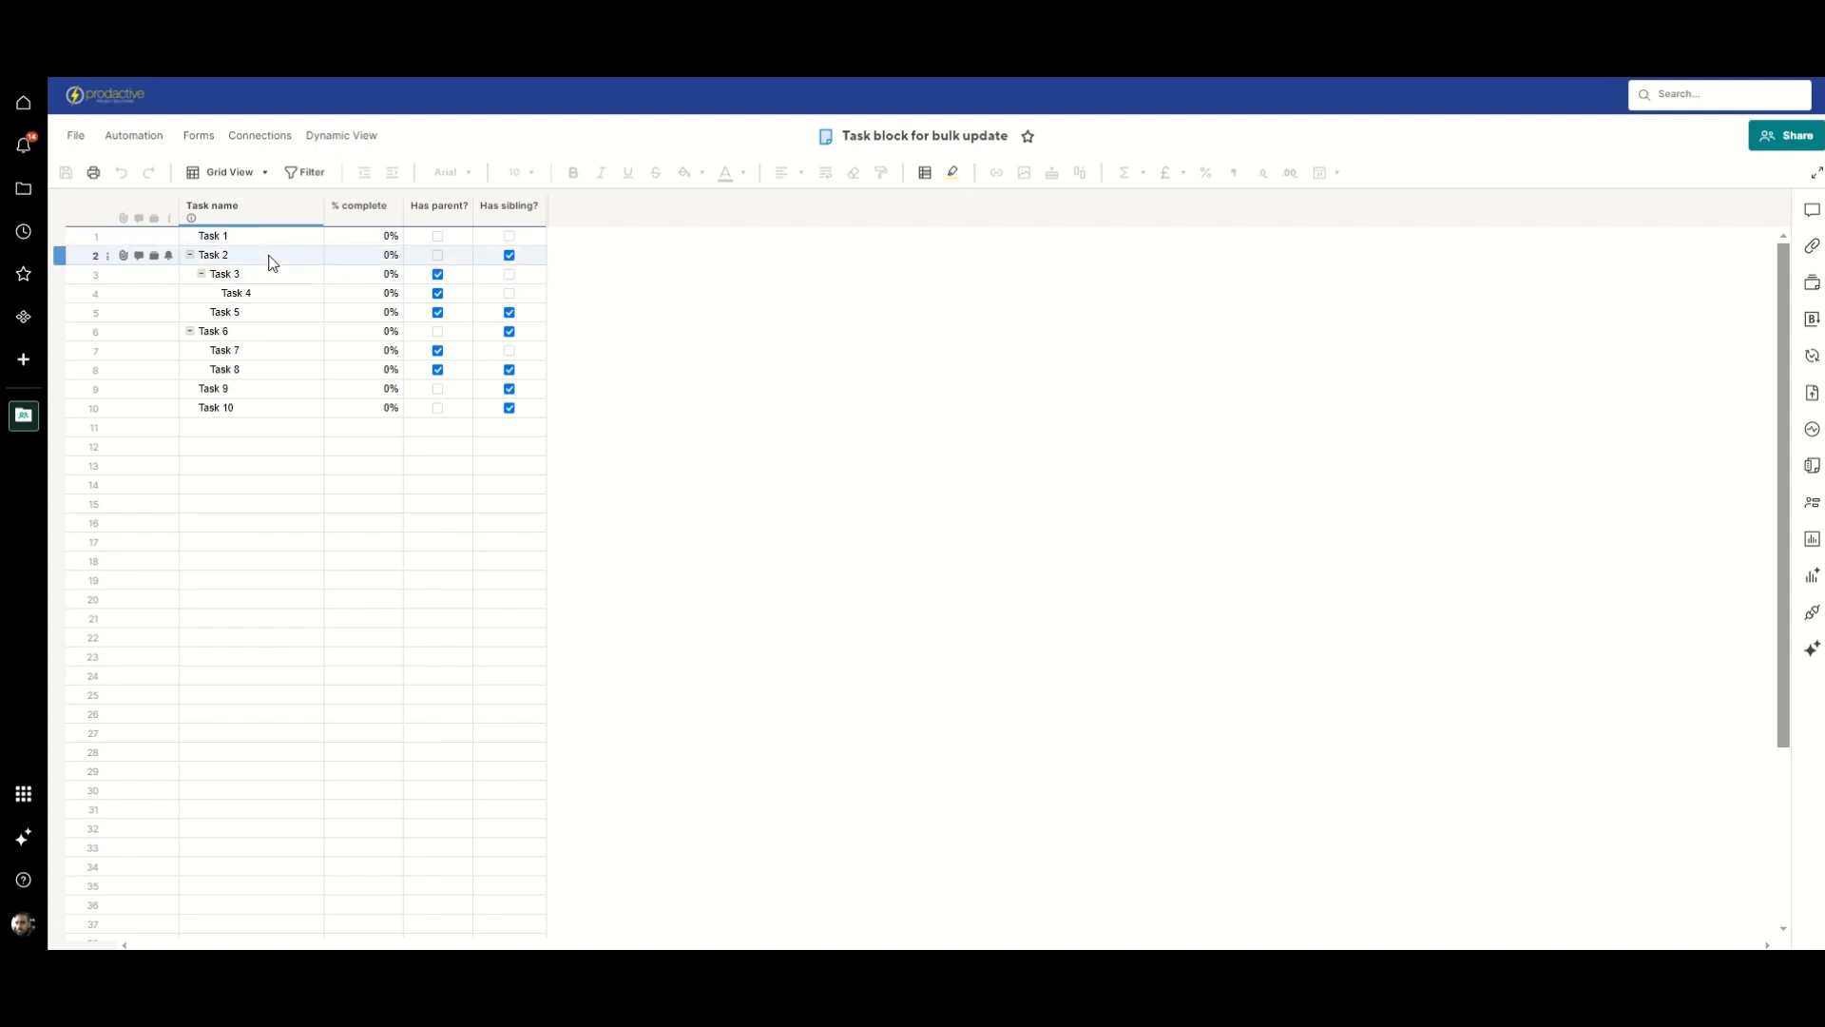
mouse_move(251, 262)
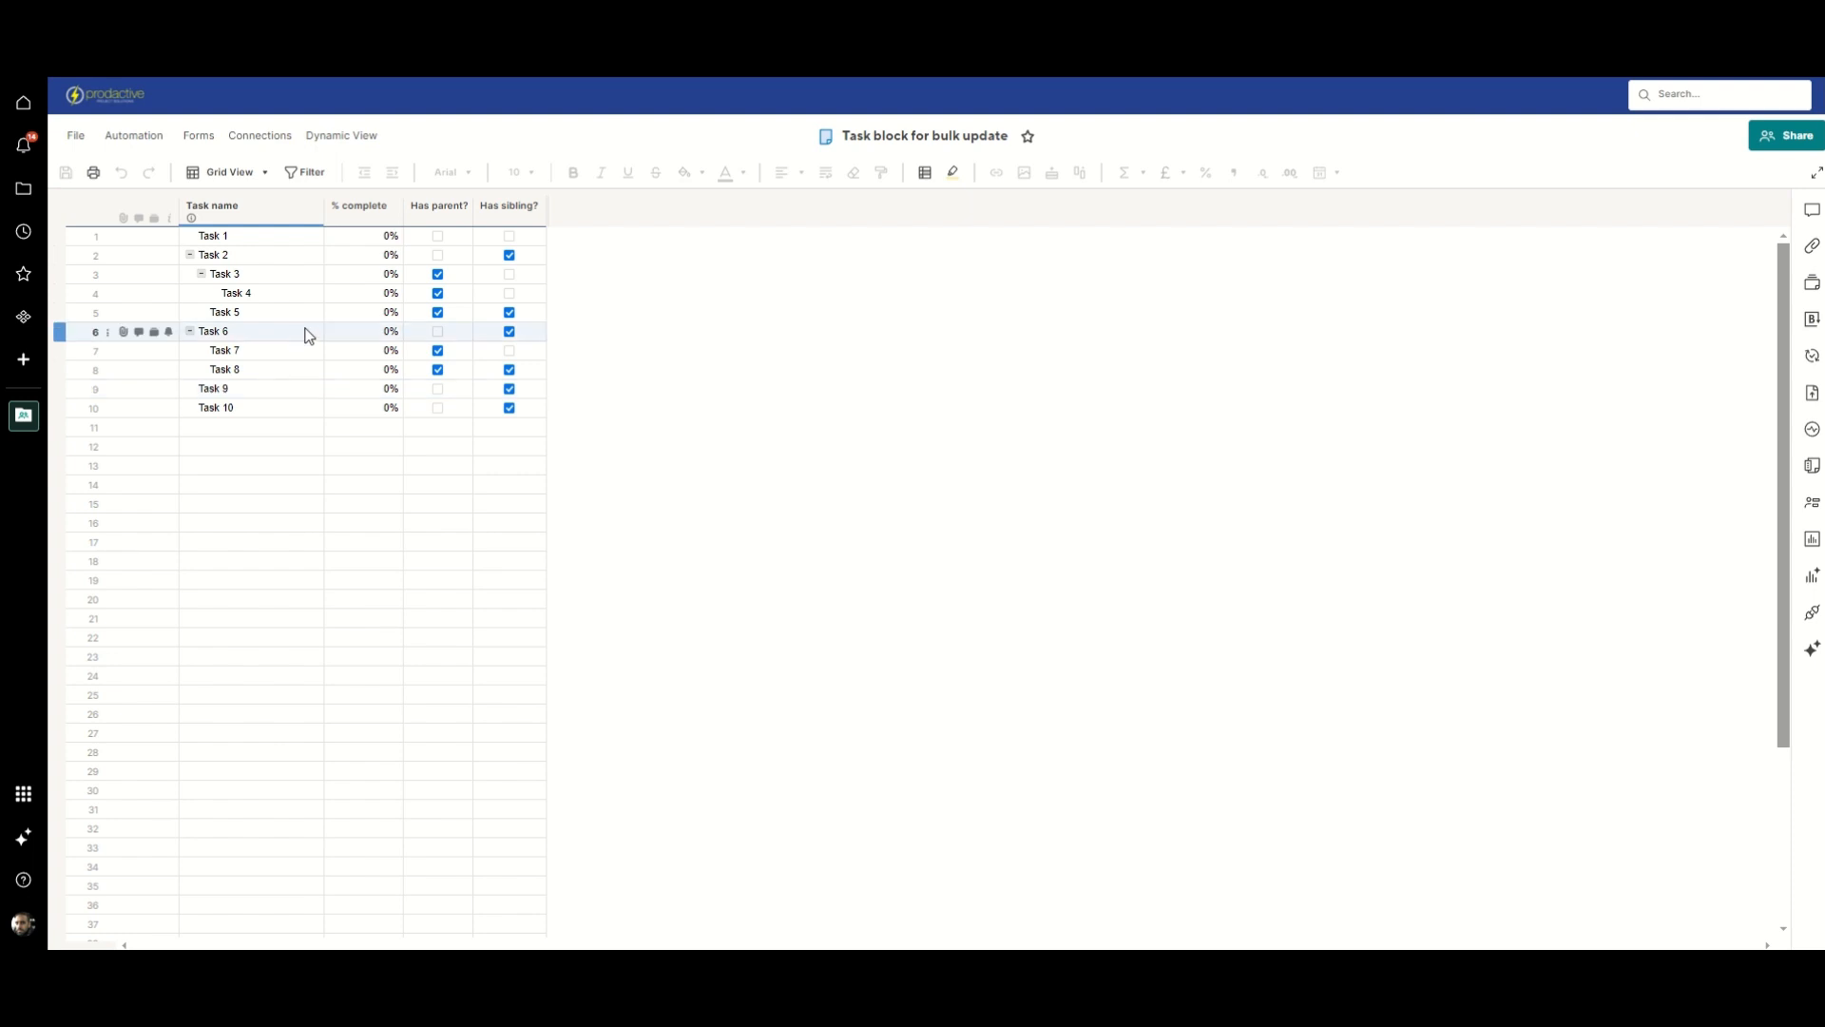
mouse_move(314, 346)
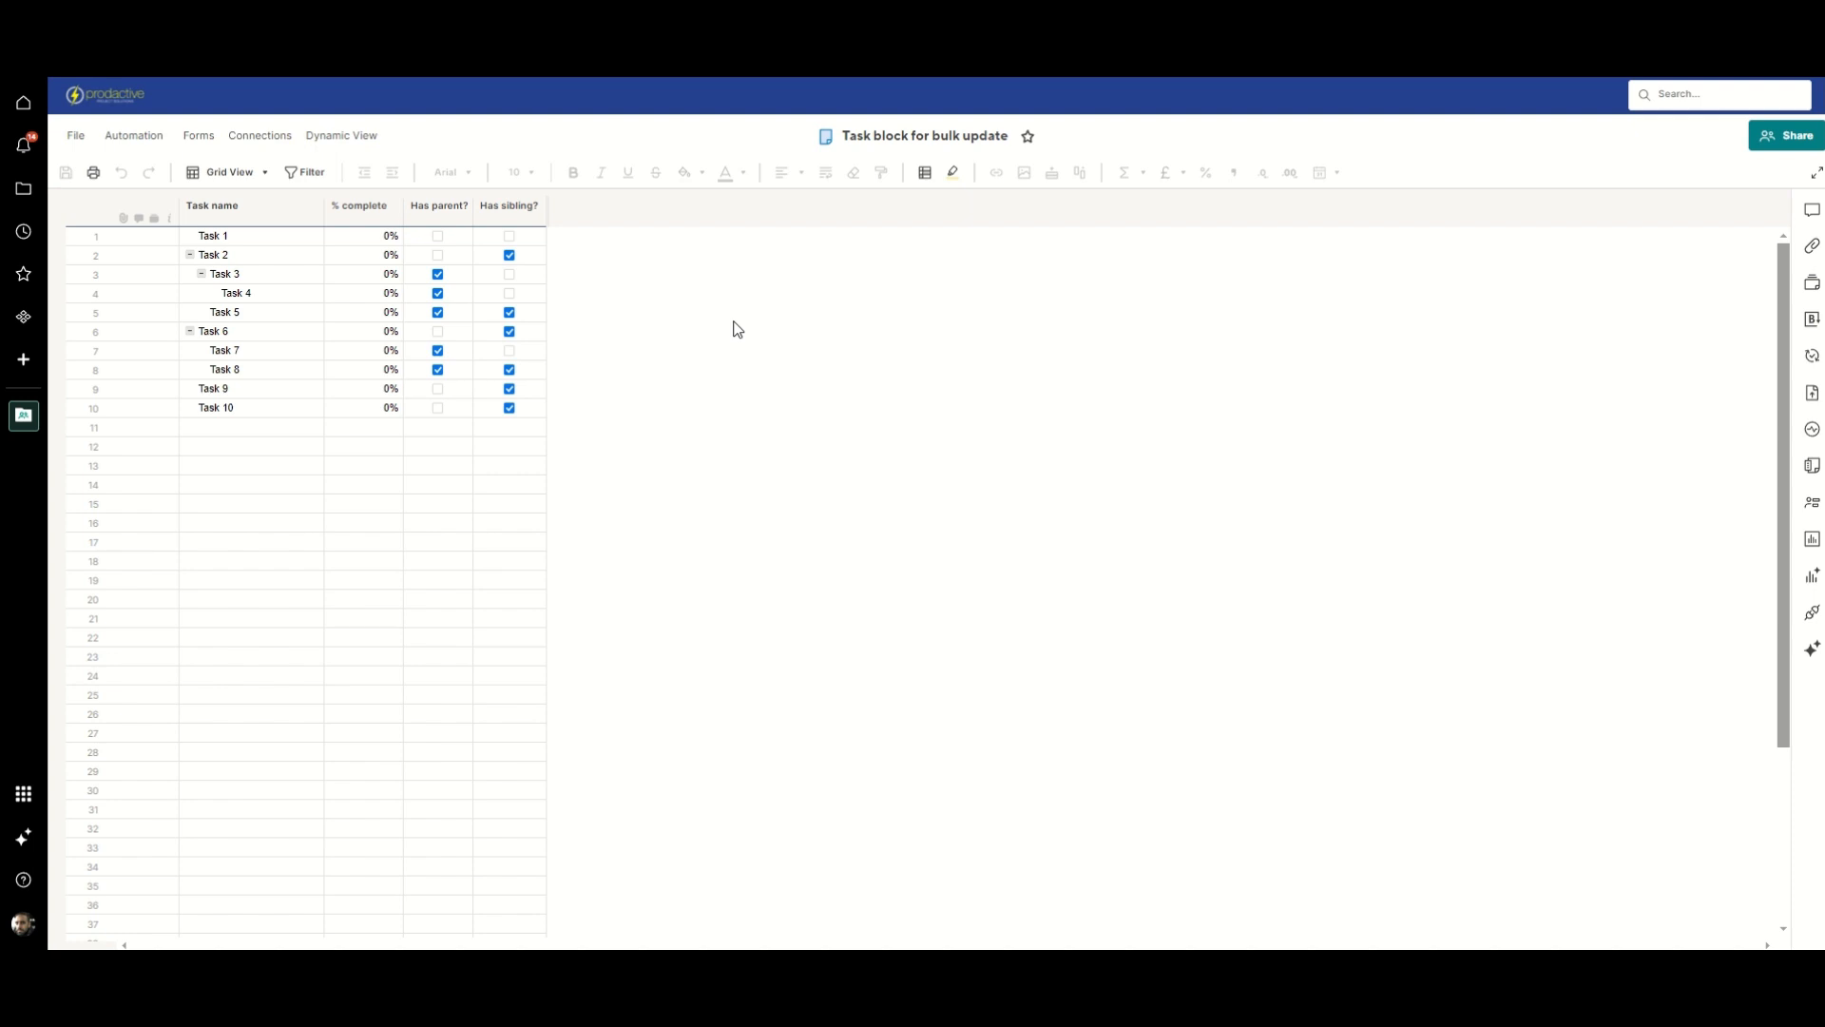
mouse_move(751, 323)
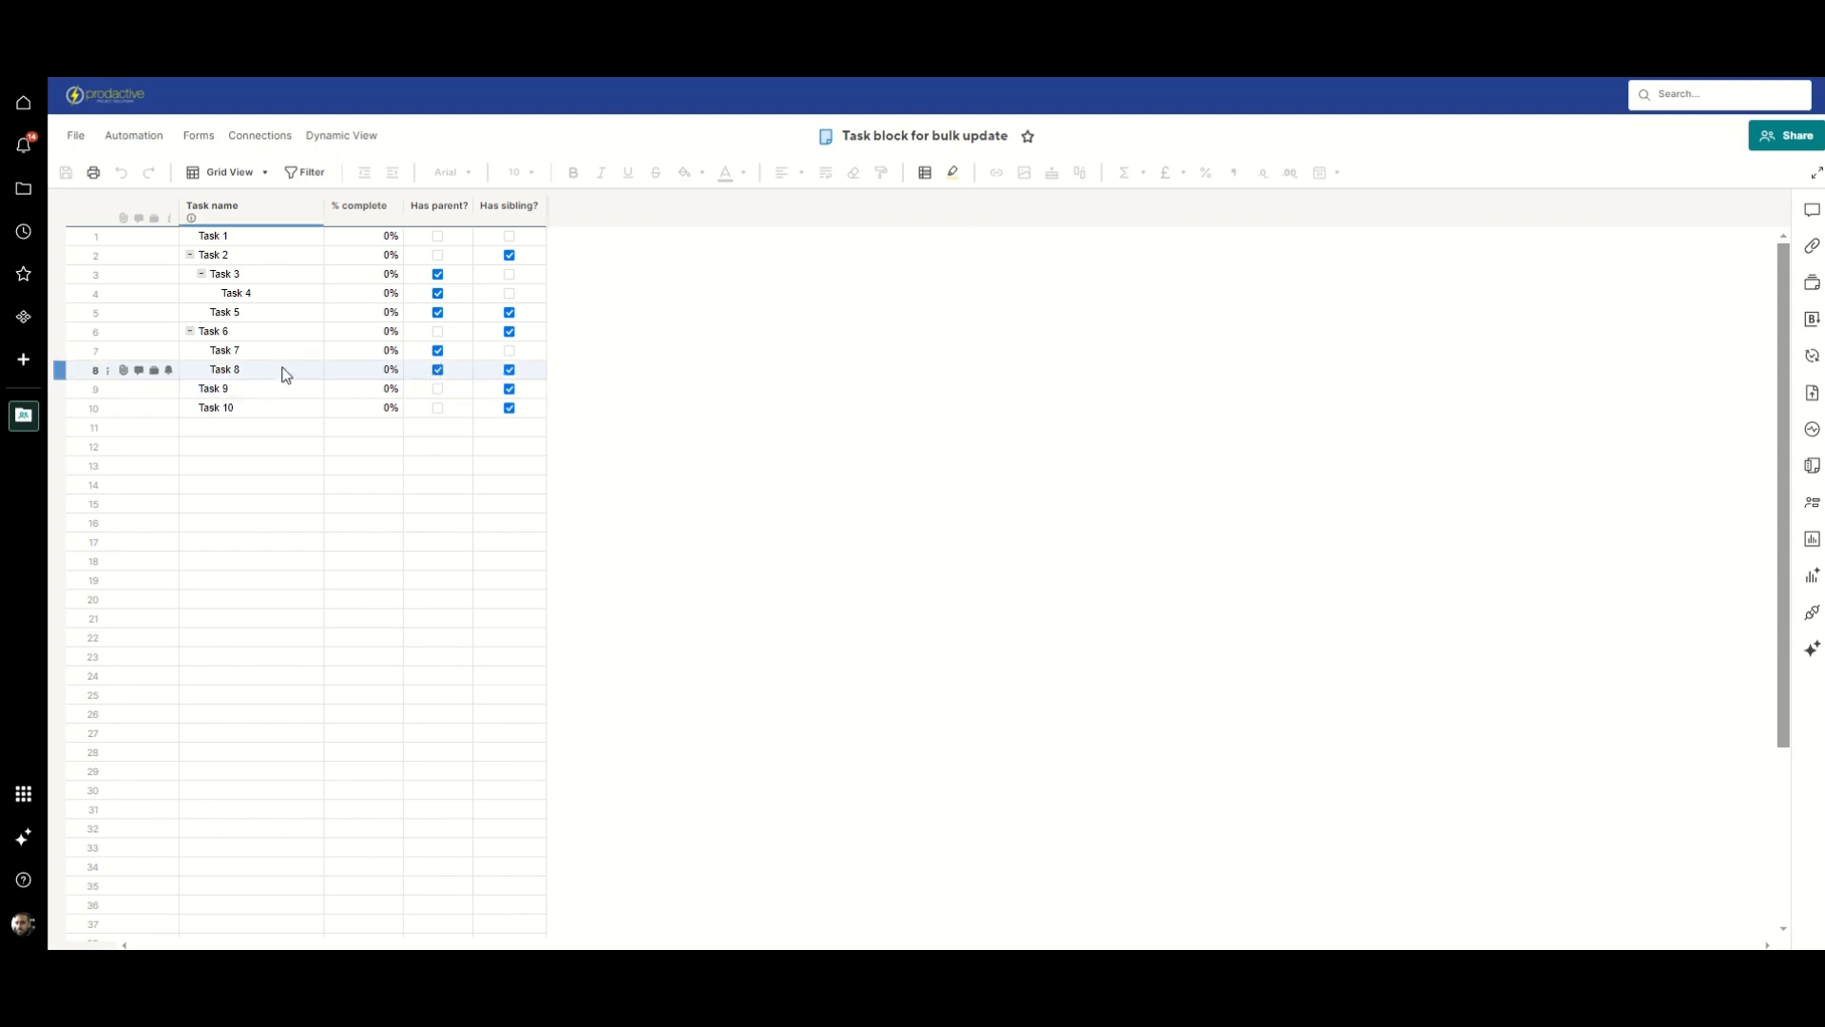
click(256, 350)
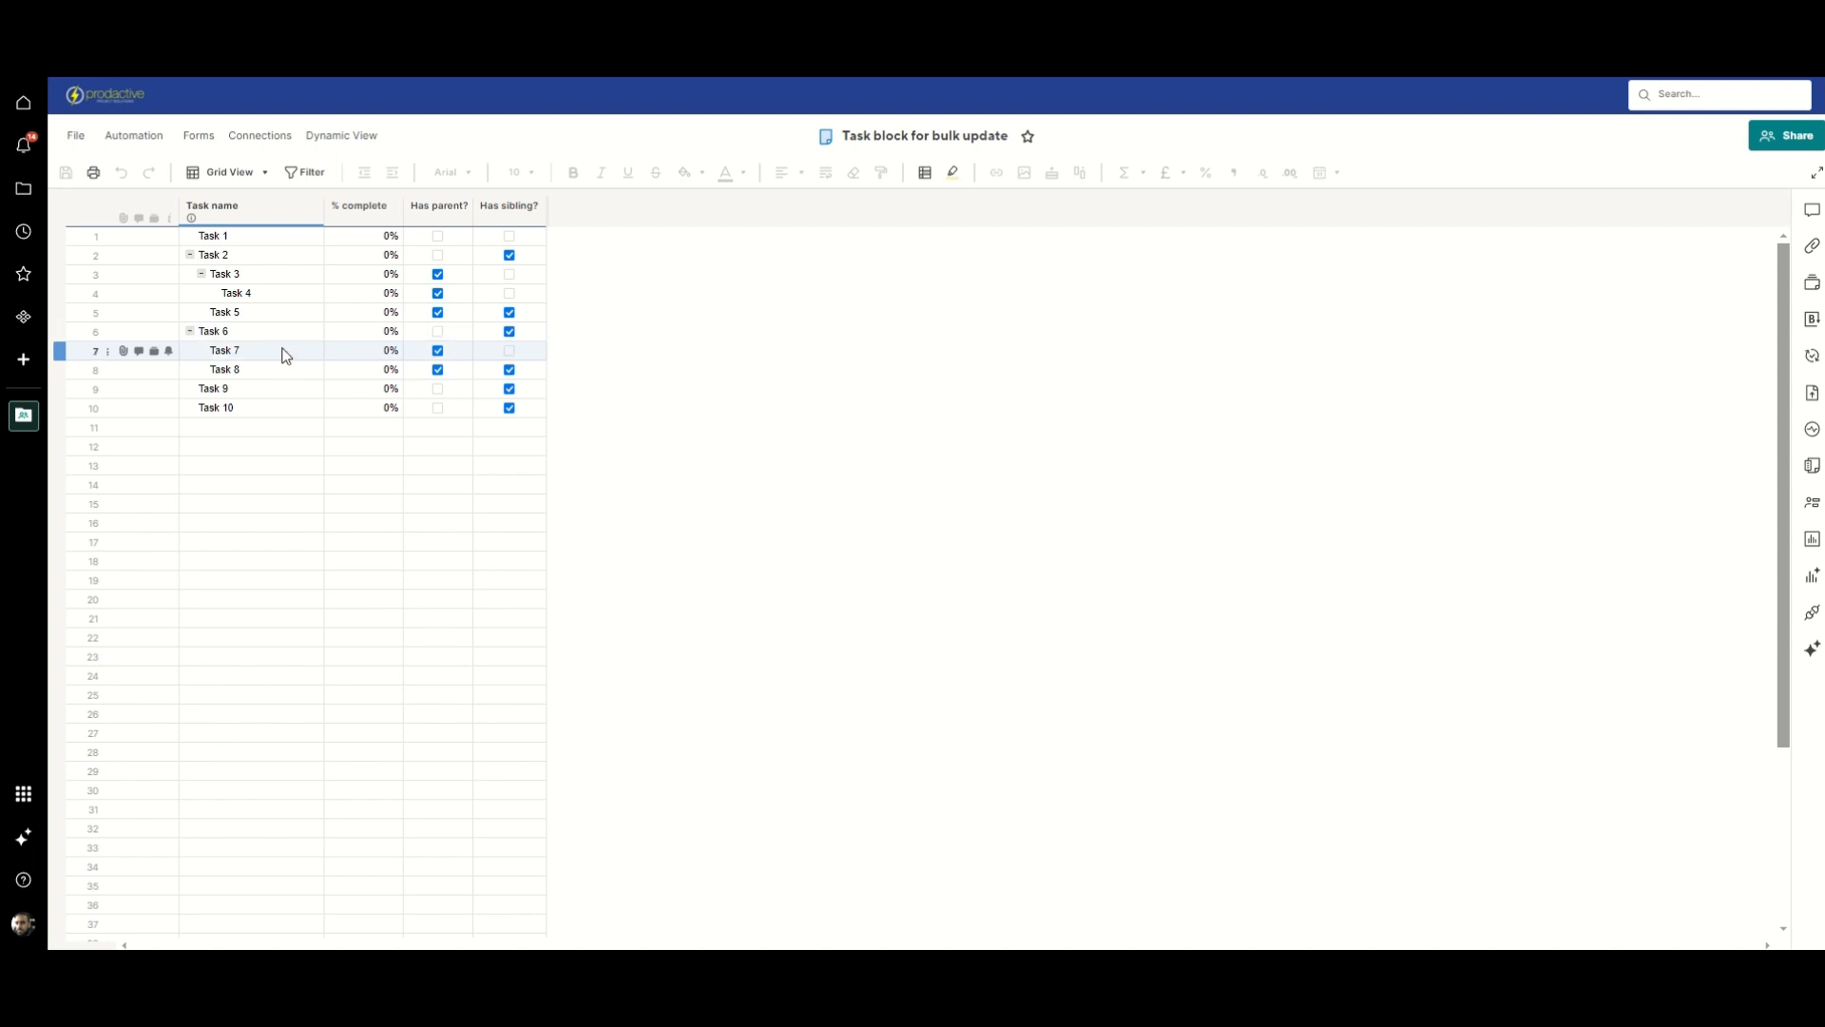
click(213, 331)
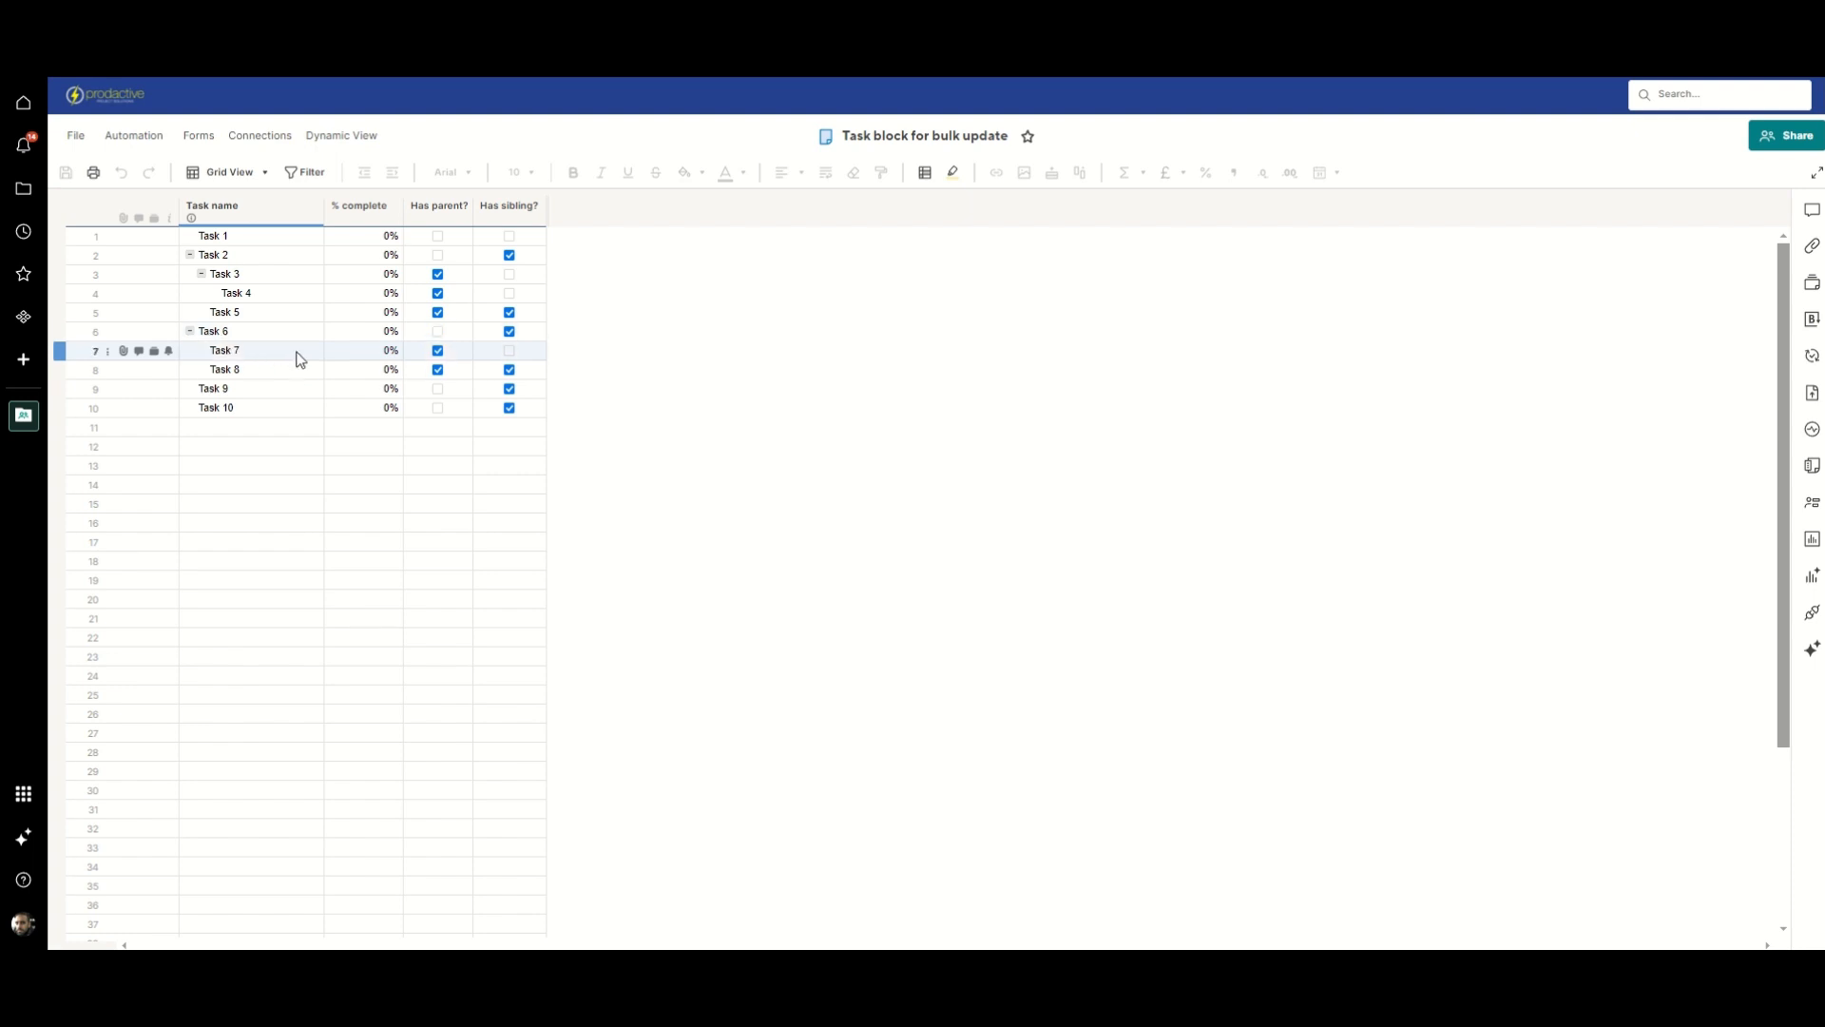
mouse_move(288, 356)
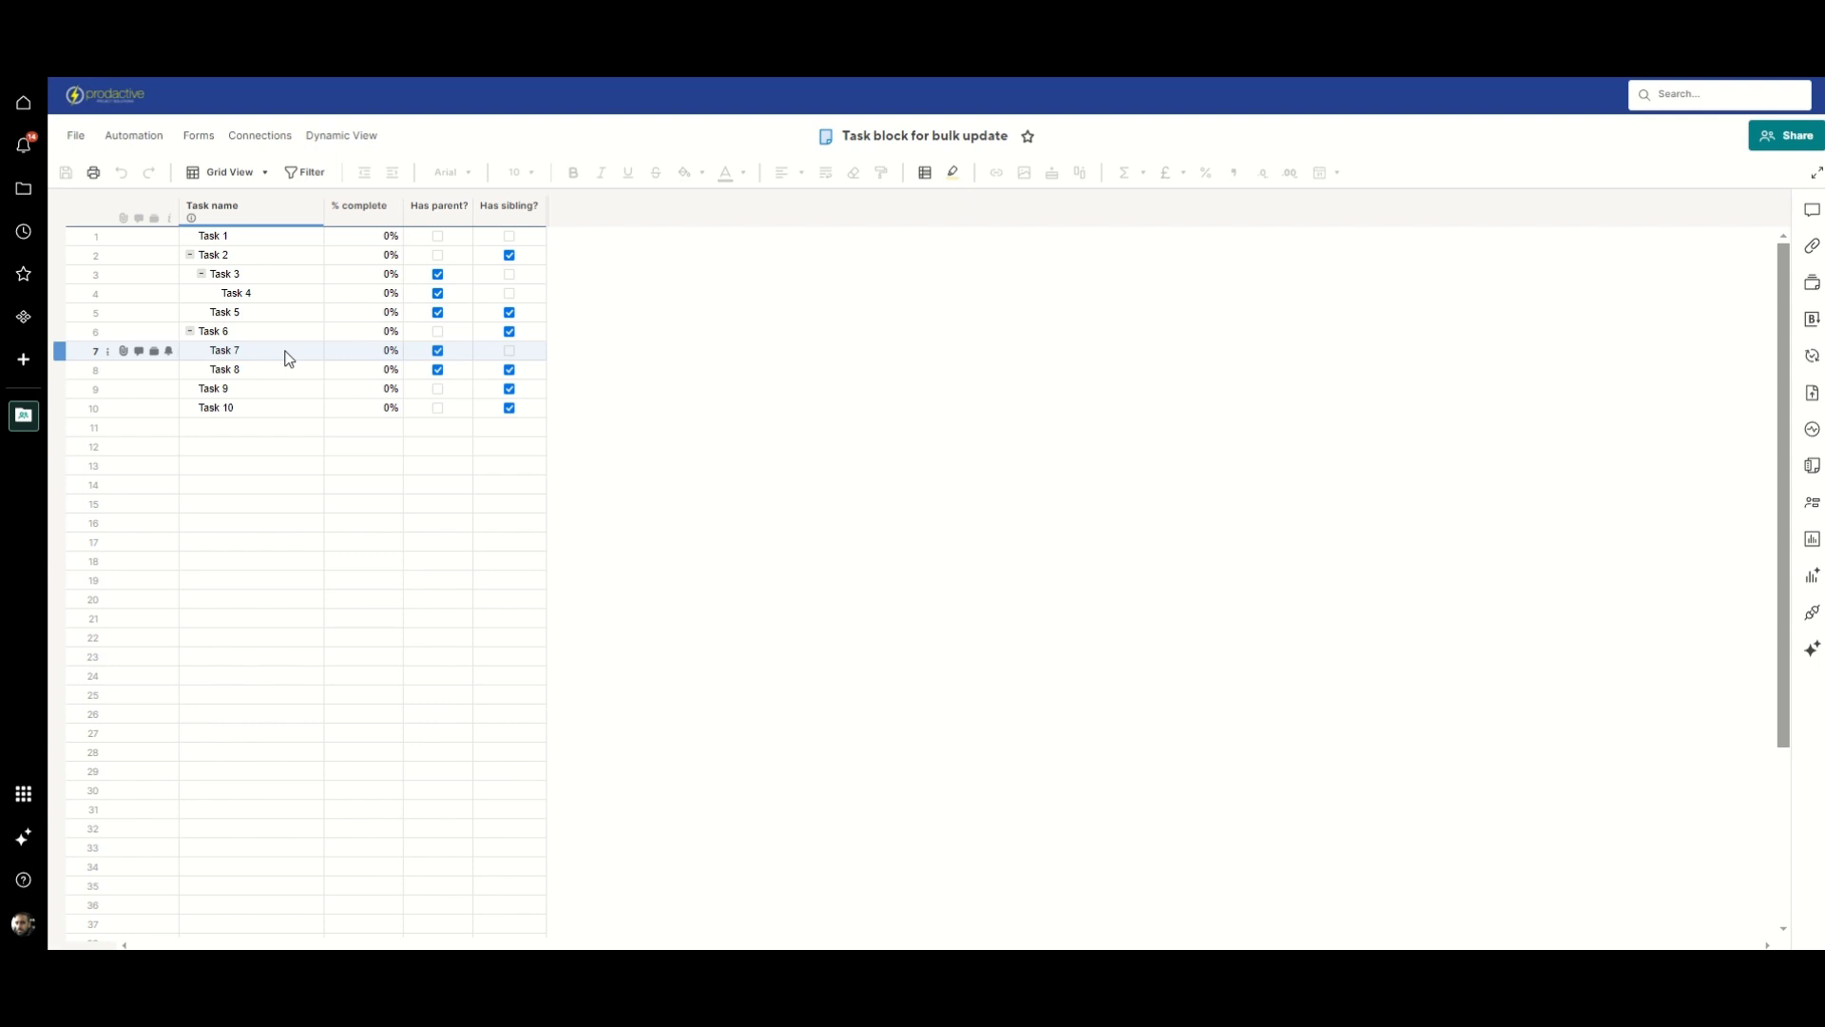
click(249, 369)
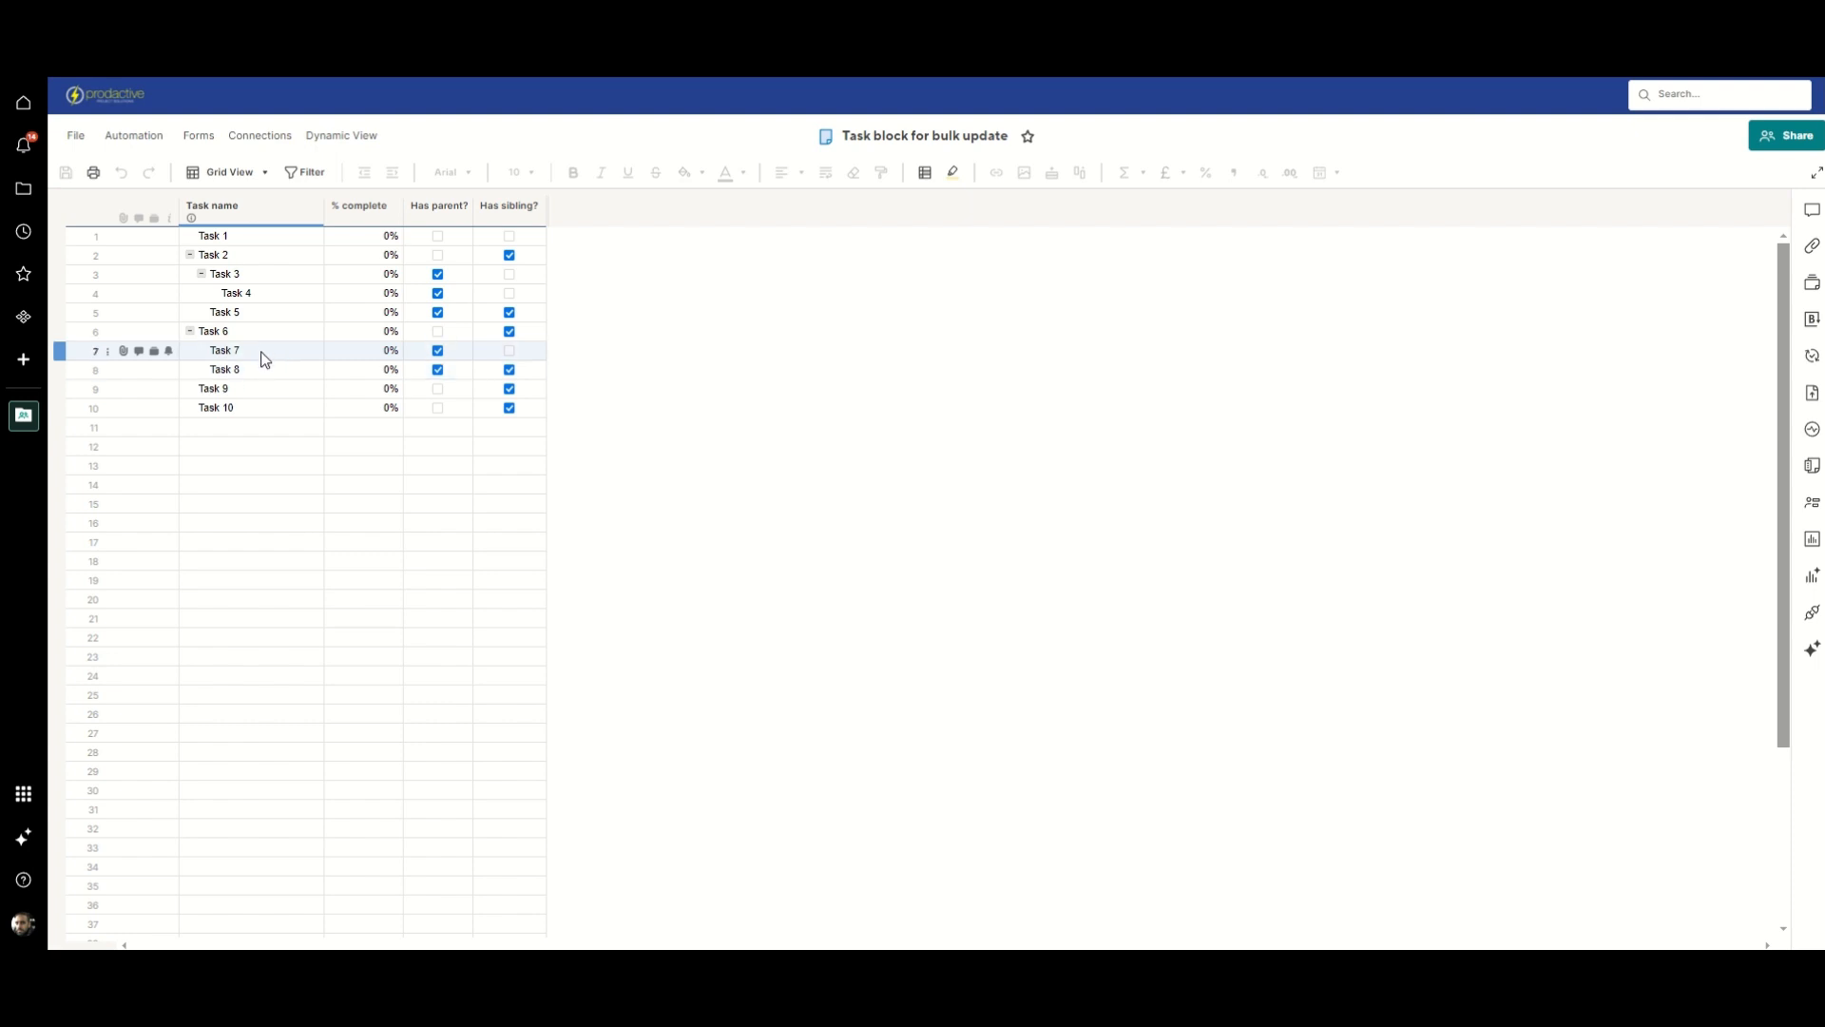
click(219, 330)
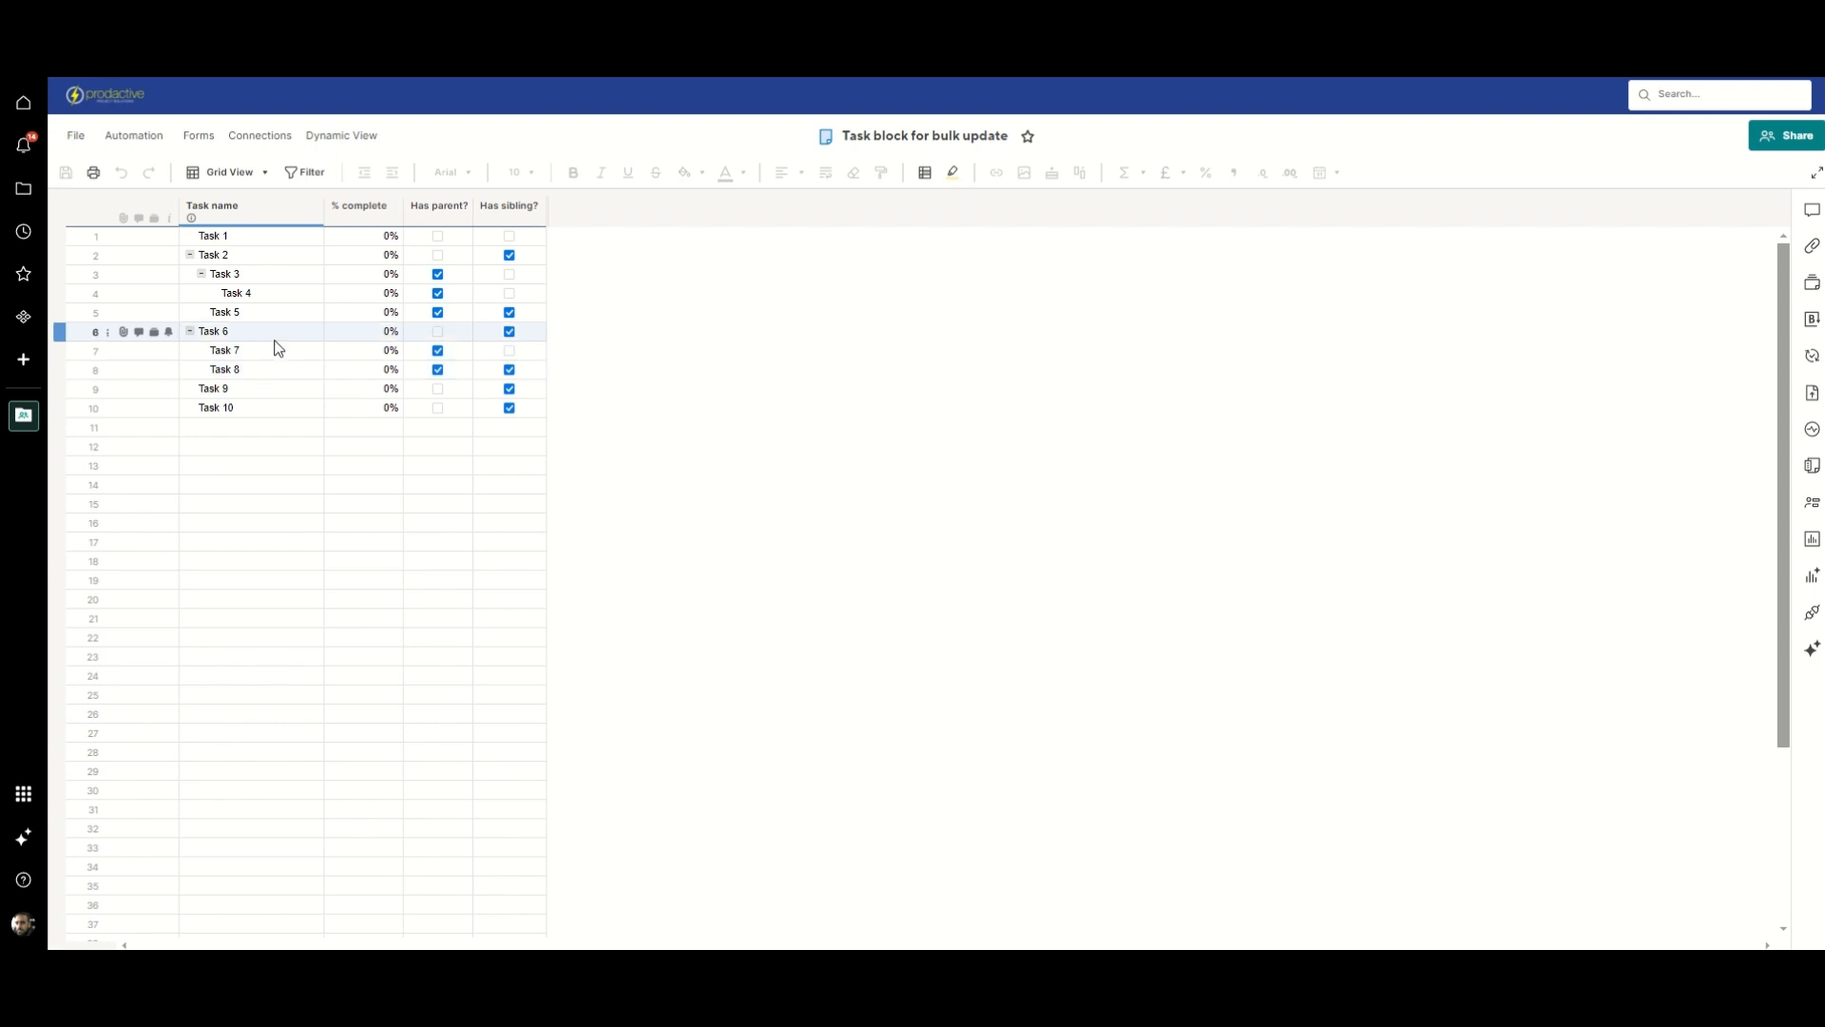
click(235, 293)
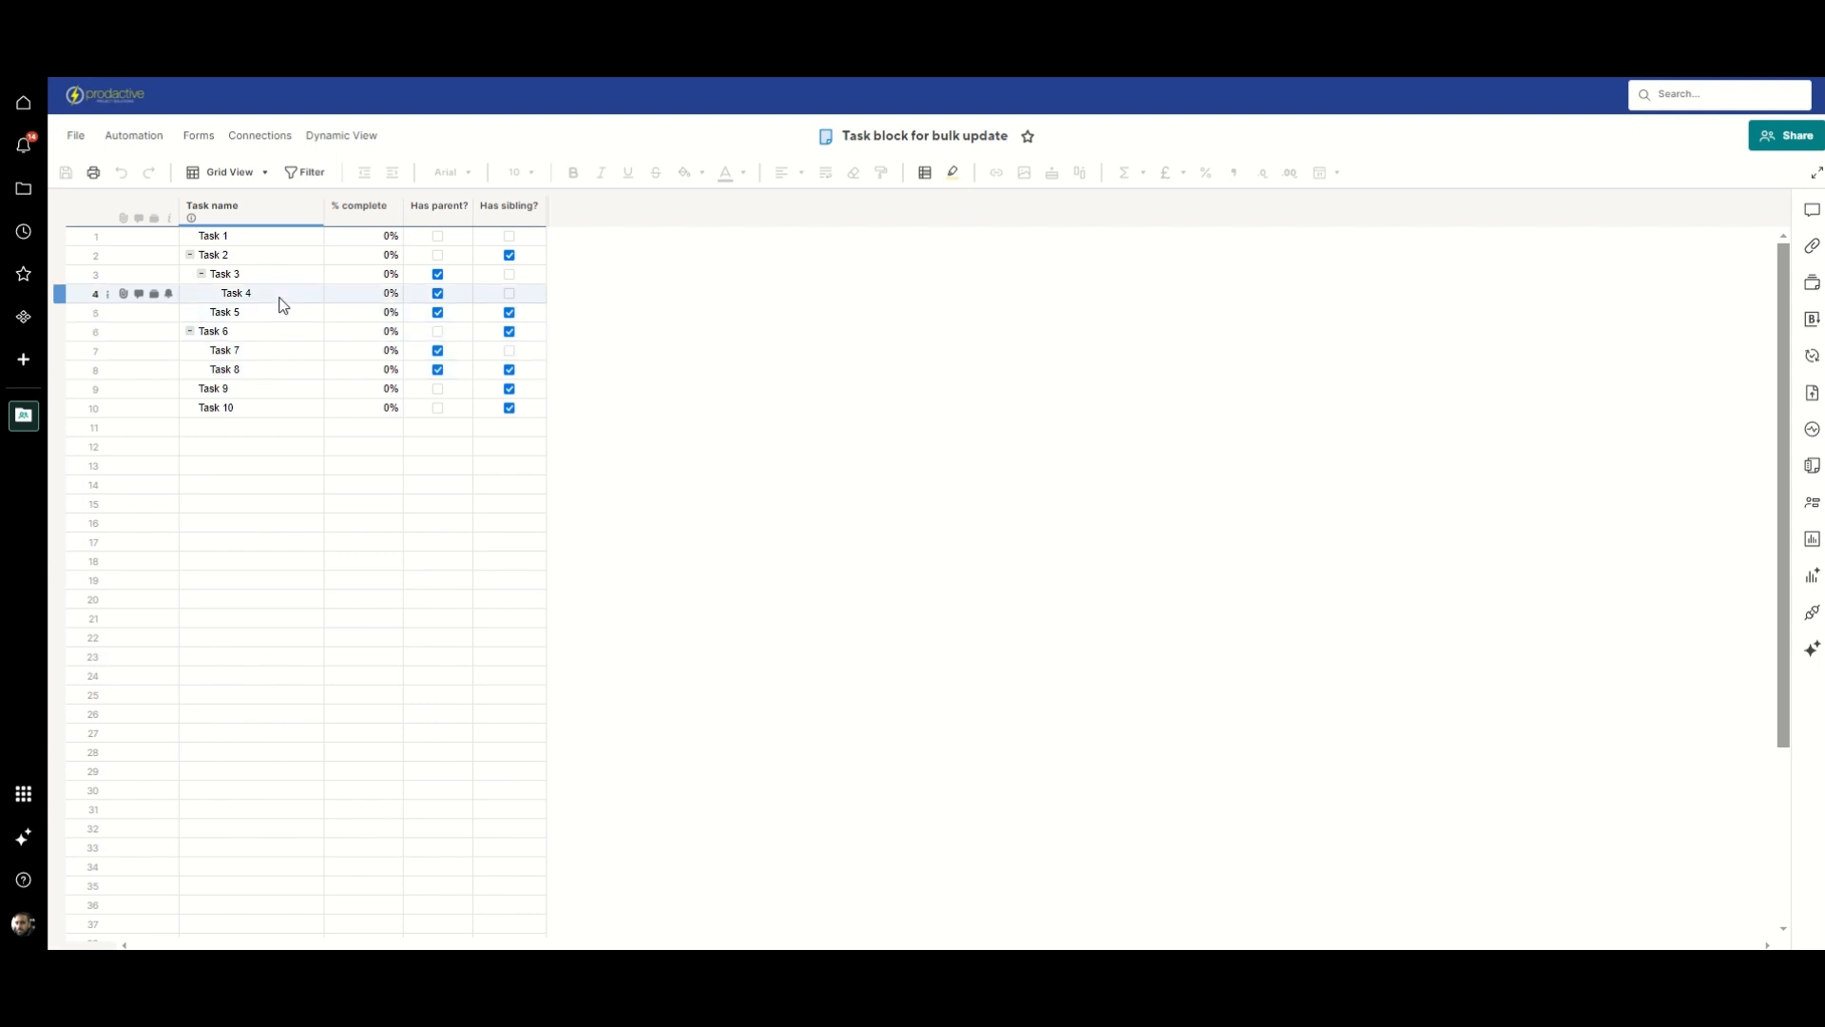
mouse_move(287, 300)
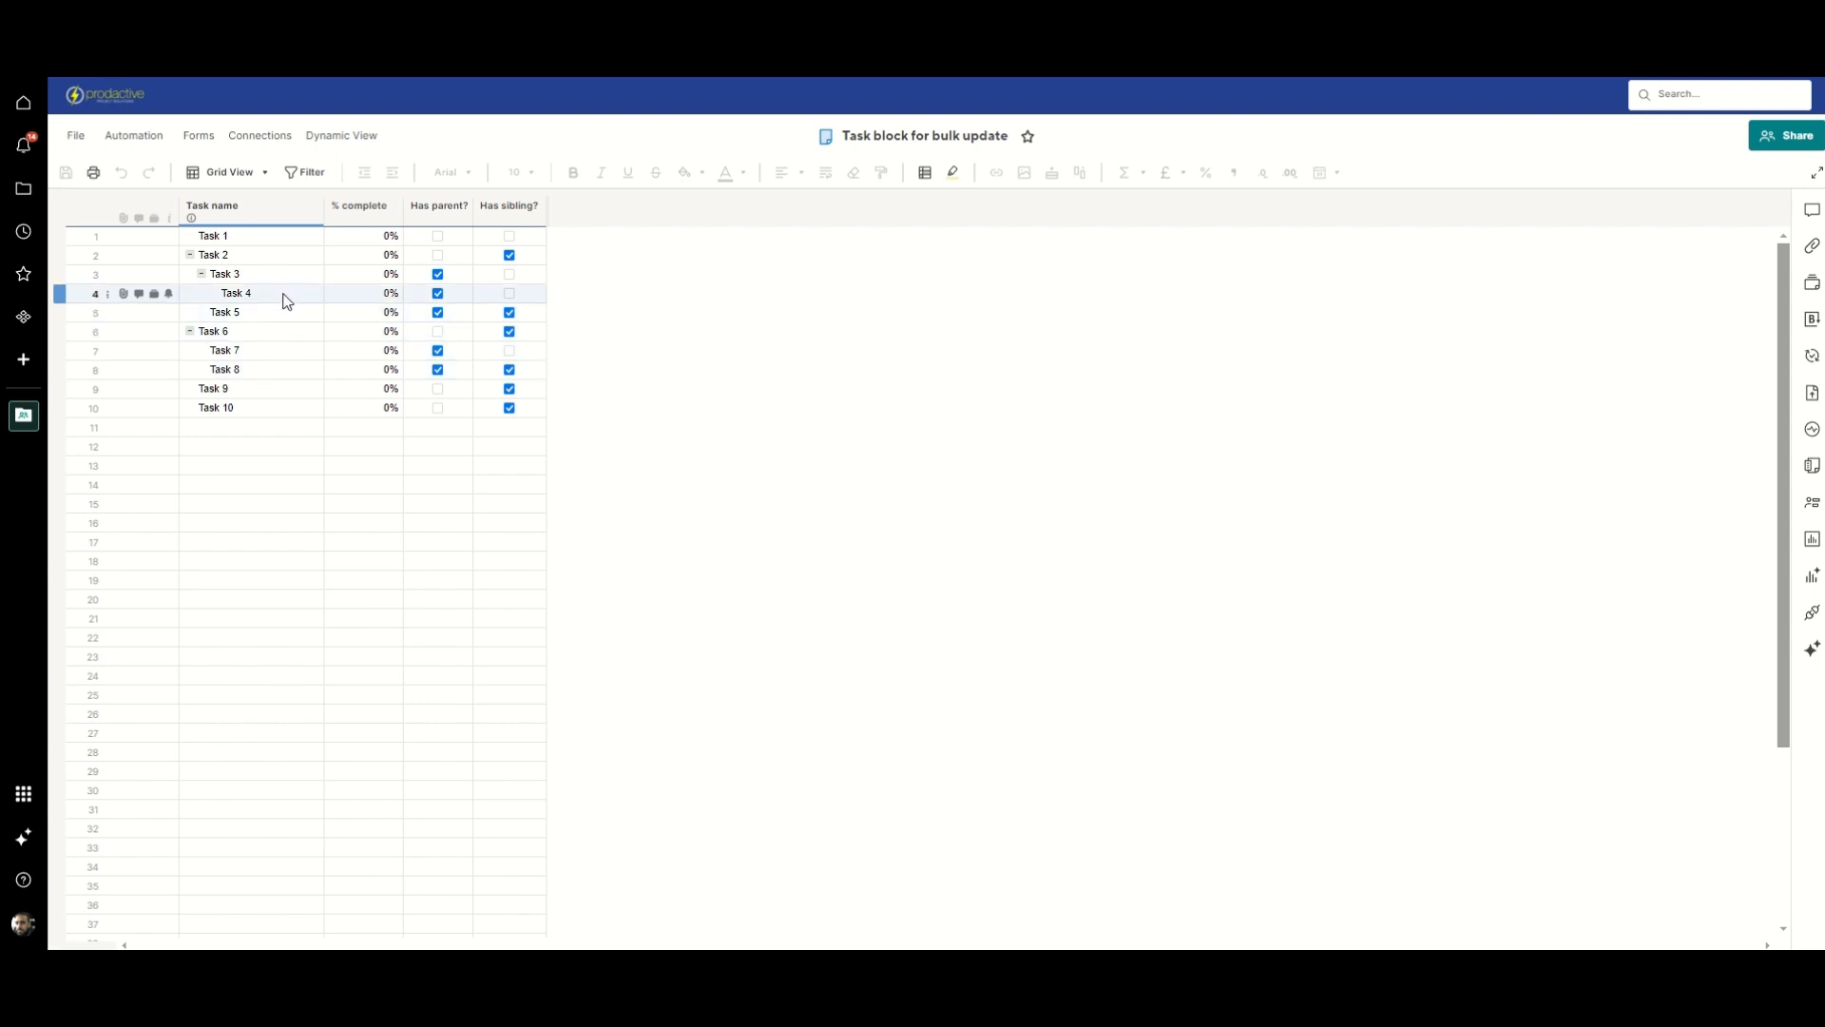
click(223, 274)
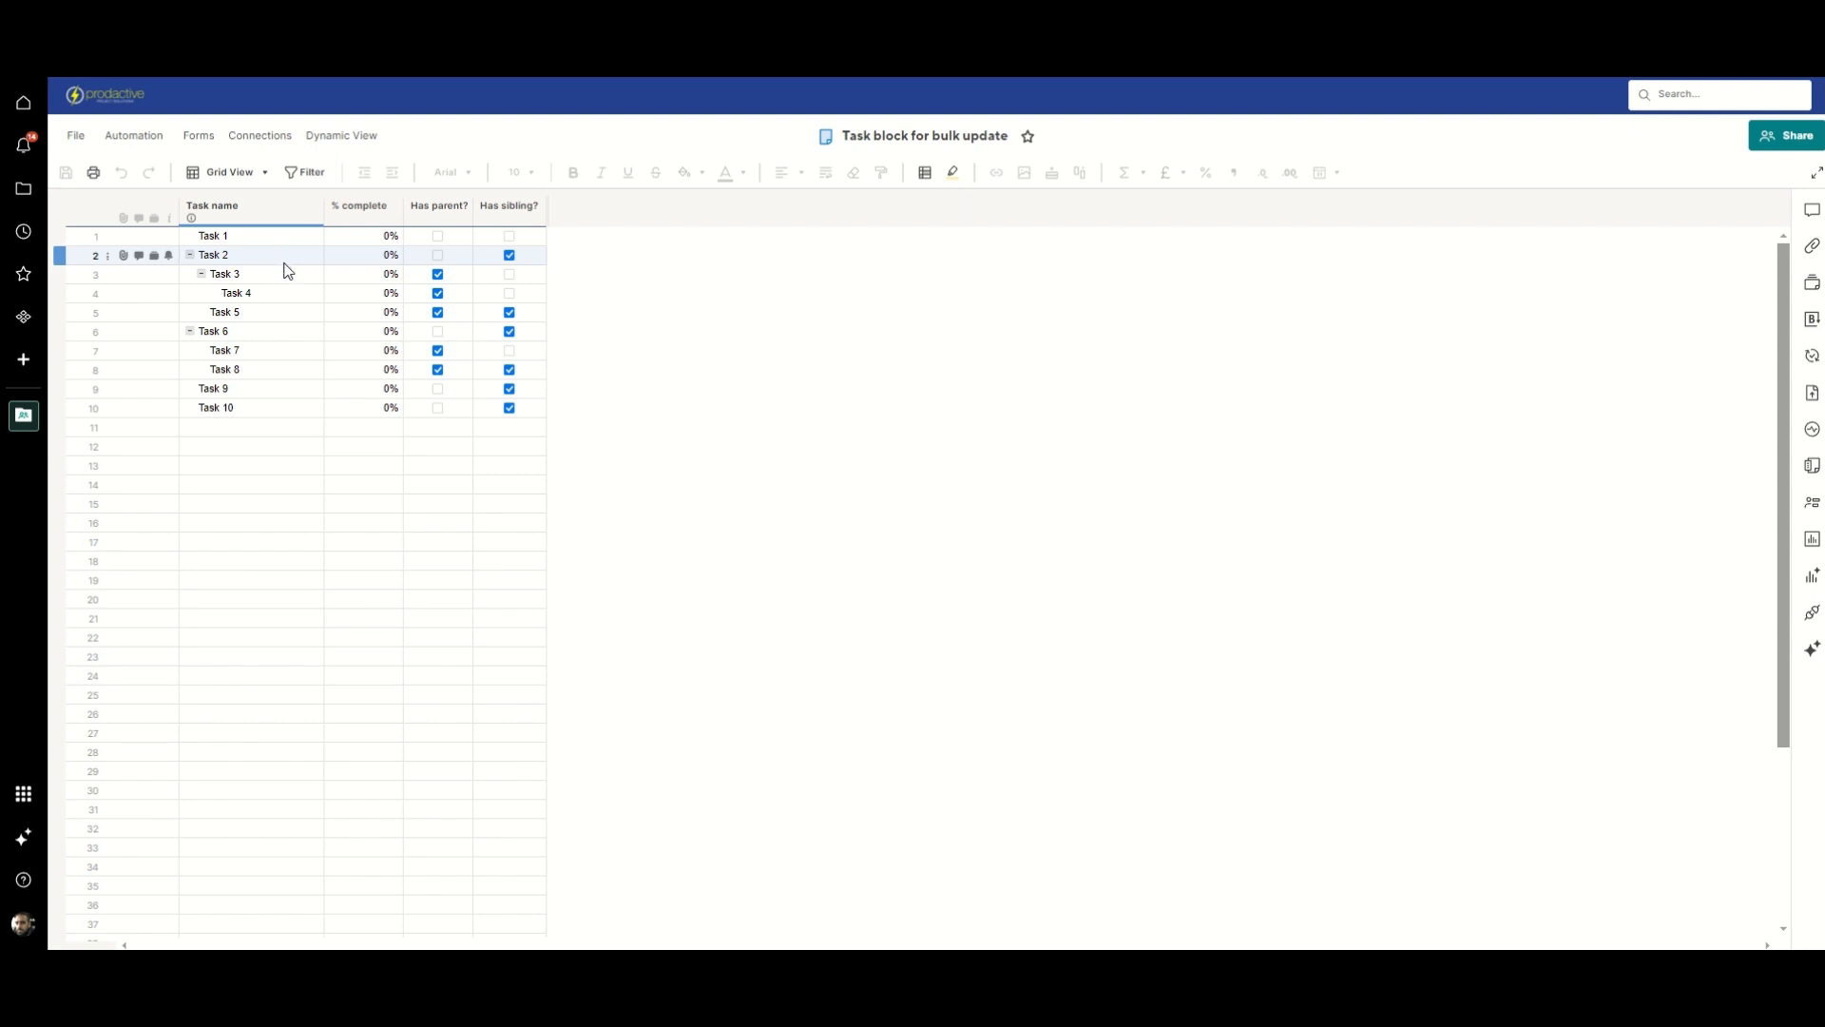
click(238, 235)
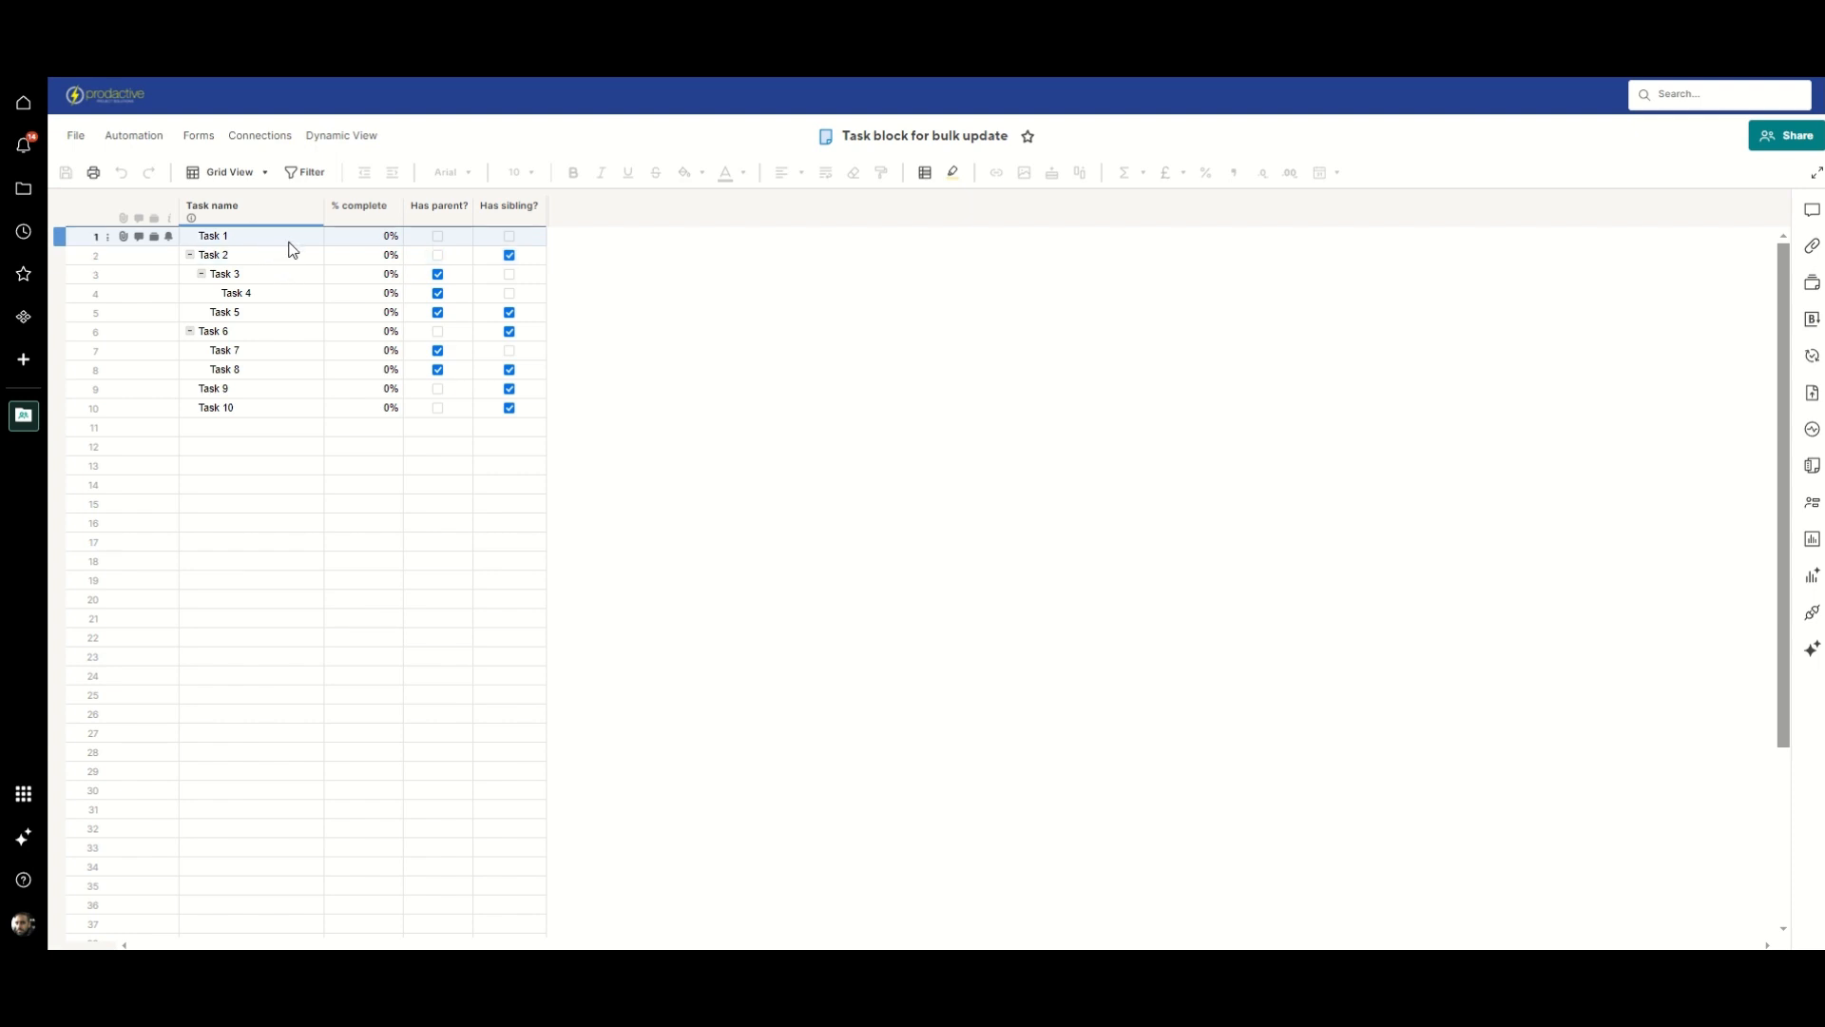
click(213, 207)
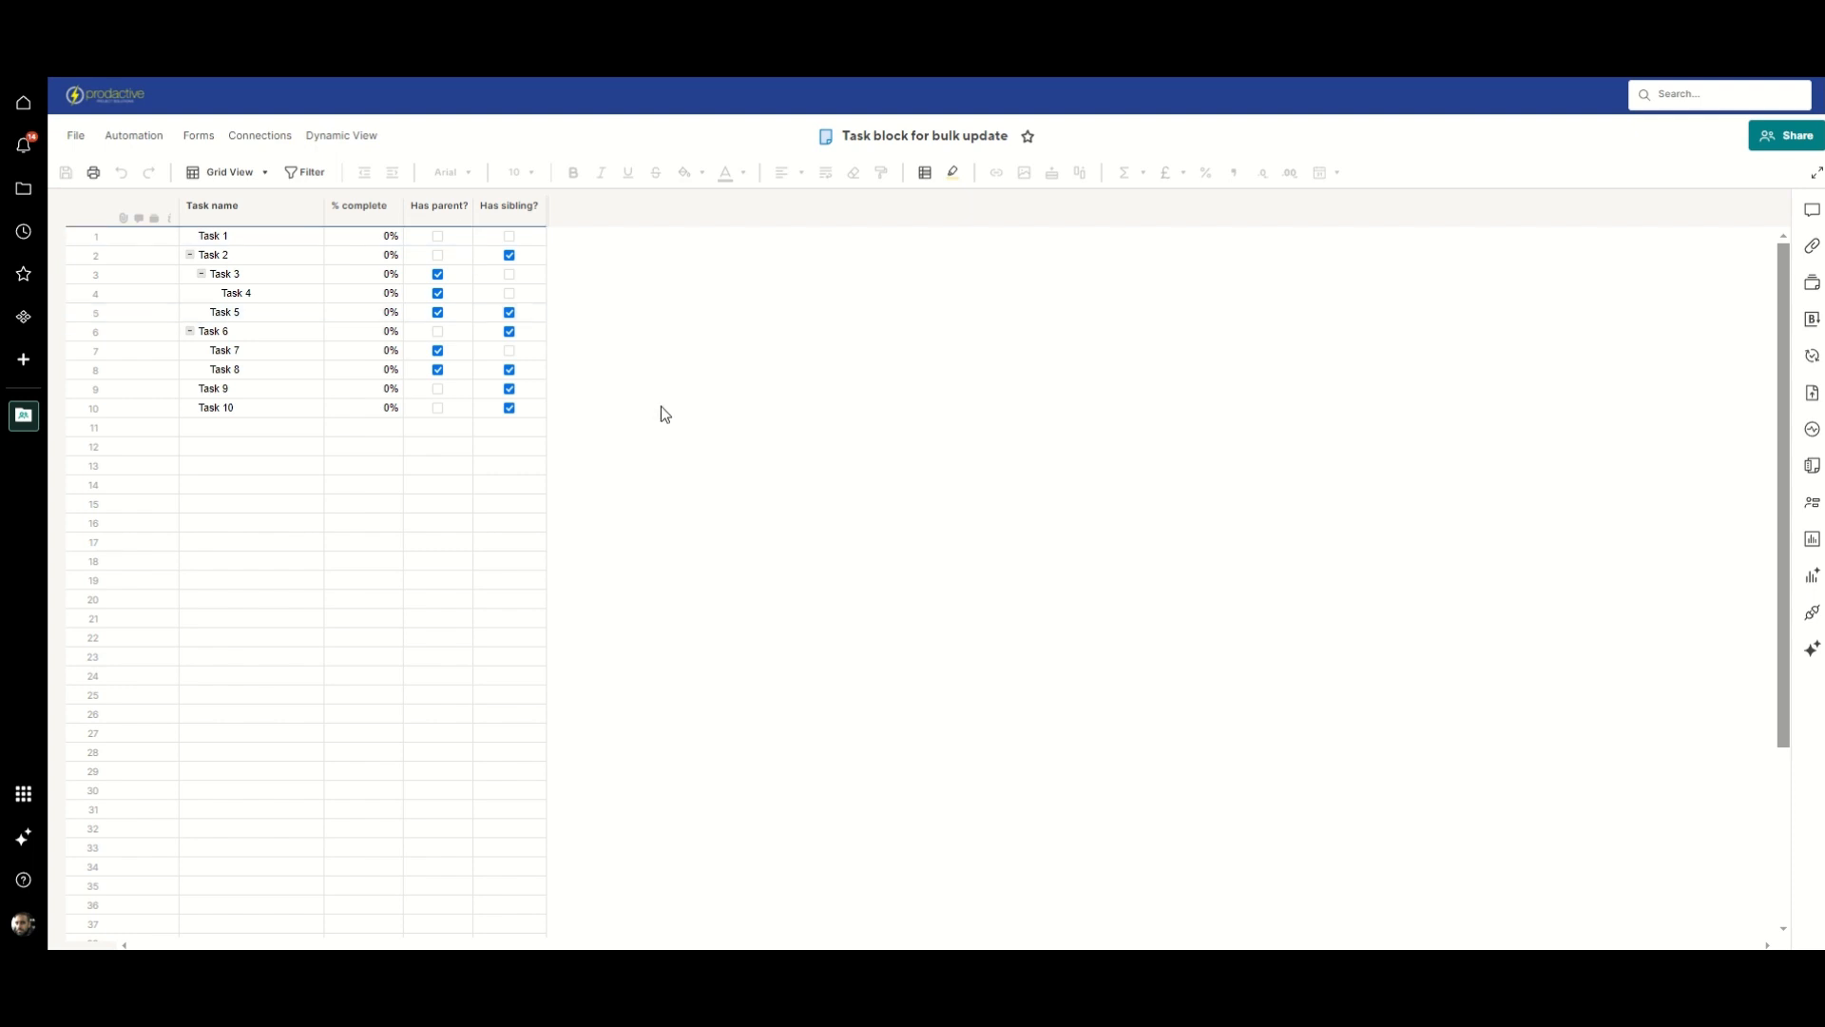
mouse_move(656, 407)
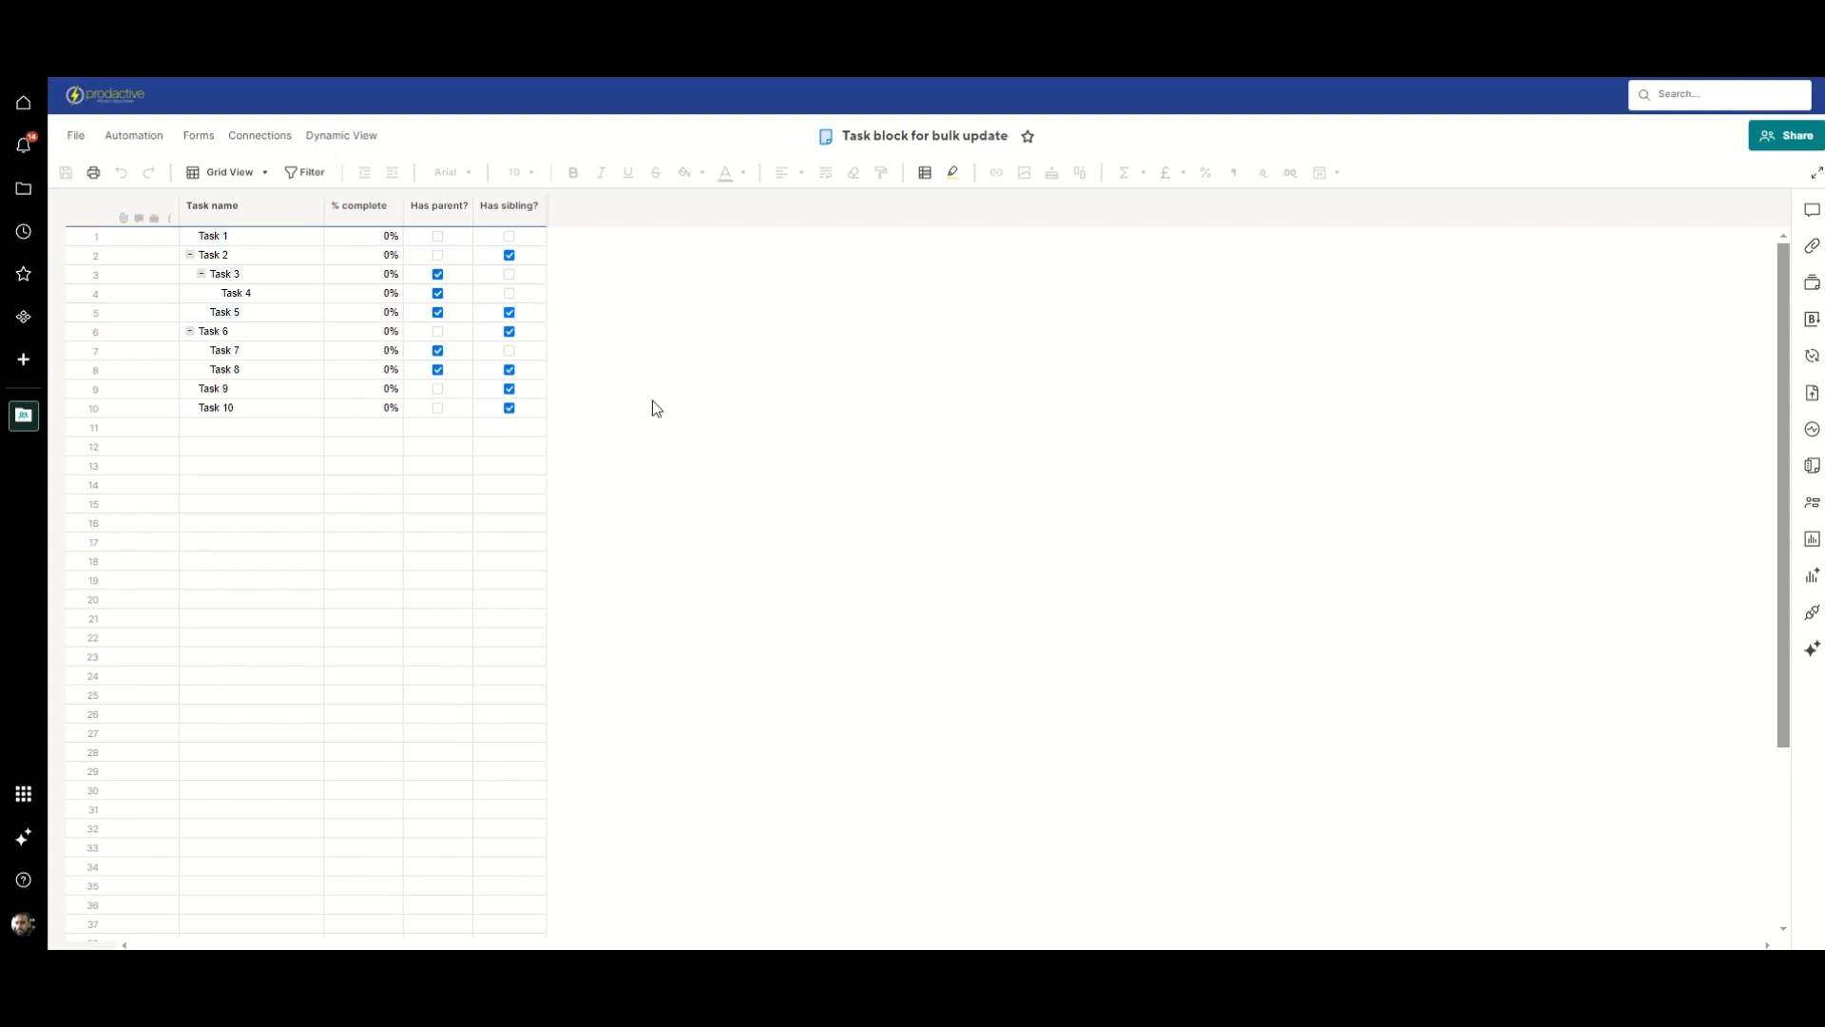
mouse_move(649, 410)
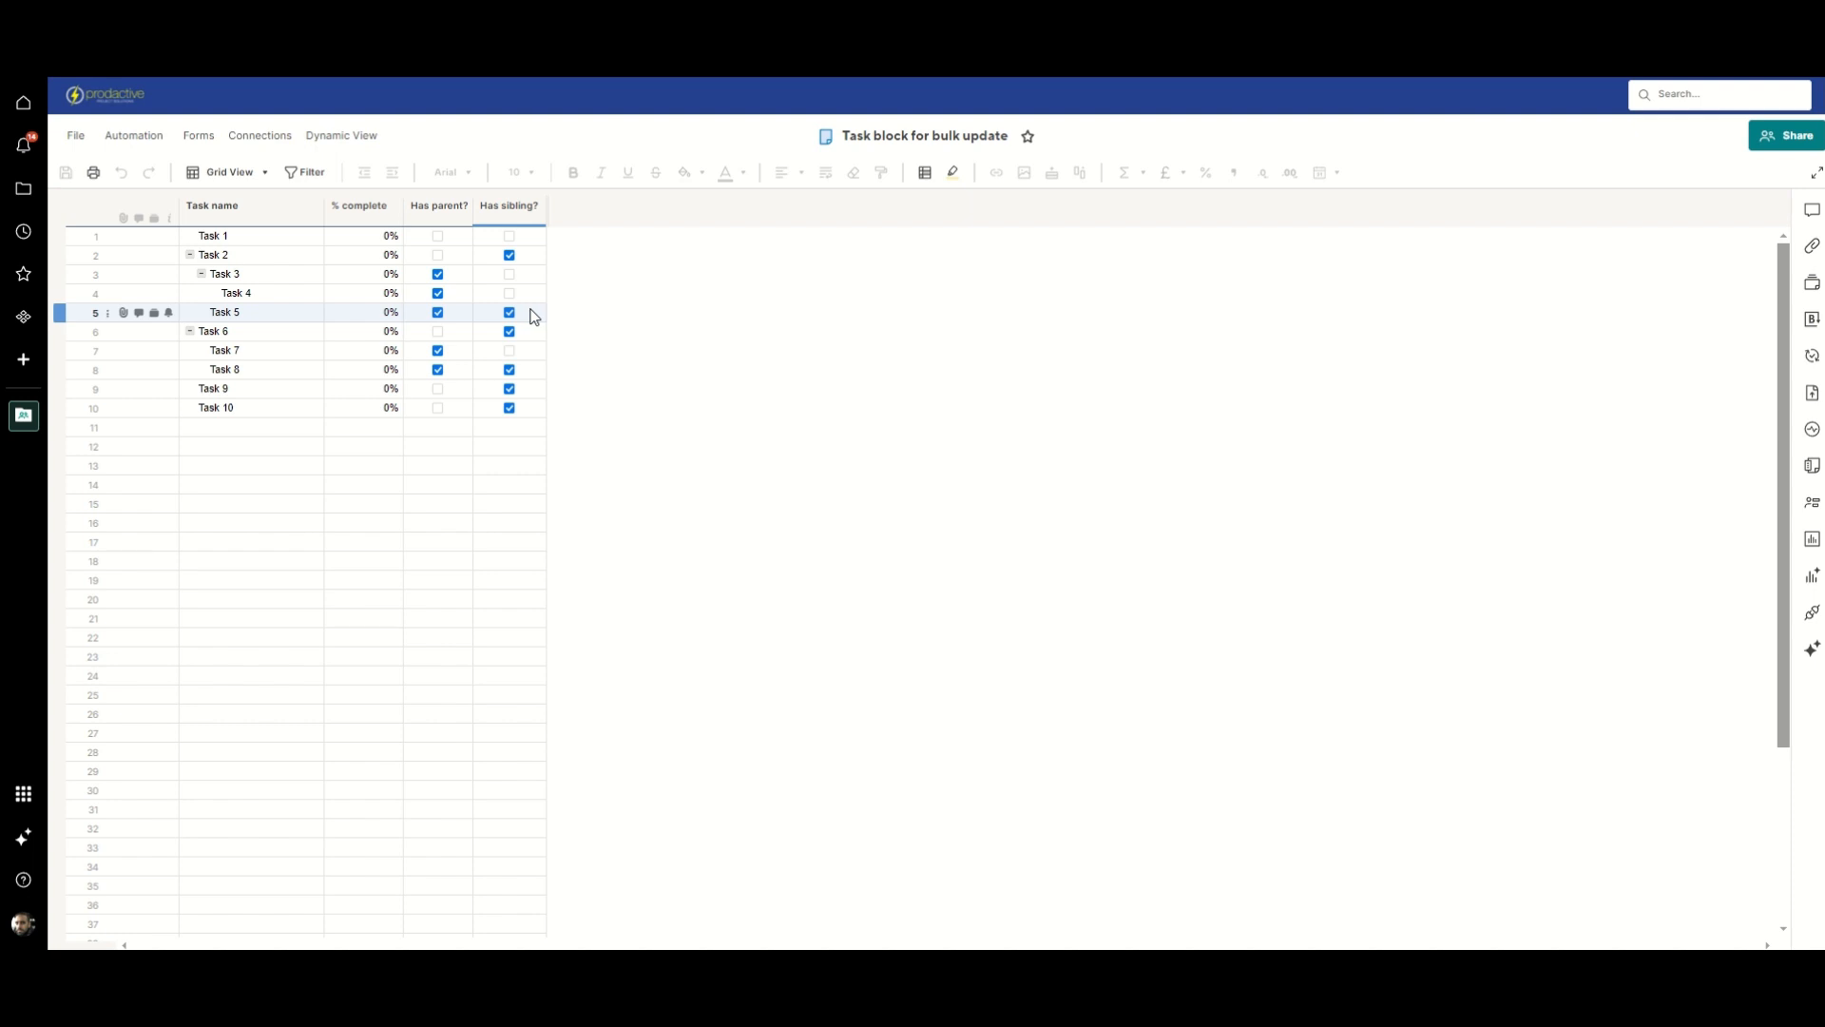
mouse_move(533, 318)
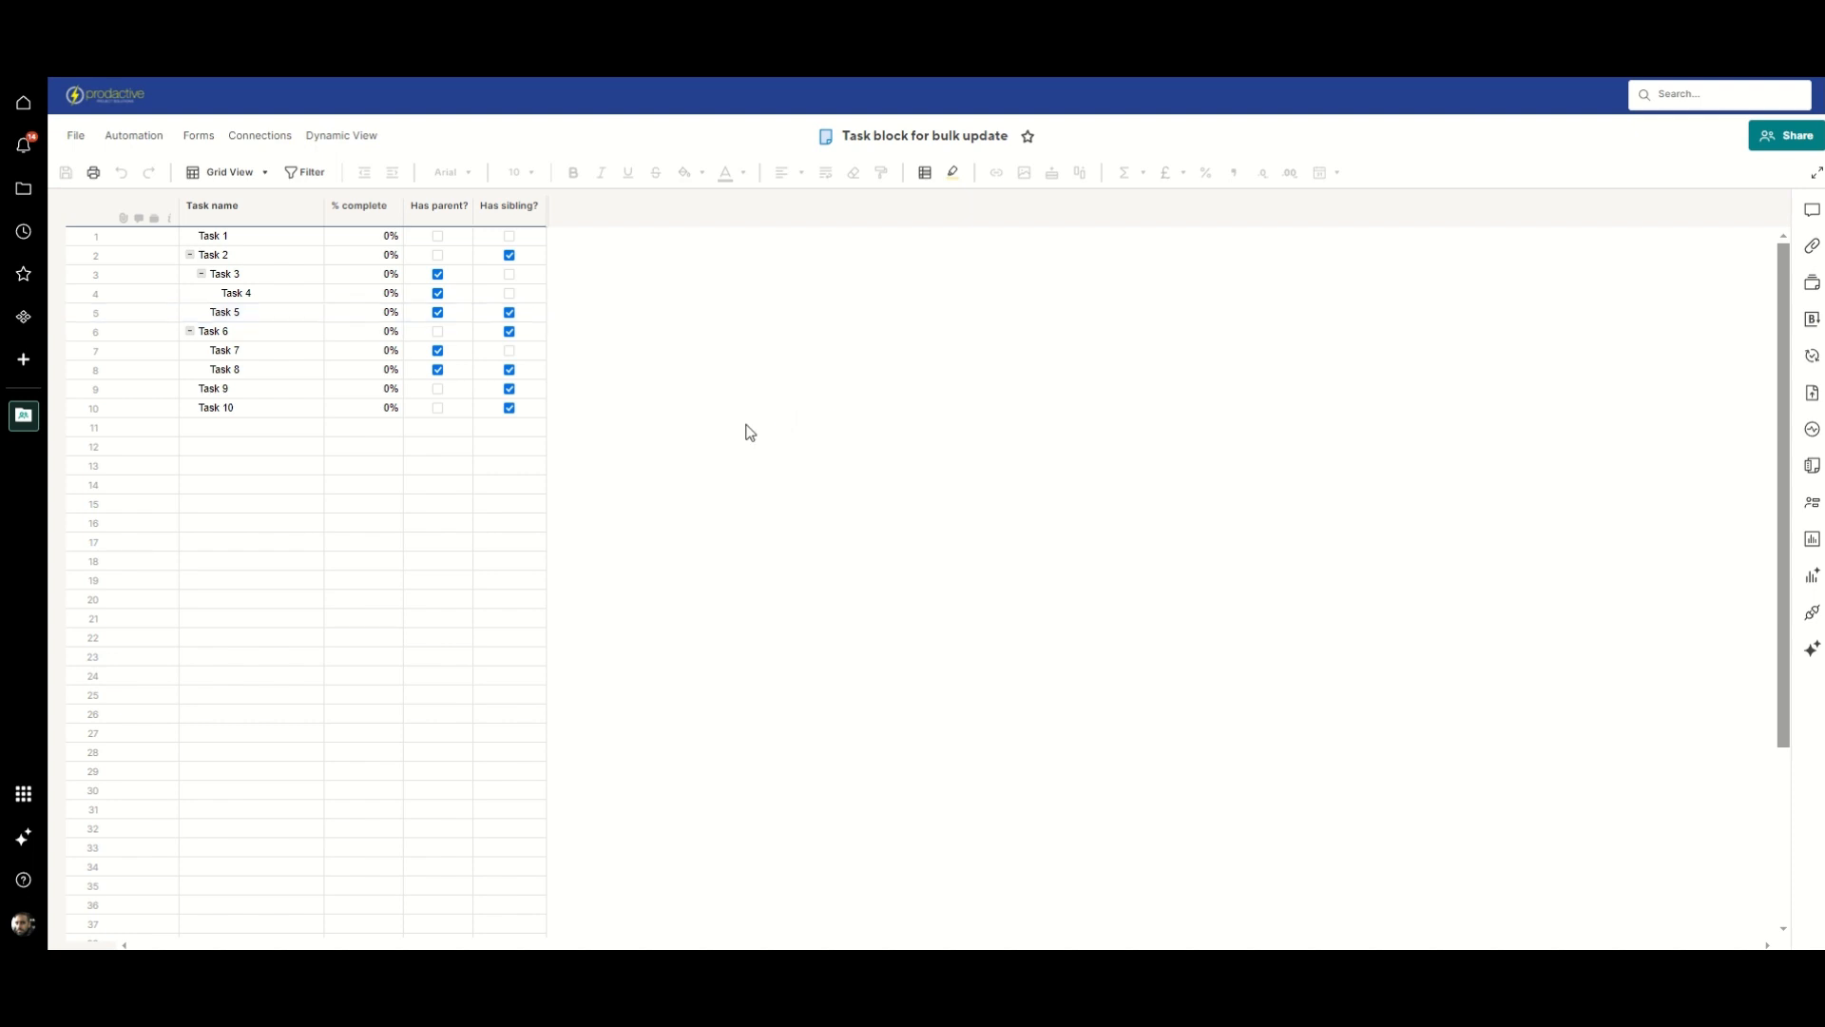
mouse_move(664, 444)
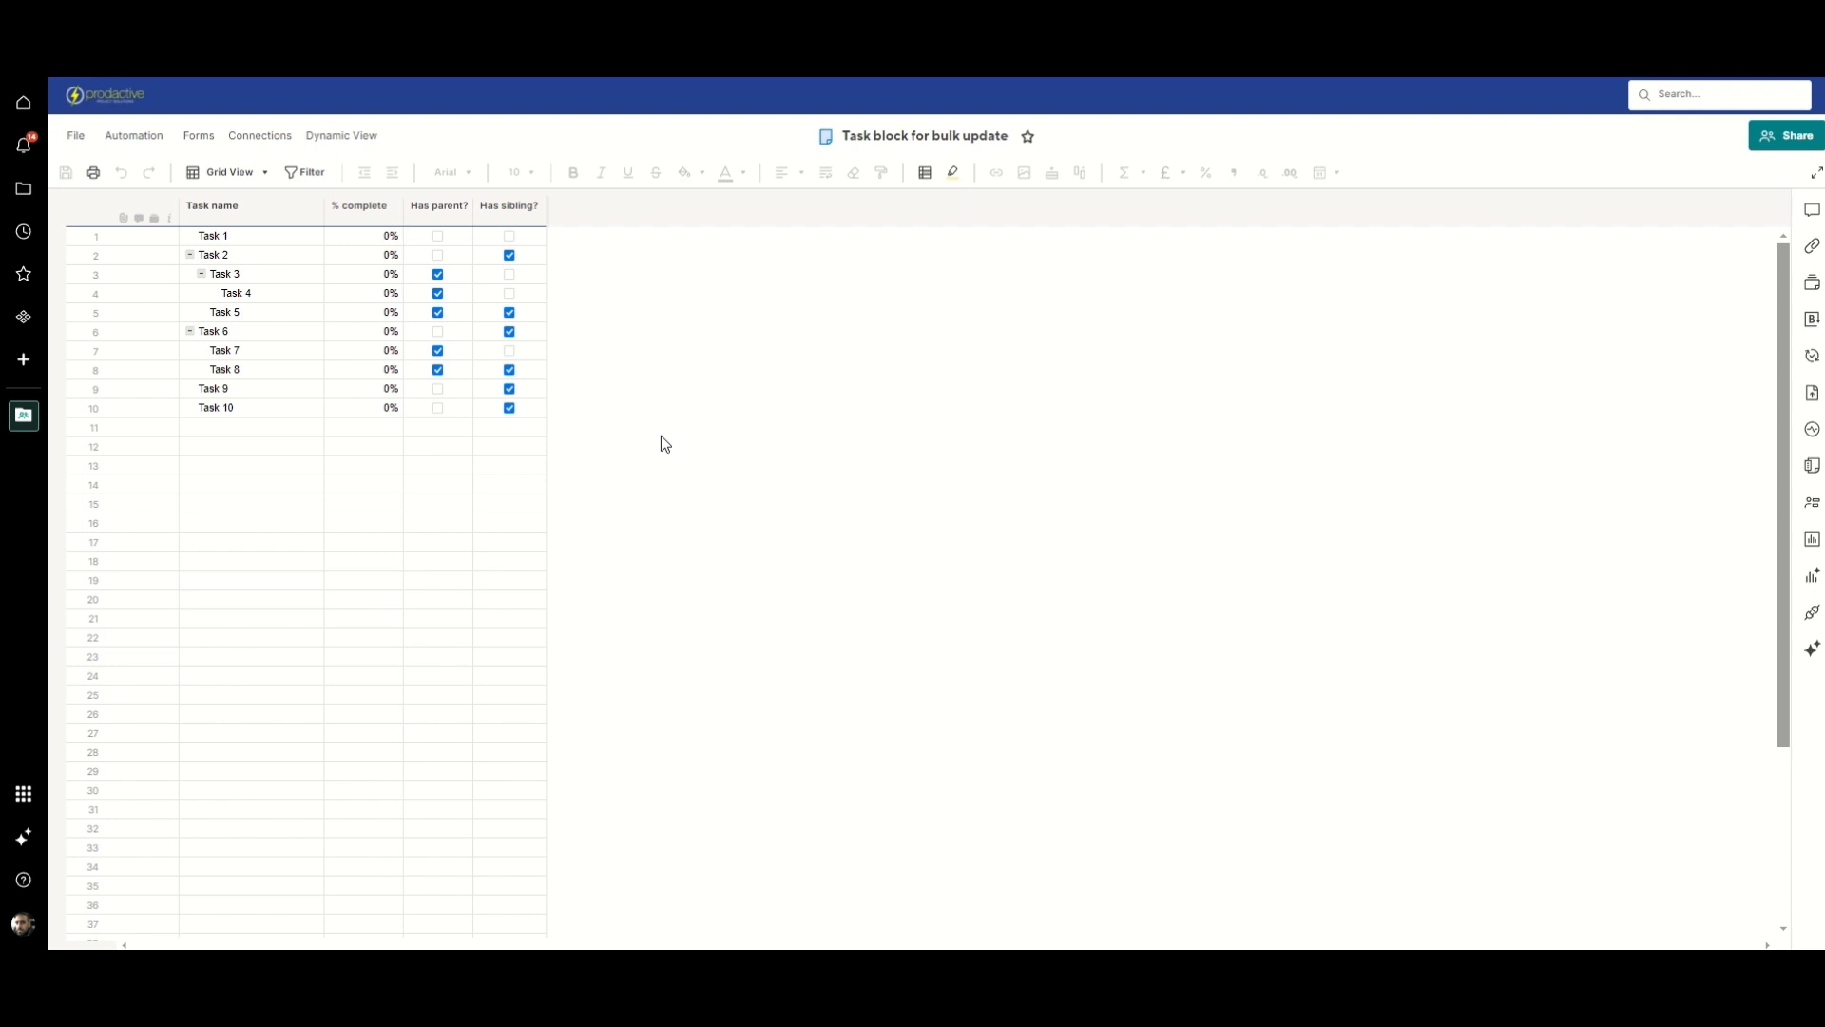
mouse_move(701, 505)
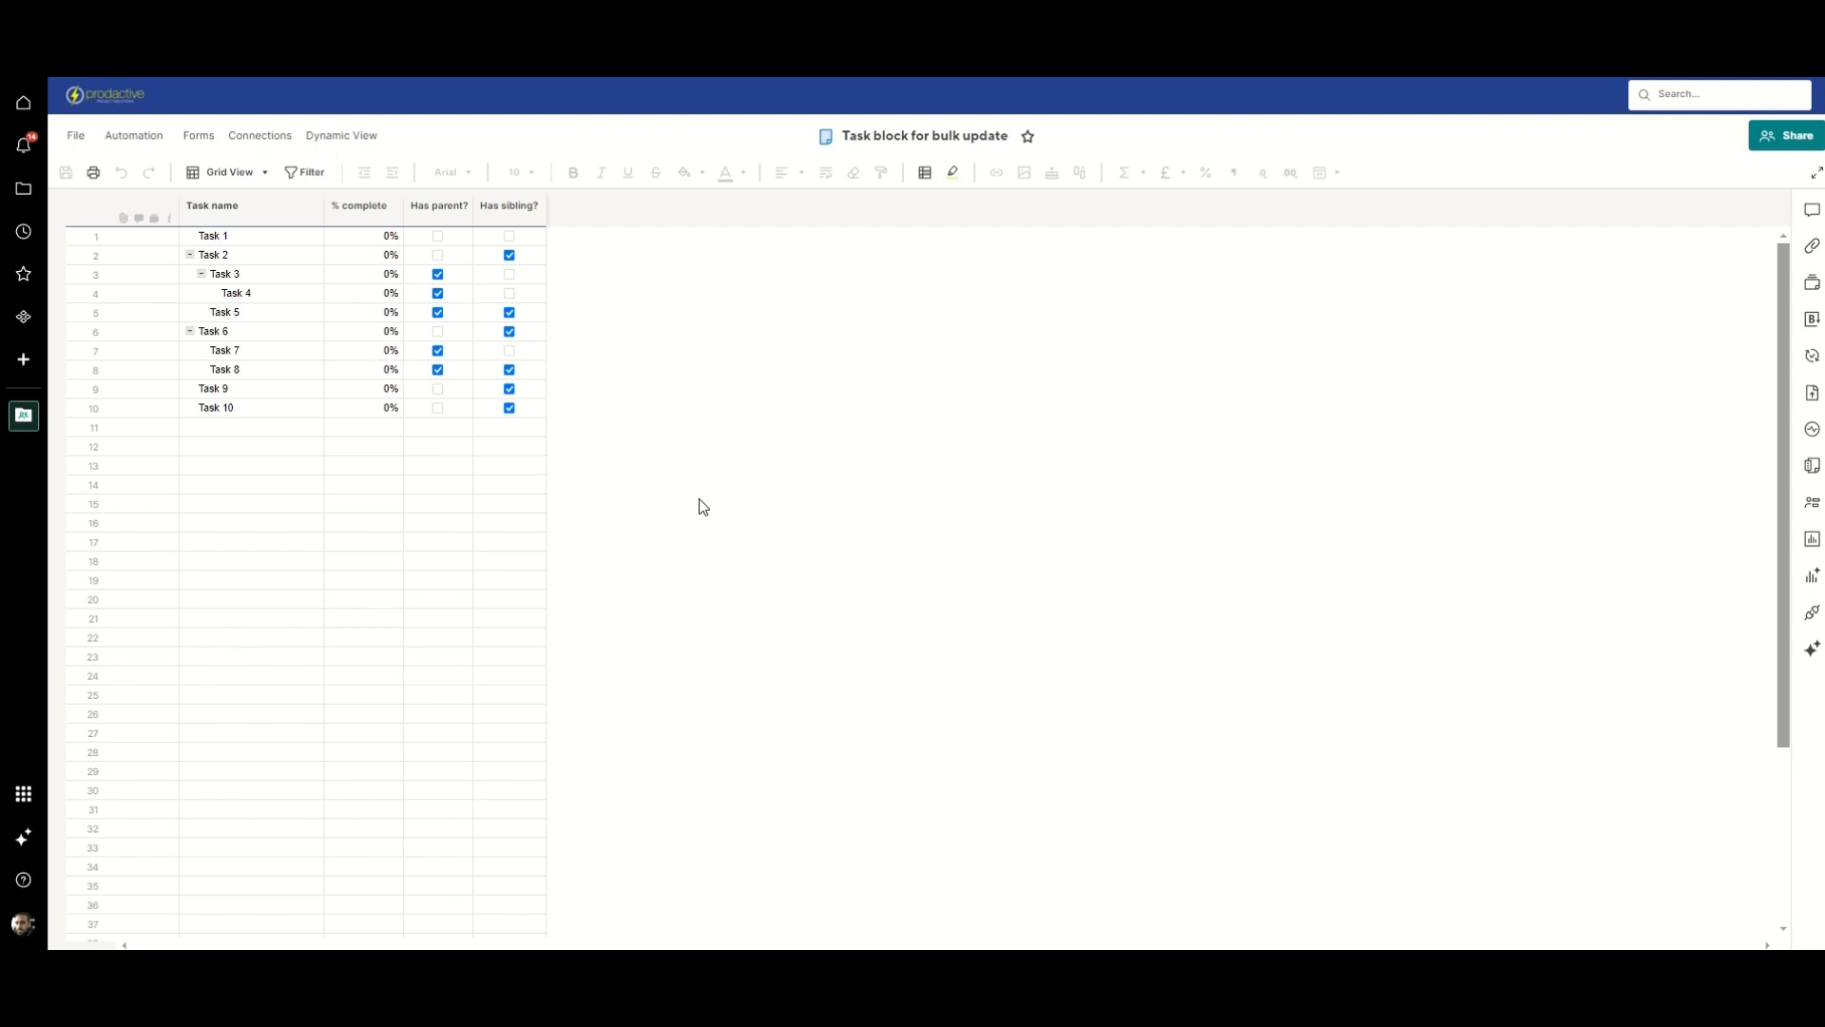
mouse_move(744, 497)
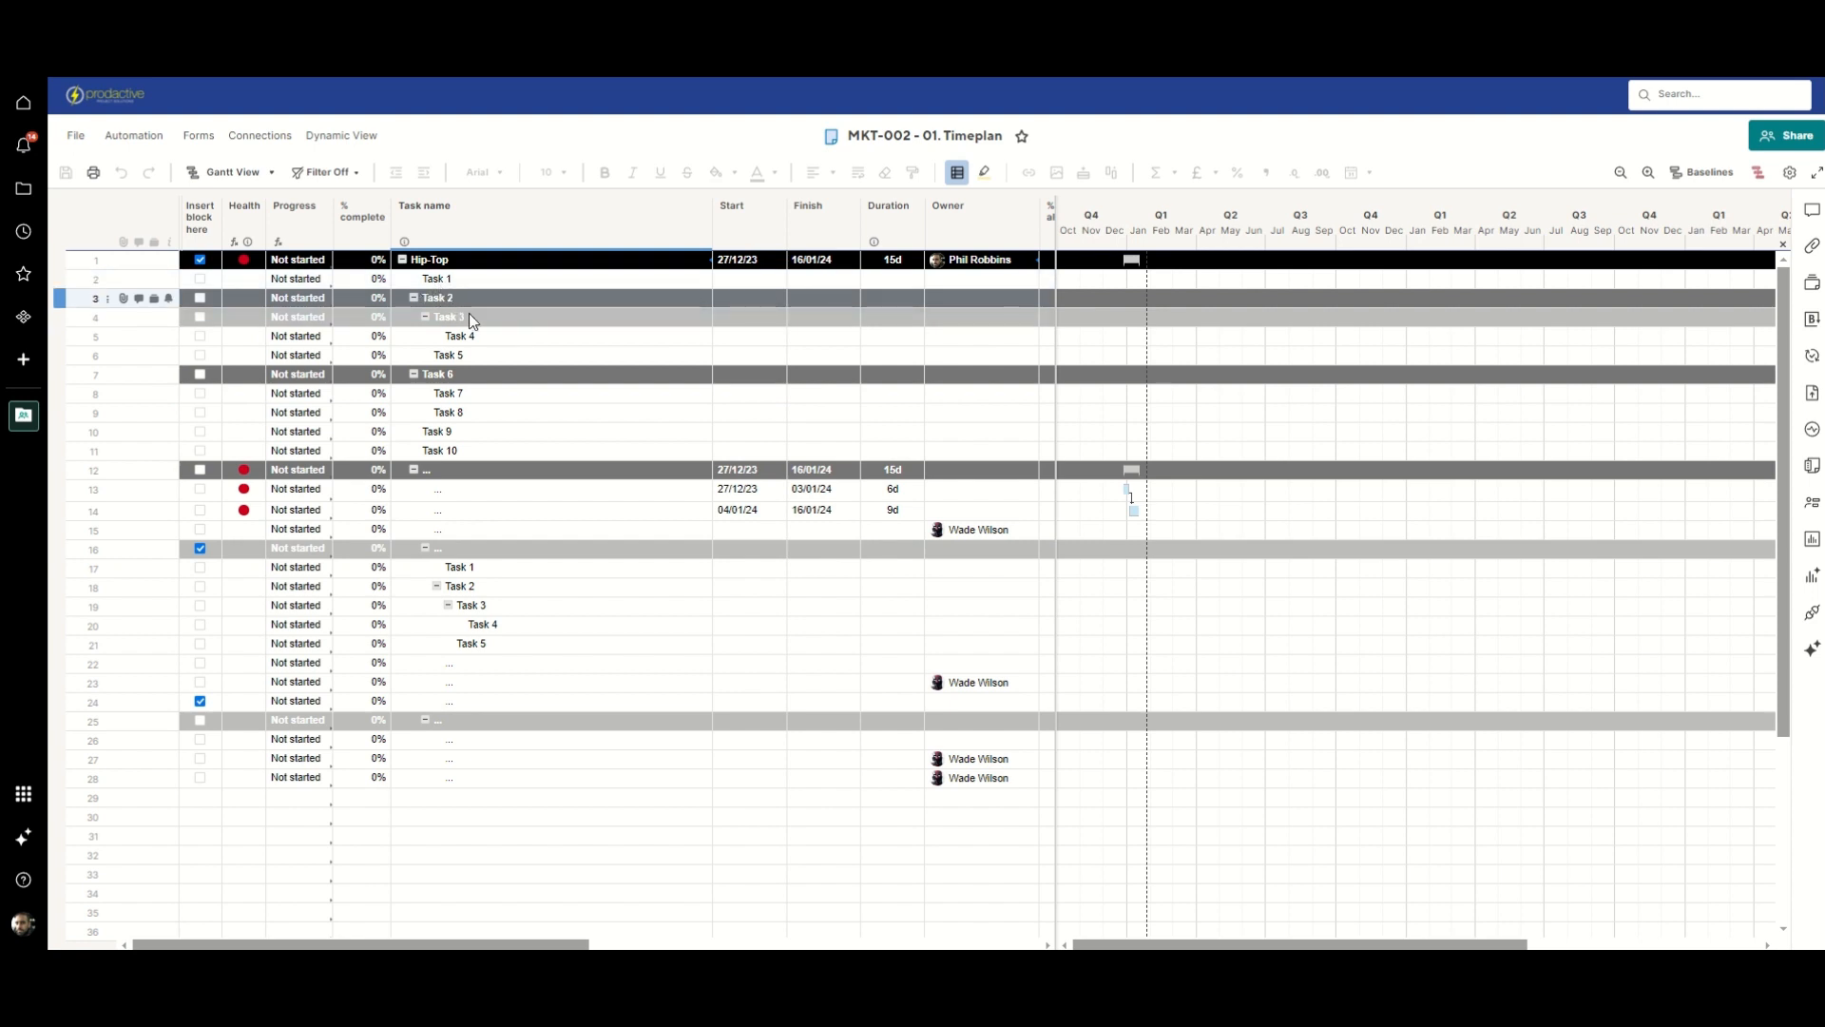
Step: Inspect the inserted Task rows nested under the MKT-002 timeplan's ticked rows
click(440, 451)
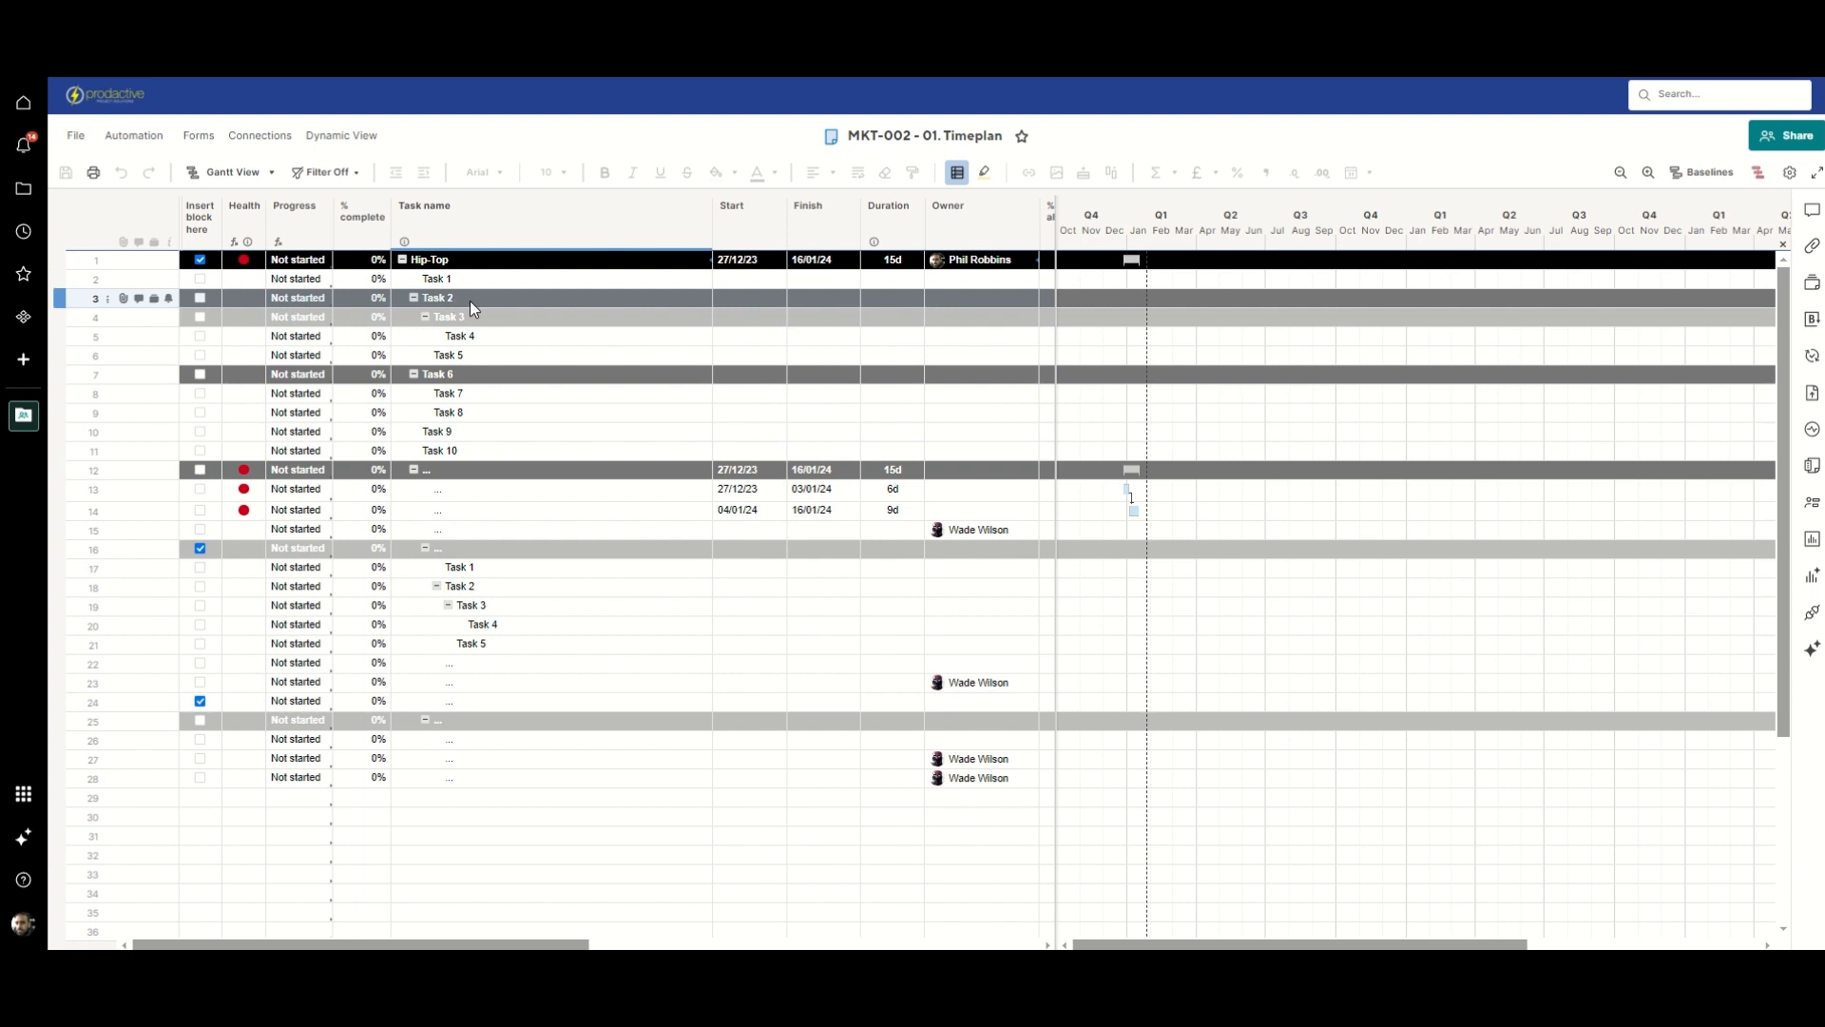
click(482, 335)
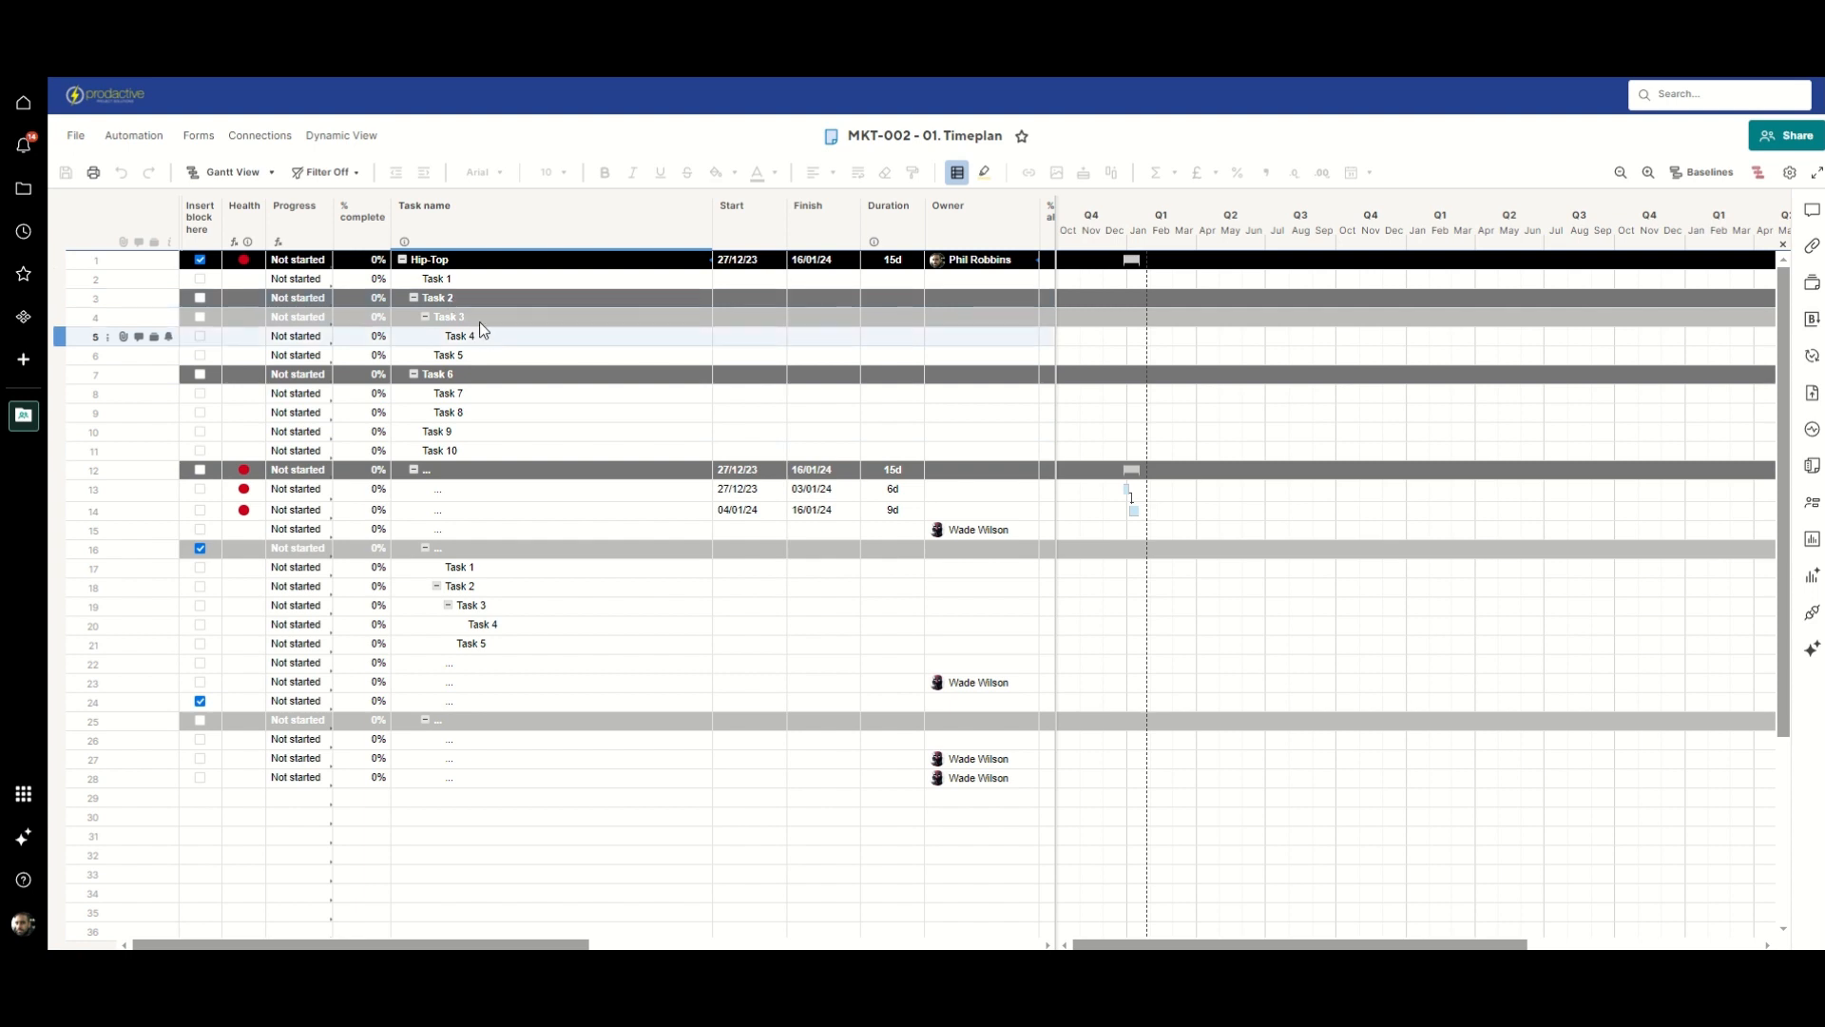
mouse_move(491, 346)
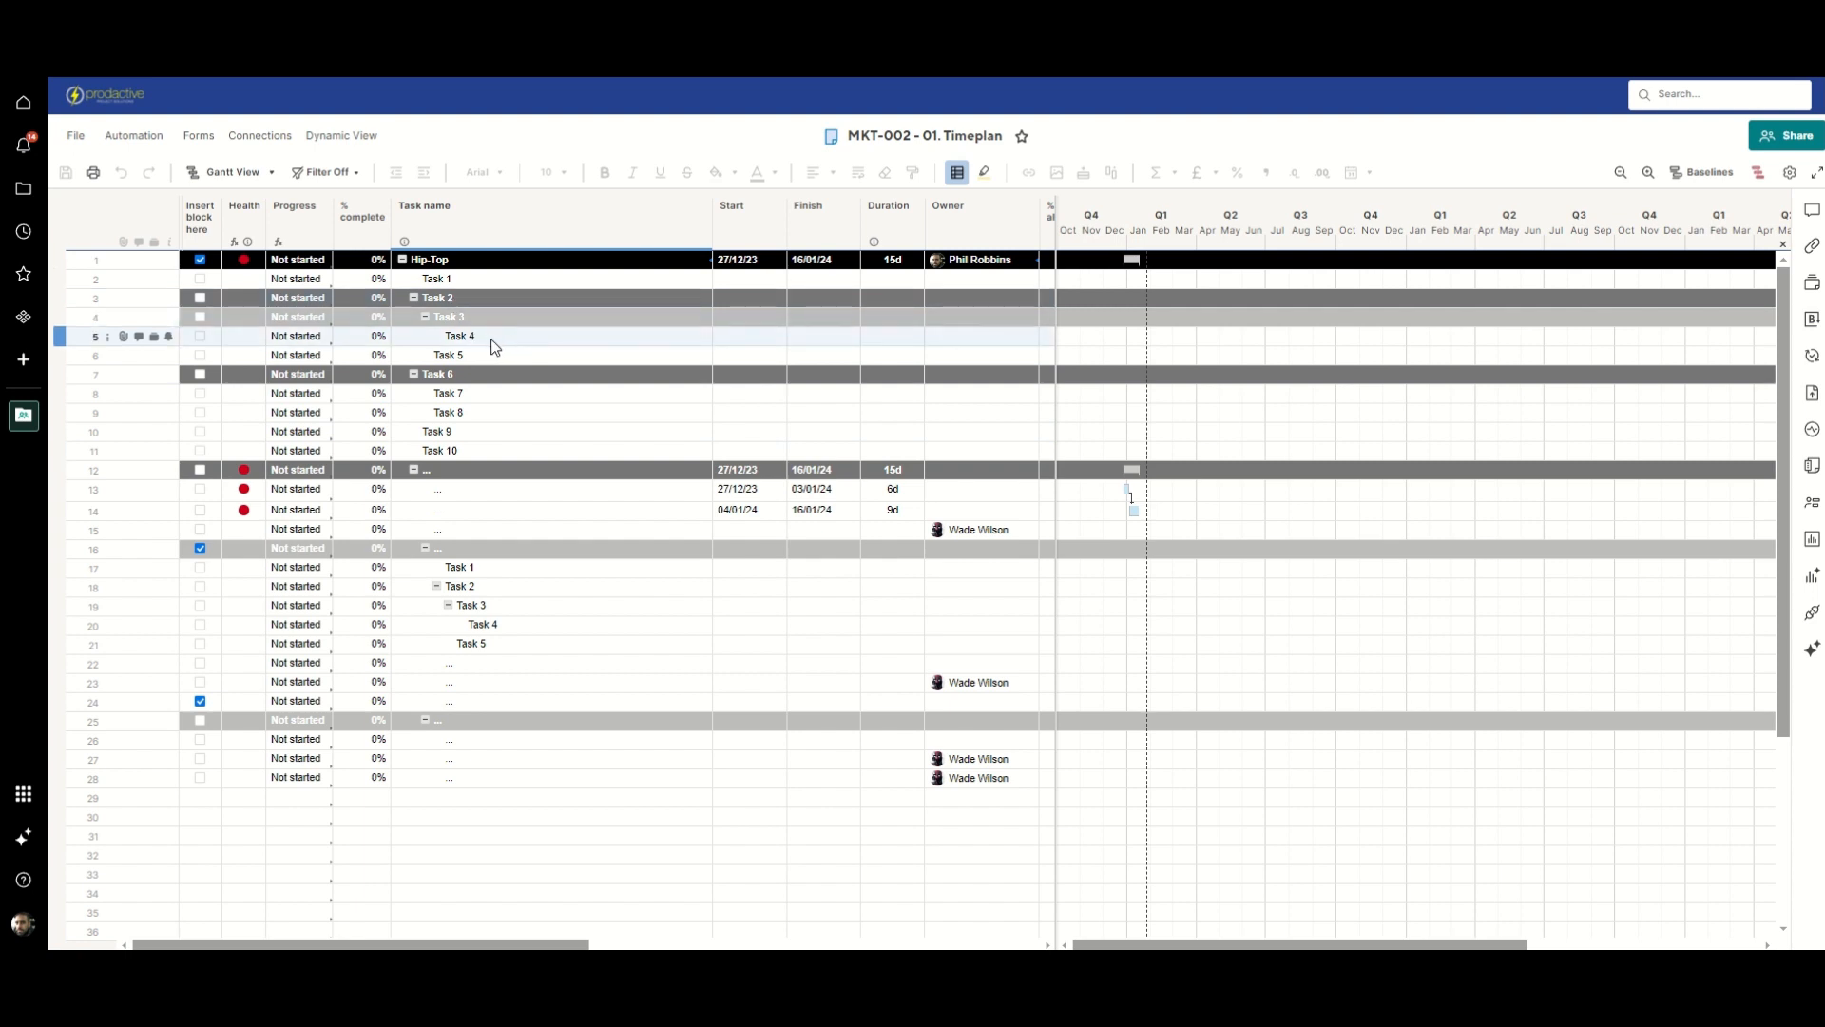
click(436, 279)
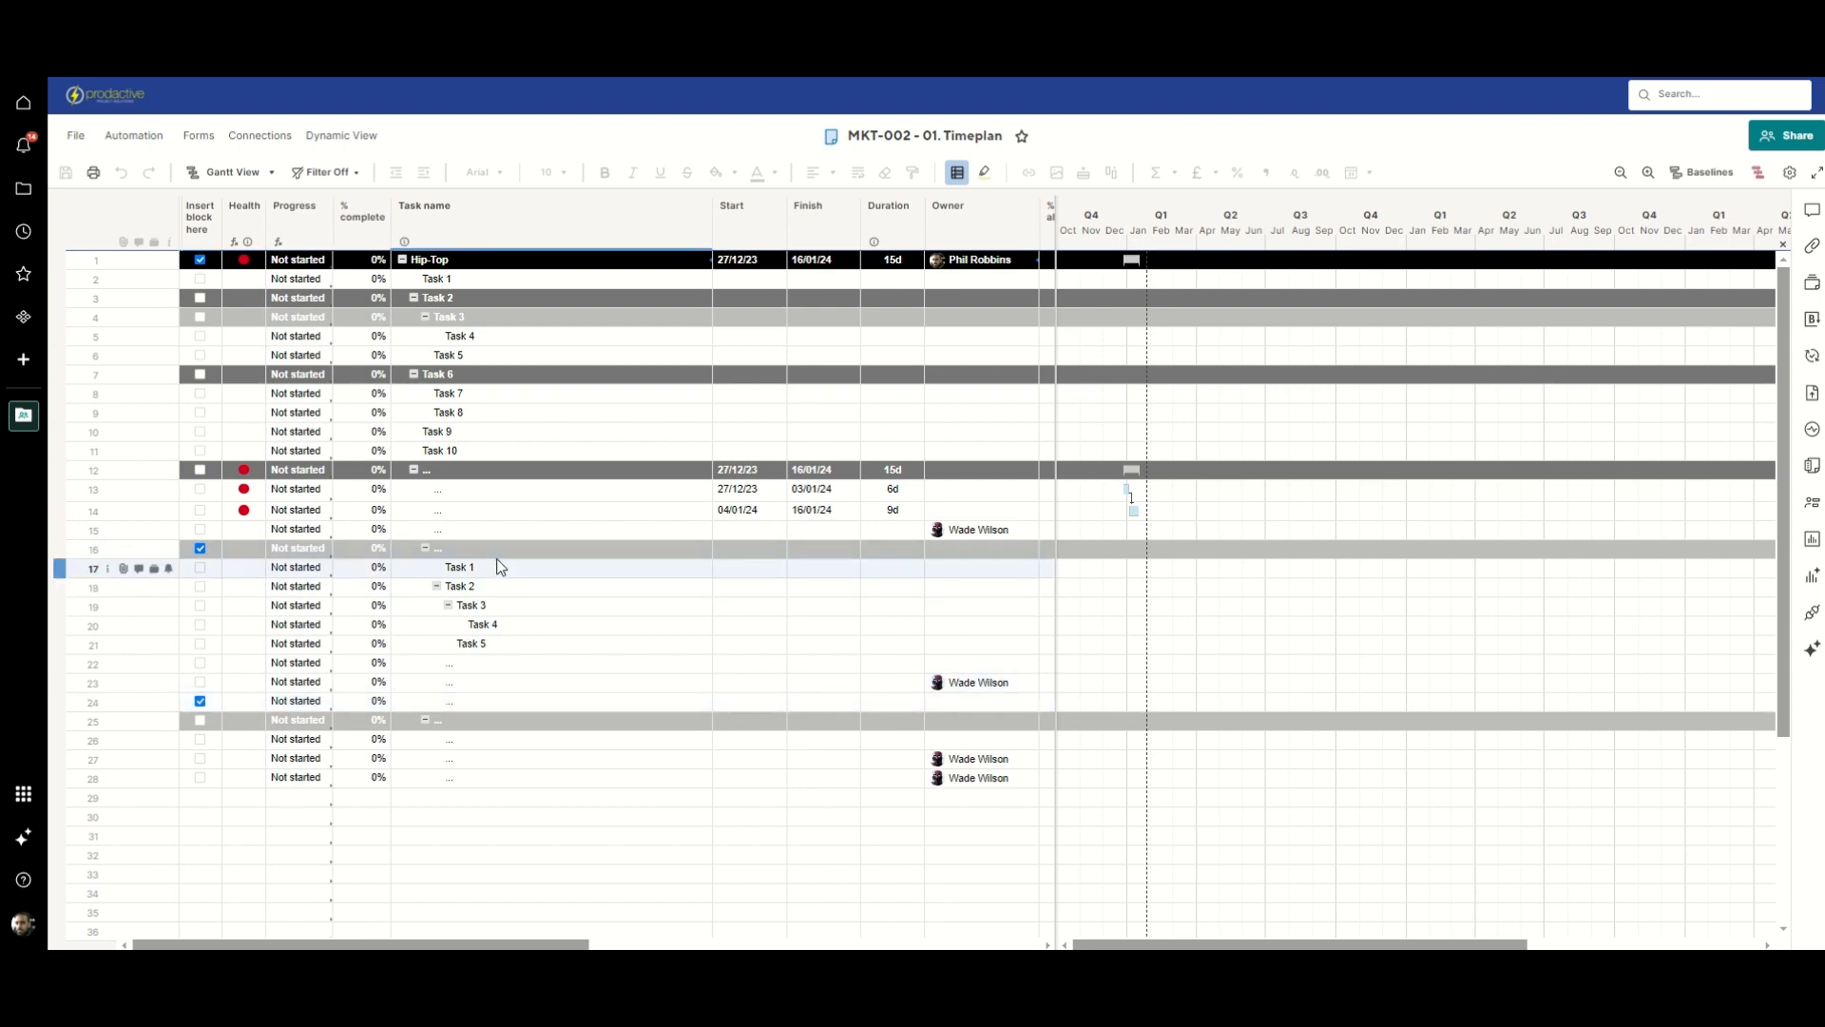
mouse_move(507, 572)
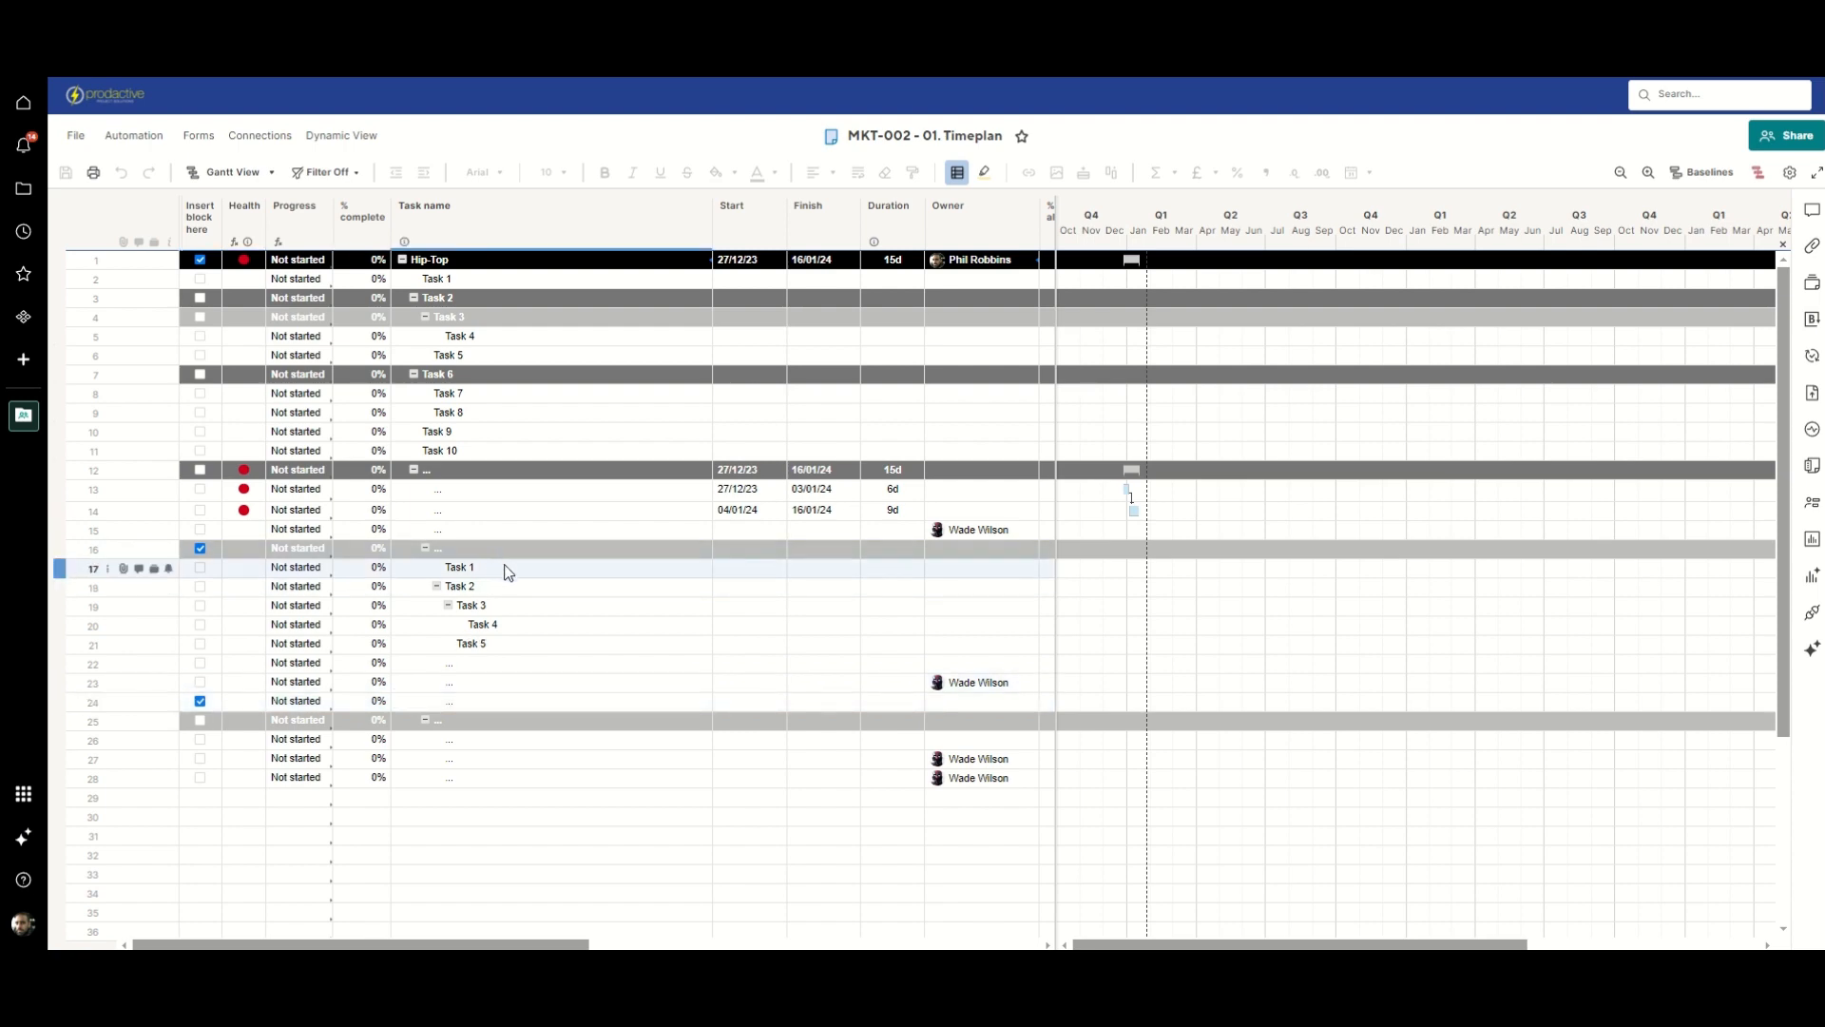